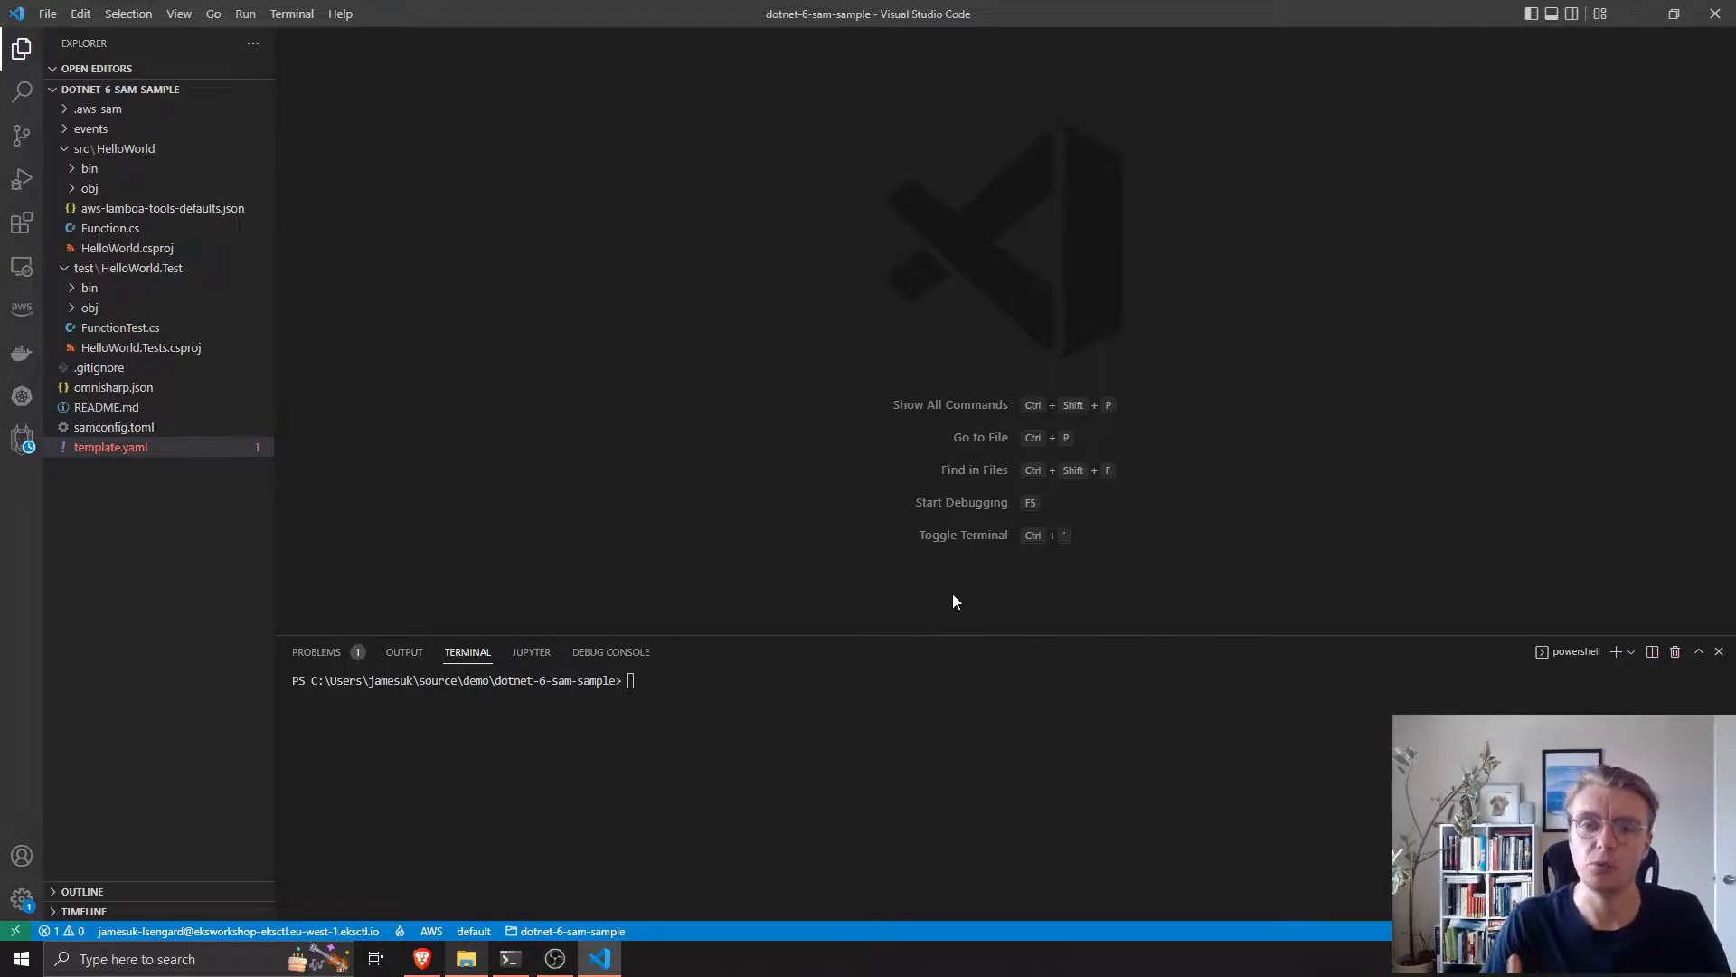
{"action": "mouse_move", "coordinate": [554, 388]}
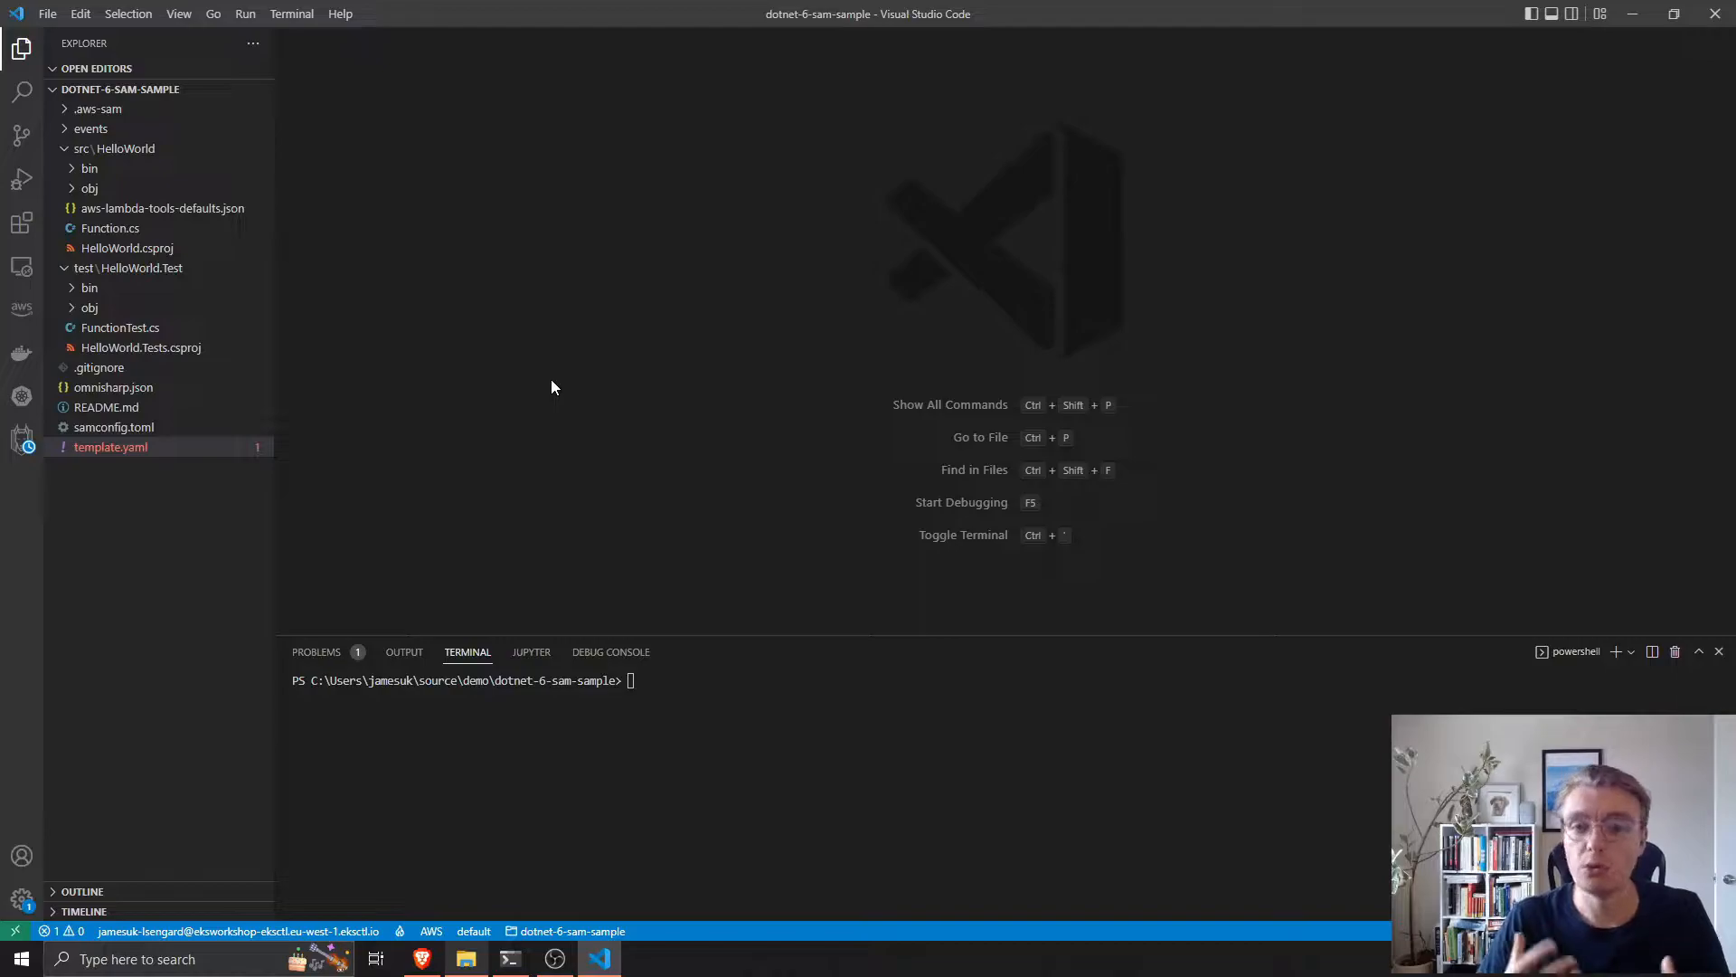
{"action": "mouse_move", "coordinate": [557, 385]}
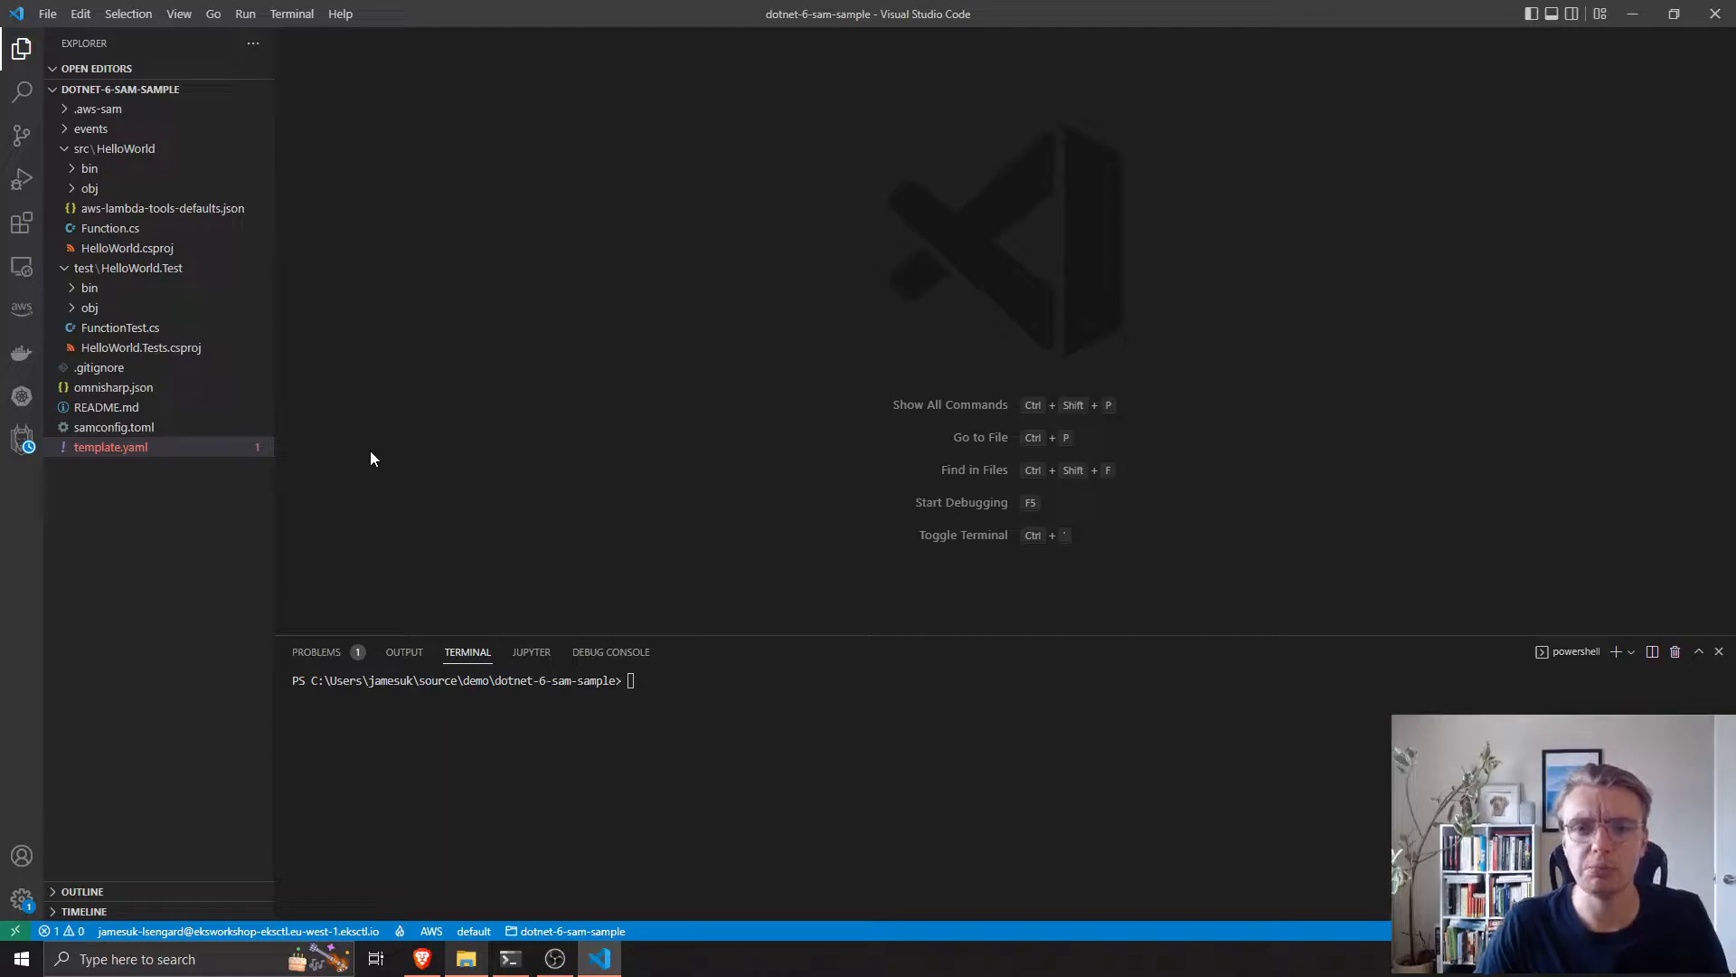
Open template.yaml from the dotnet-6-sam-sample project in the editor.
{"action": "double_click", "coordinate": [109, 446]}
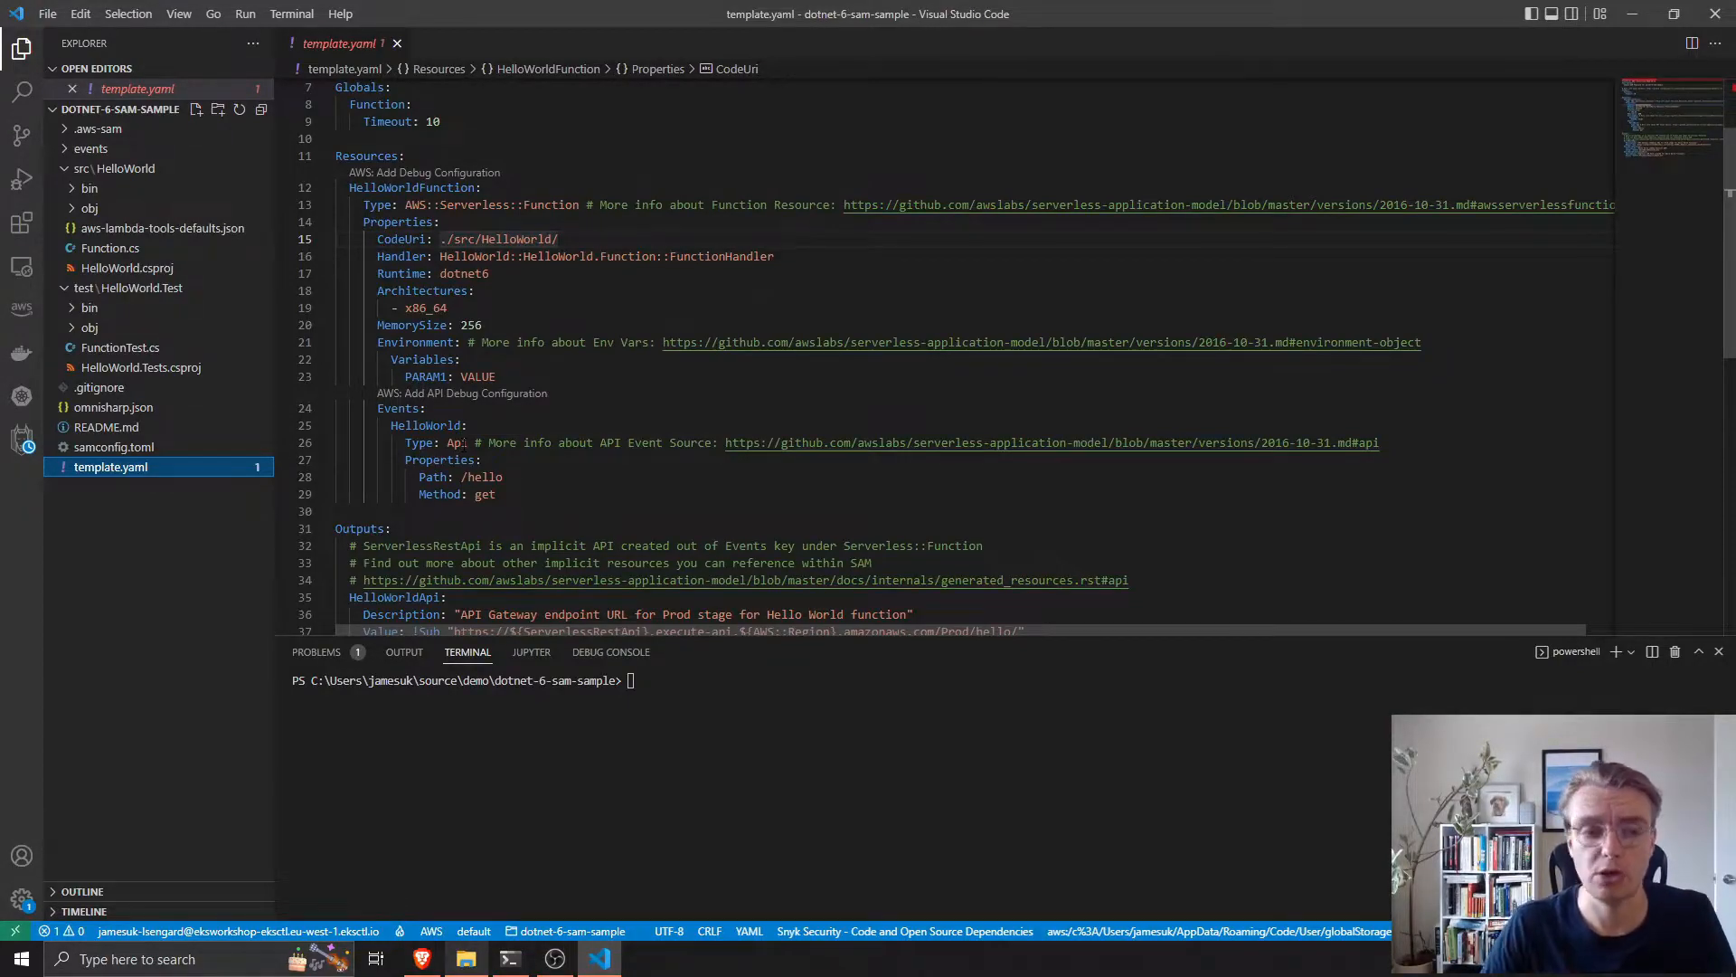
{"action": "double_click", "coordinate": [499, 238]}
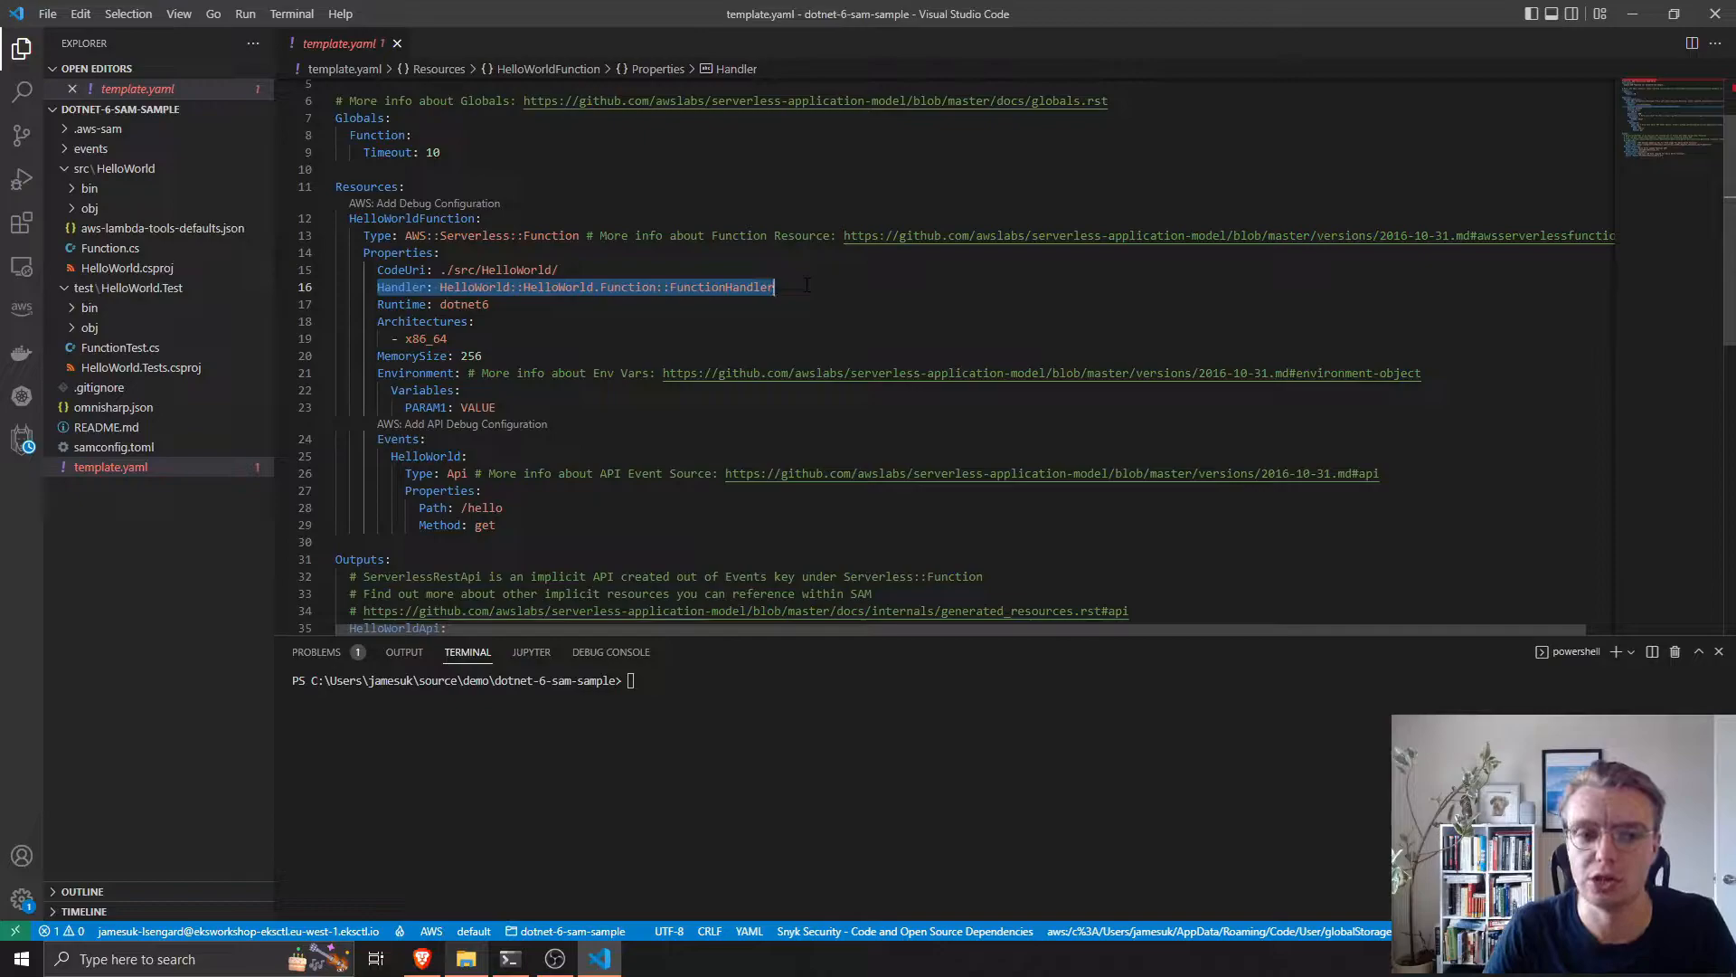
{"action": "double_click", "coordinate": [469, 287]}
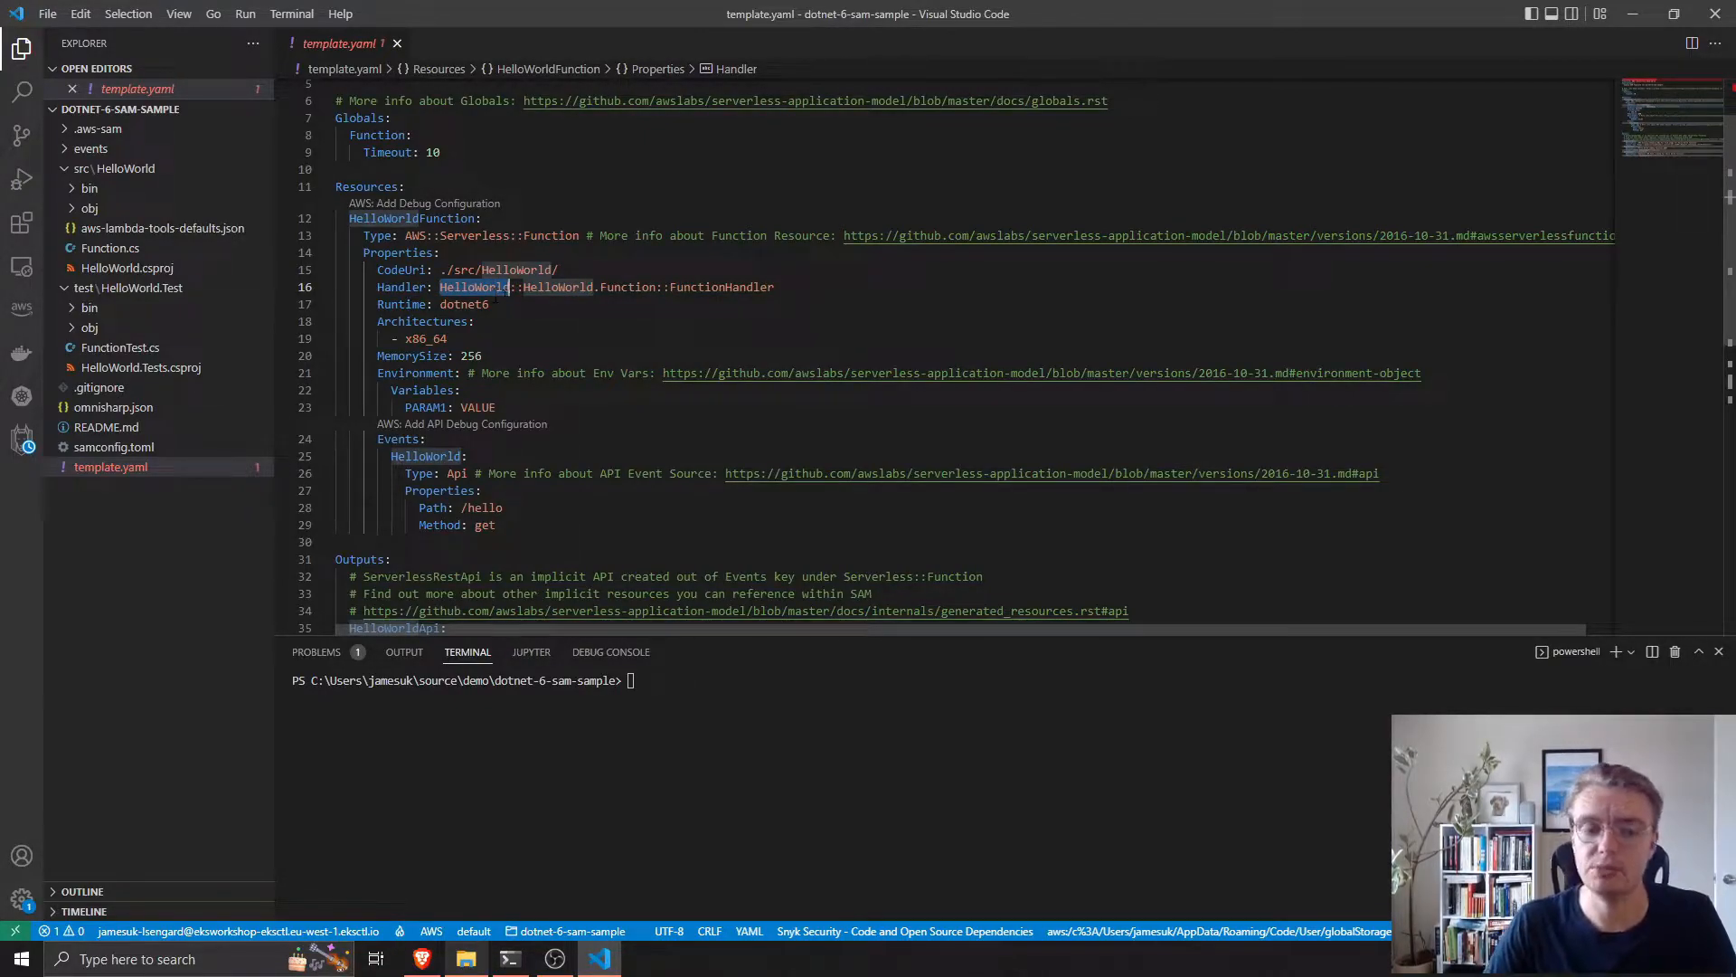
{"action": "double_click", "coordinate": [558, 286]}
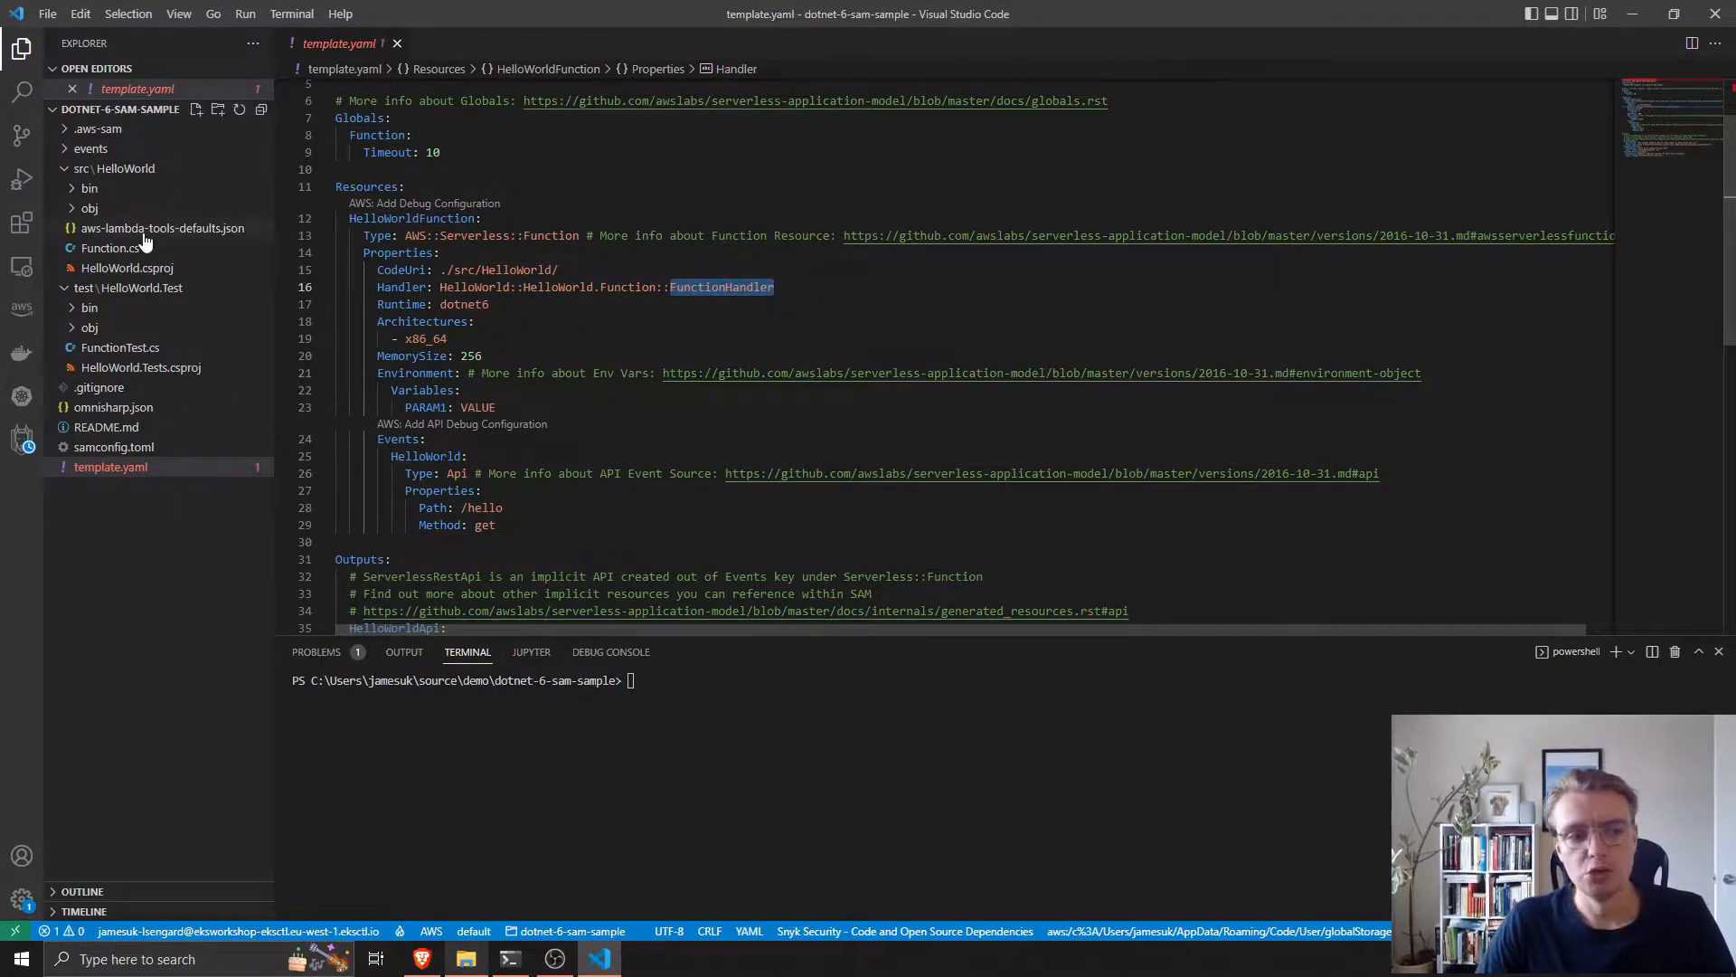
Walk through Function.cs, highlighting FunctionHandler, APIGatewayProxyRequest and the LambdaSerializer attribute.
{"action": "left_click", "coordinate": [110, 247]}
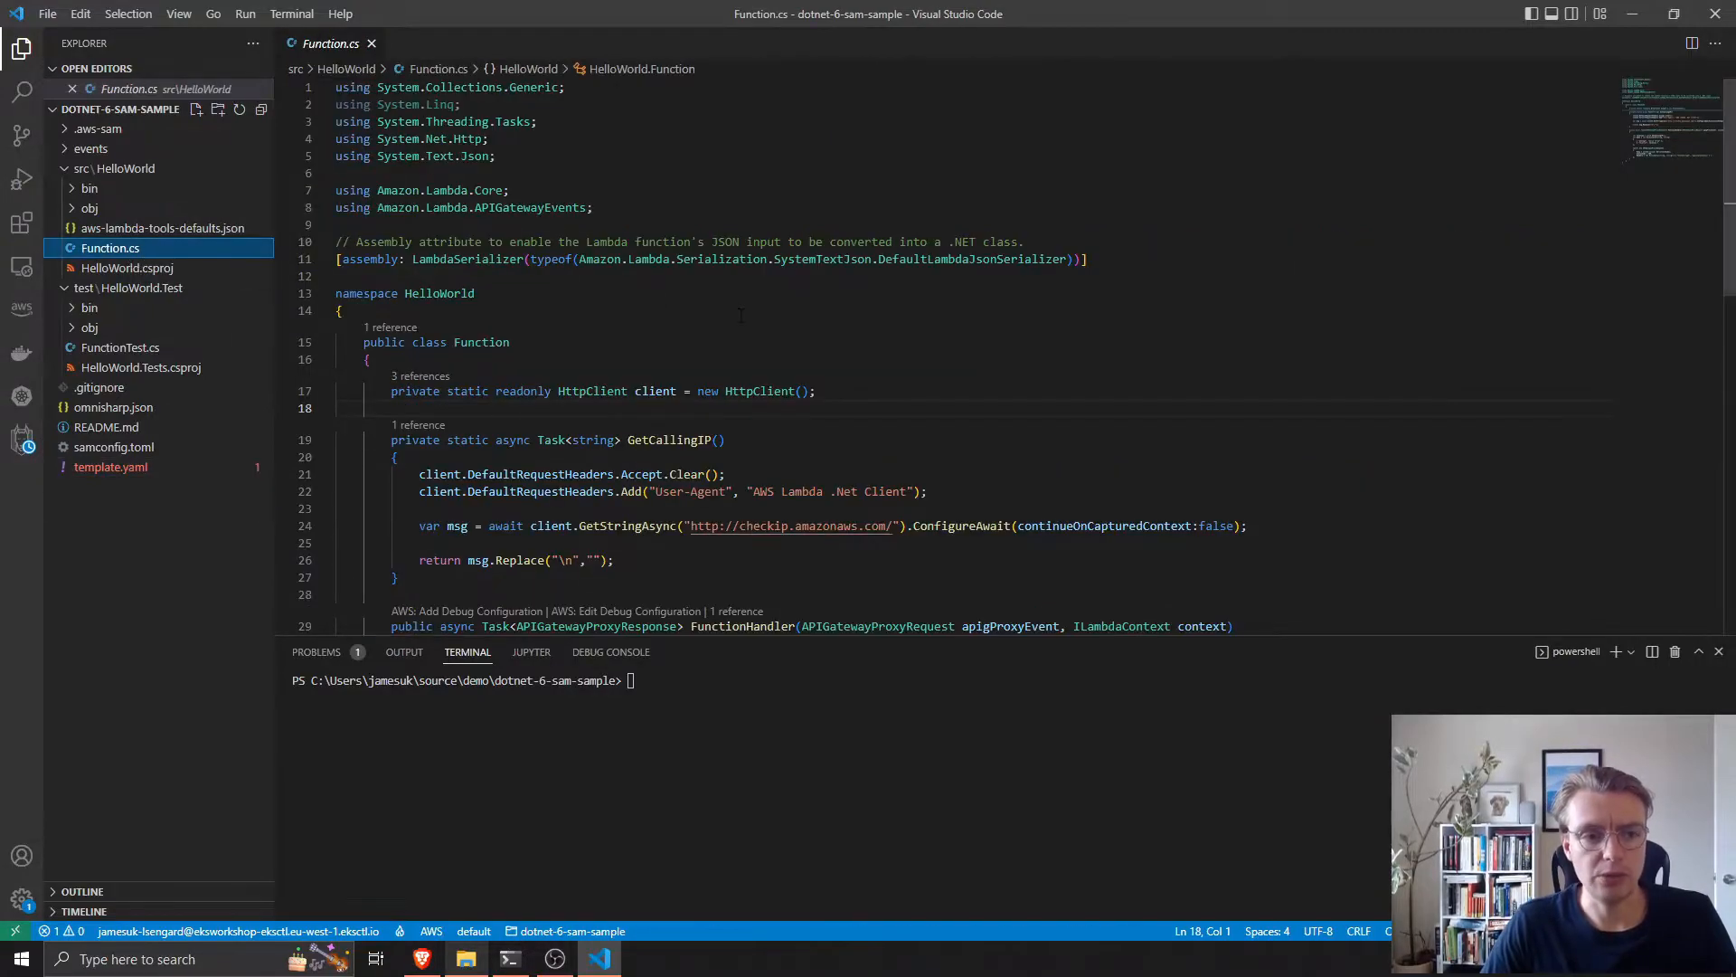
{"action": "mouse_move", "coordinate": [125, 169]}
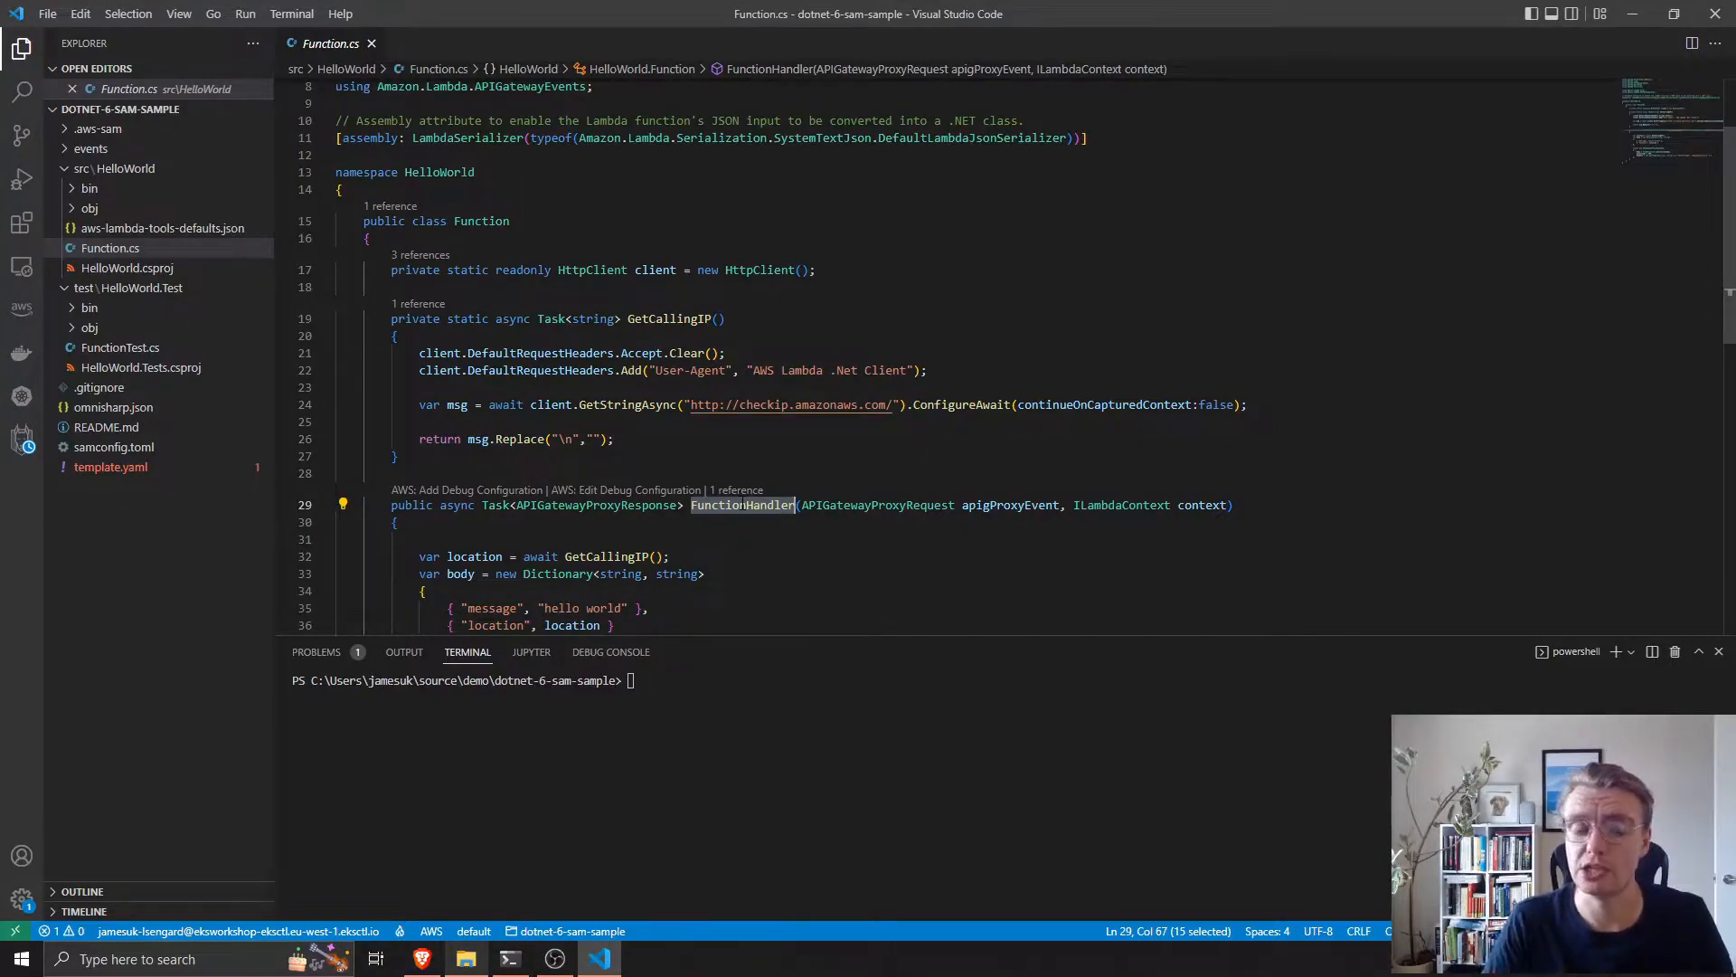
{"action": "double_click", "coordinate": [874, 505]}
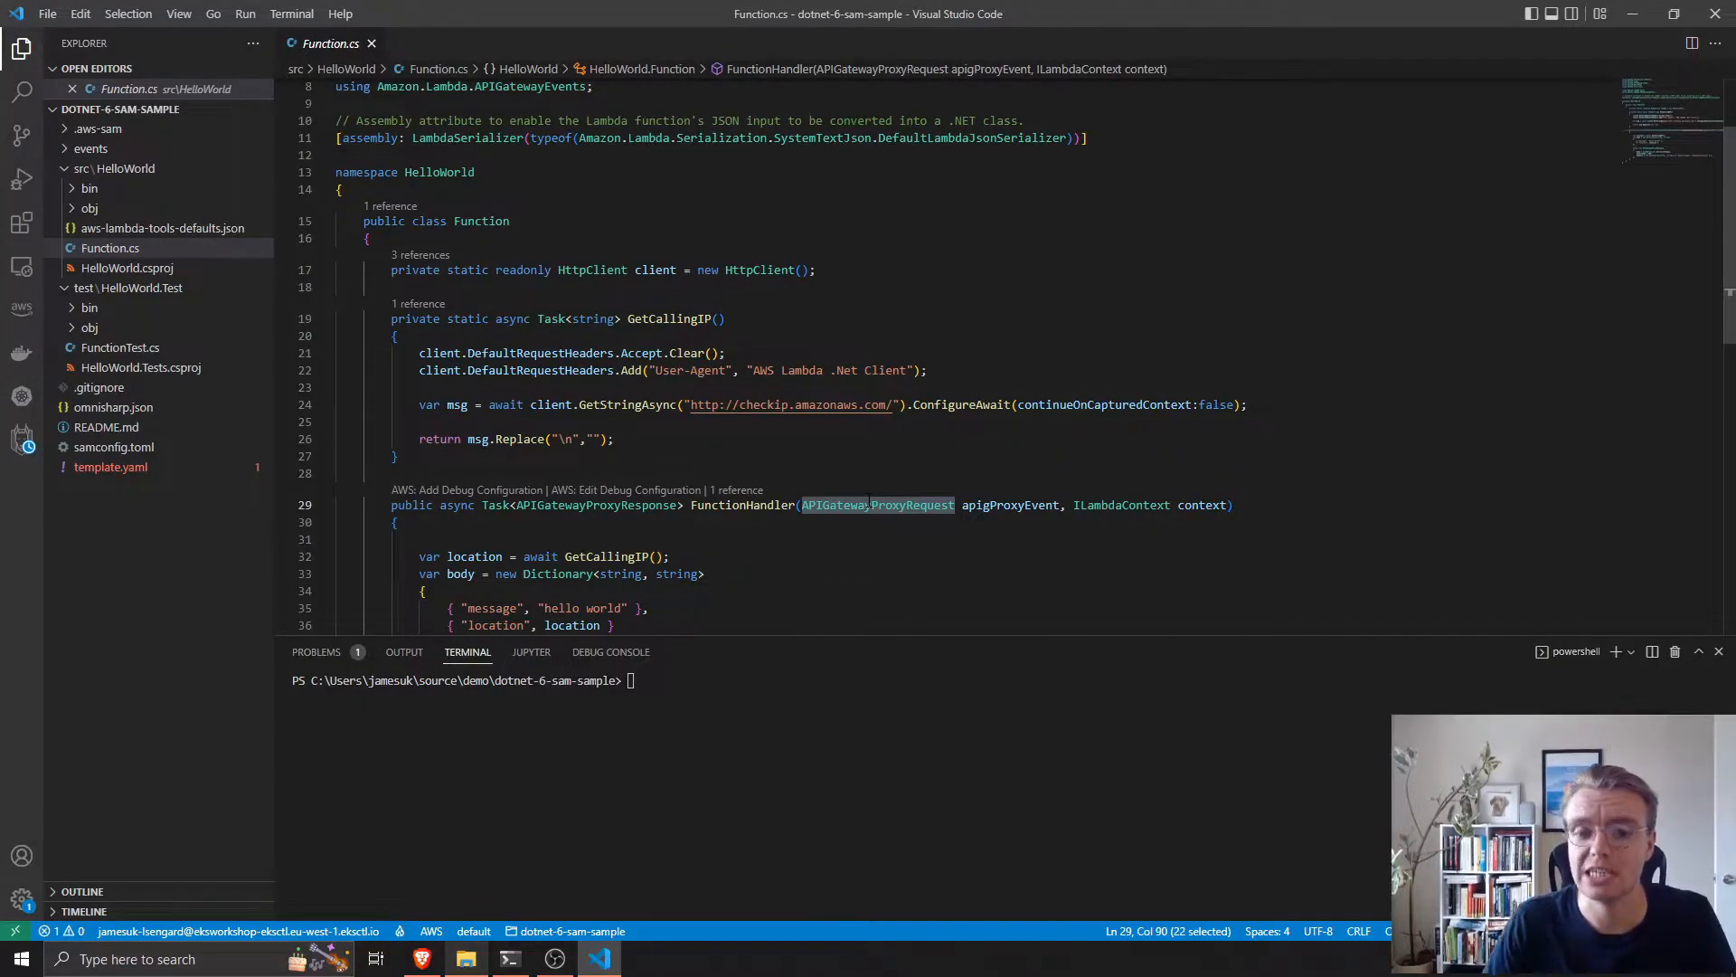
{"action": "scroll", "scroll_direction": "down", "scroll_amount": 3}
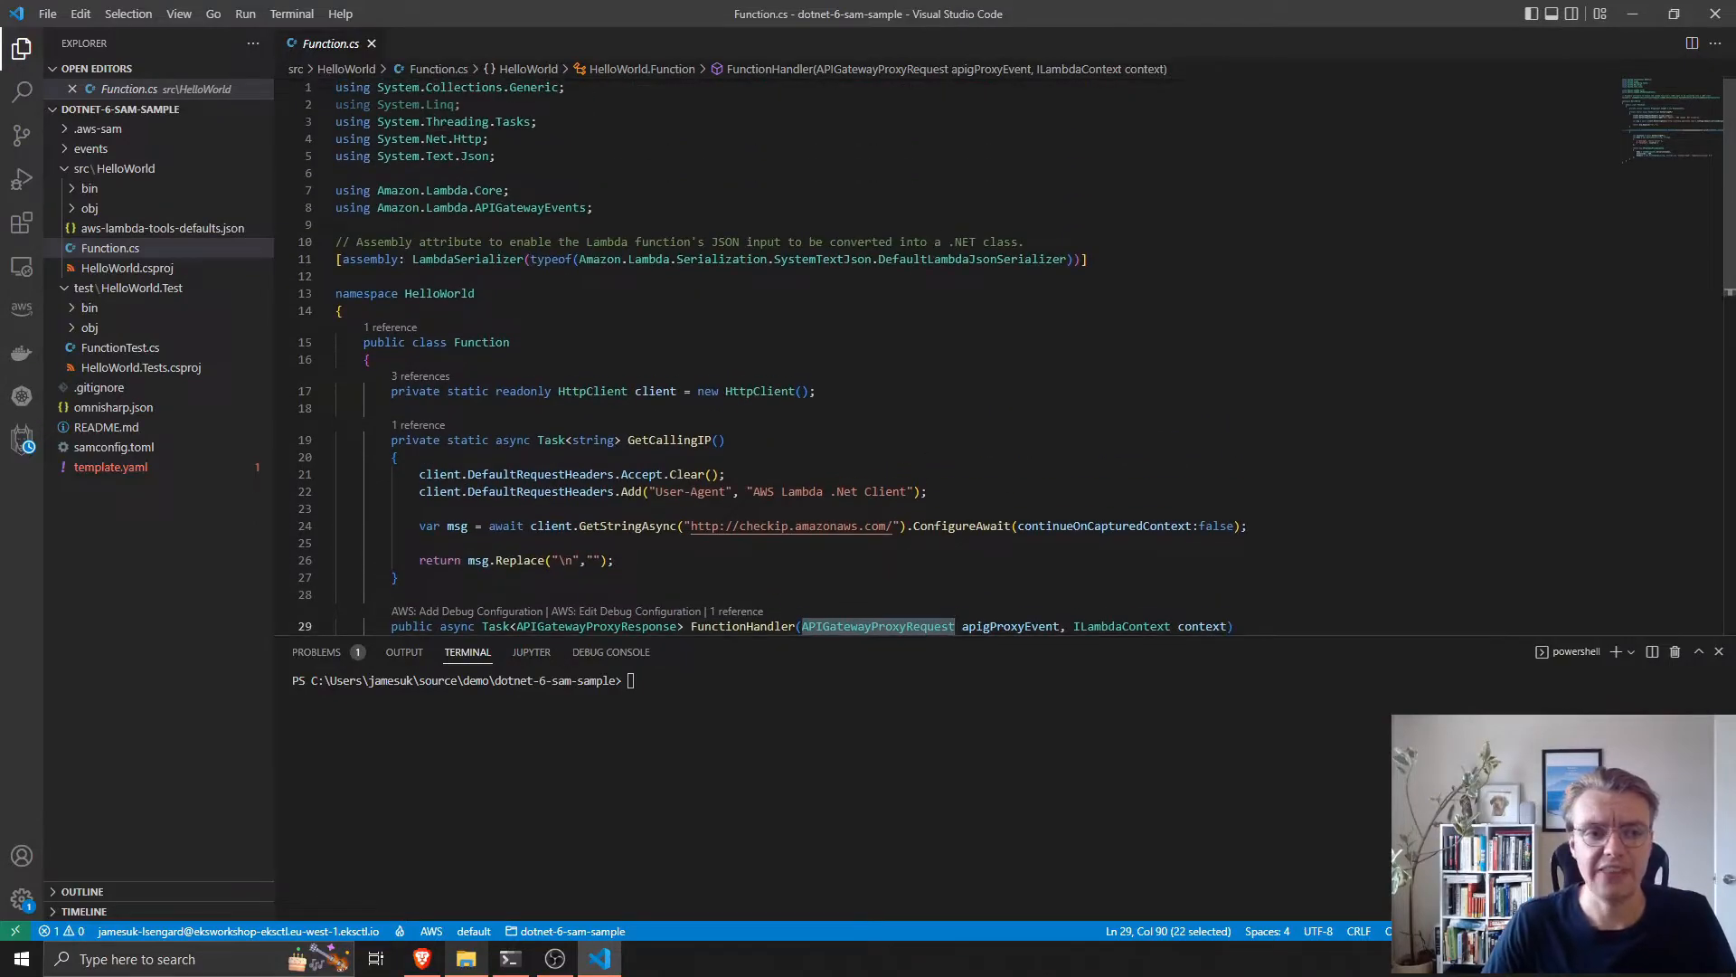
{"action": "double_click", "coordinate": [559, 207]}
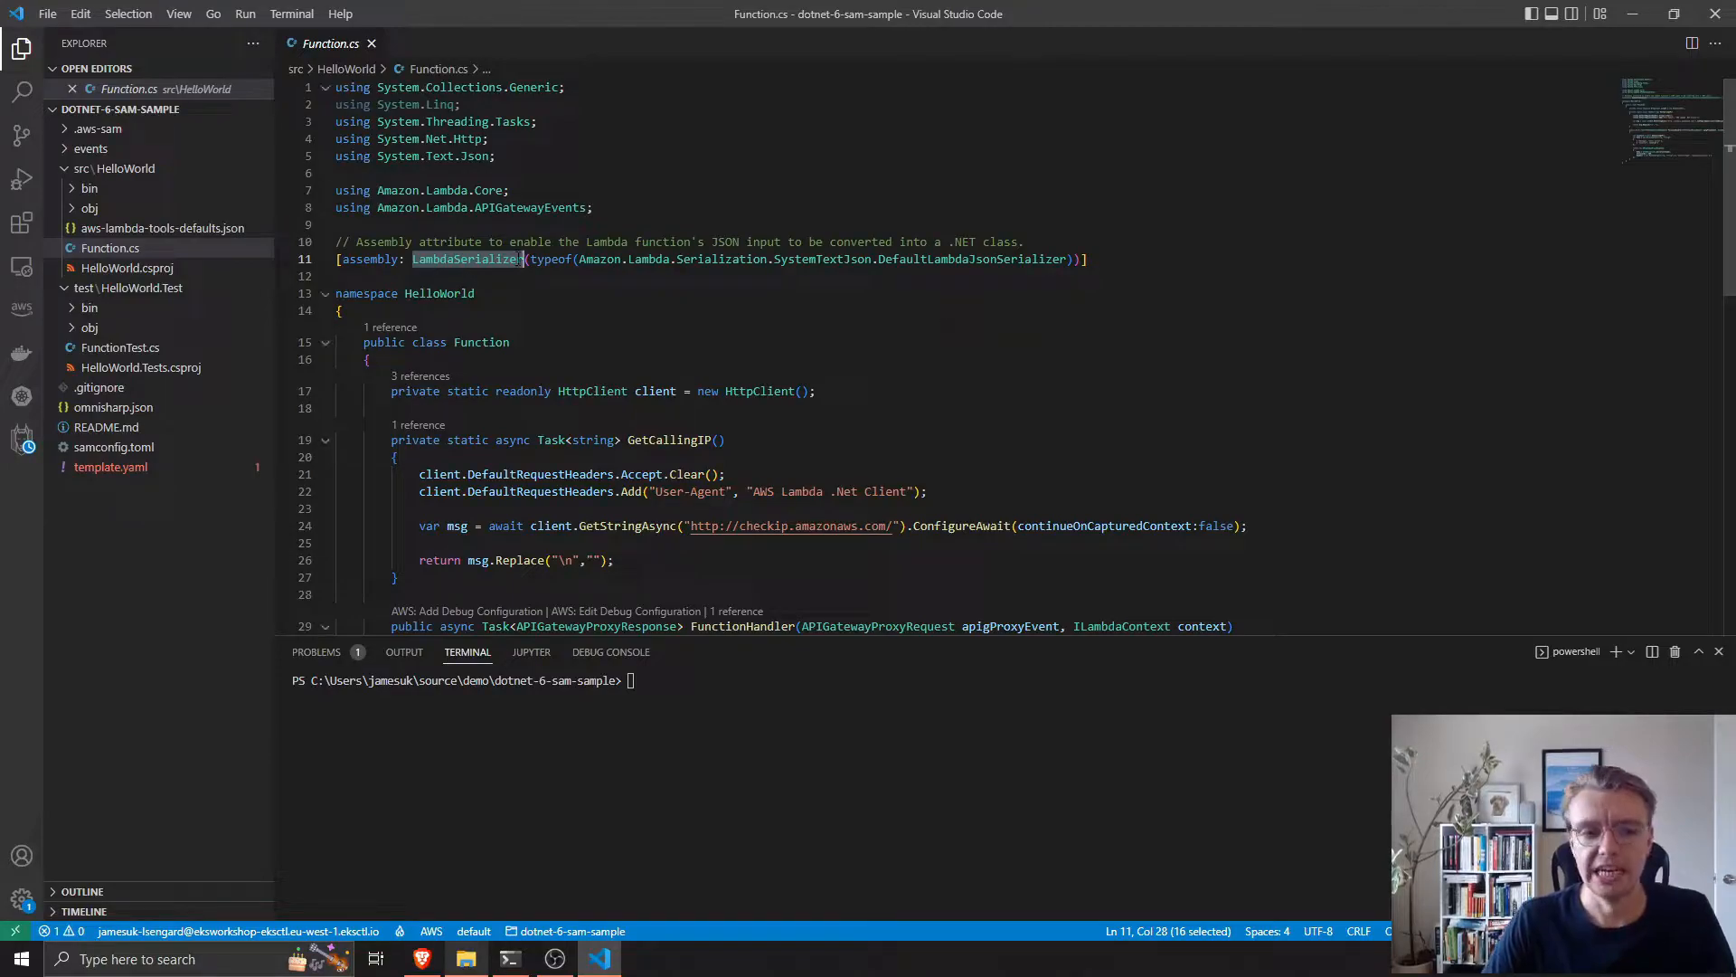
{"action": "double_click", "coordinate": [973, 260]}
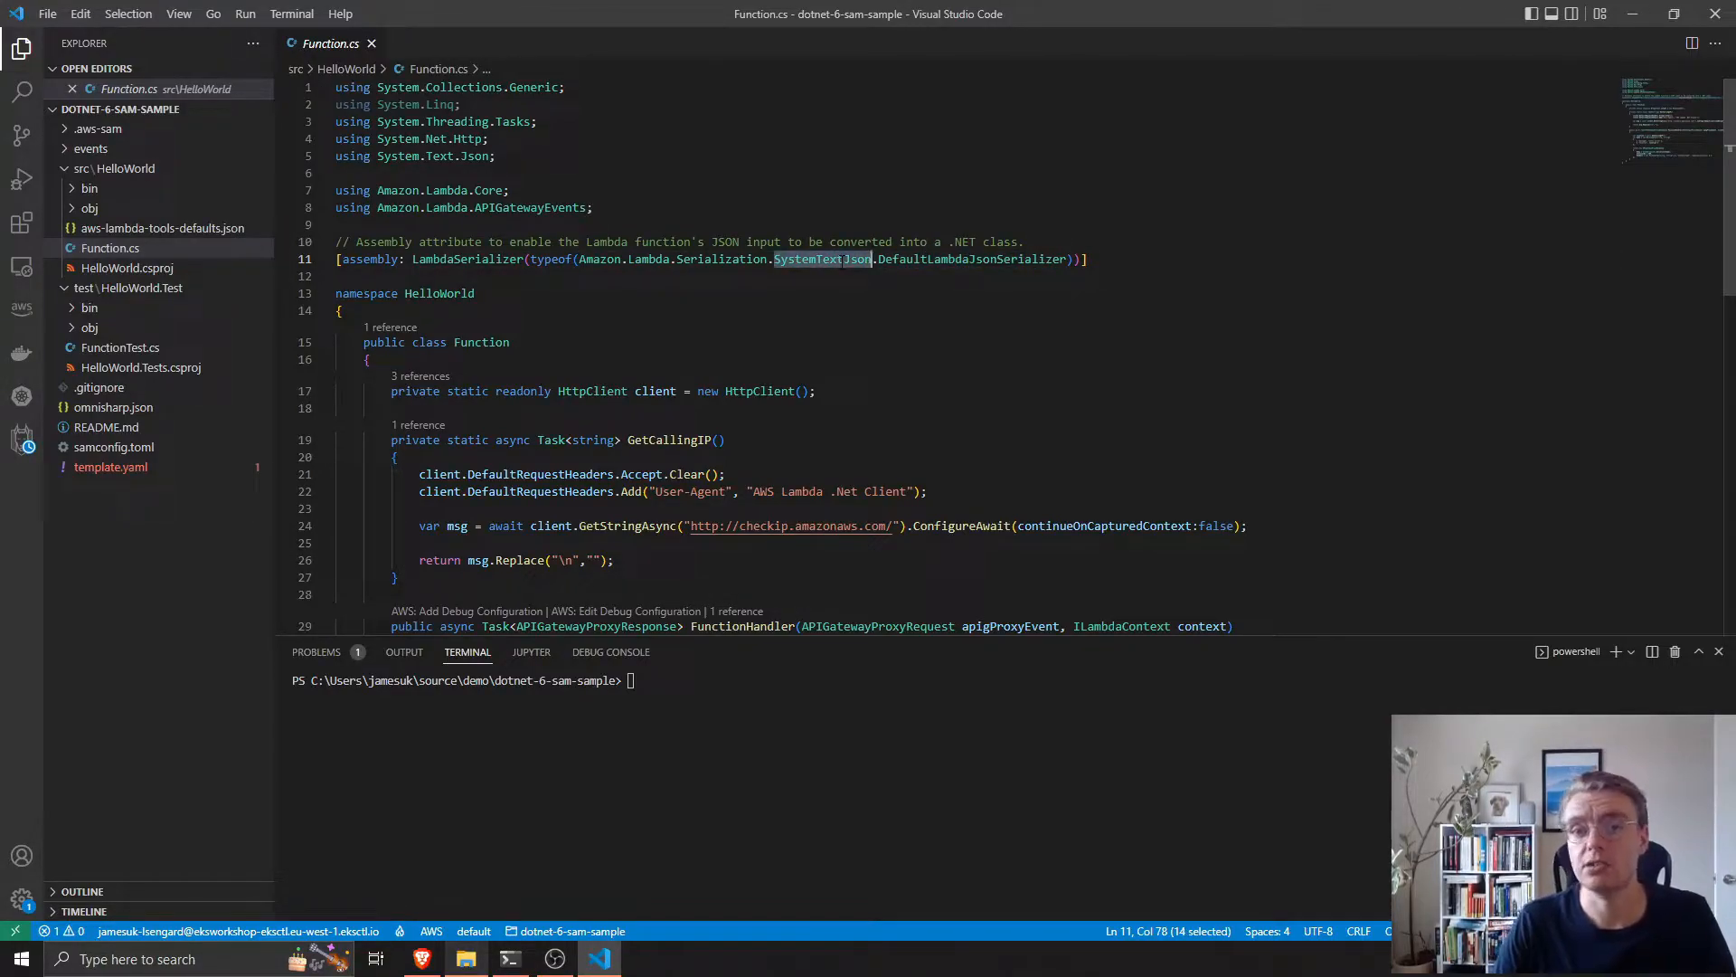
{"action": "mouse_move", "coordinate": [819, 259]}
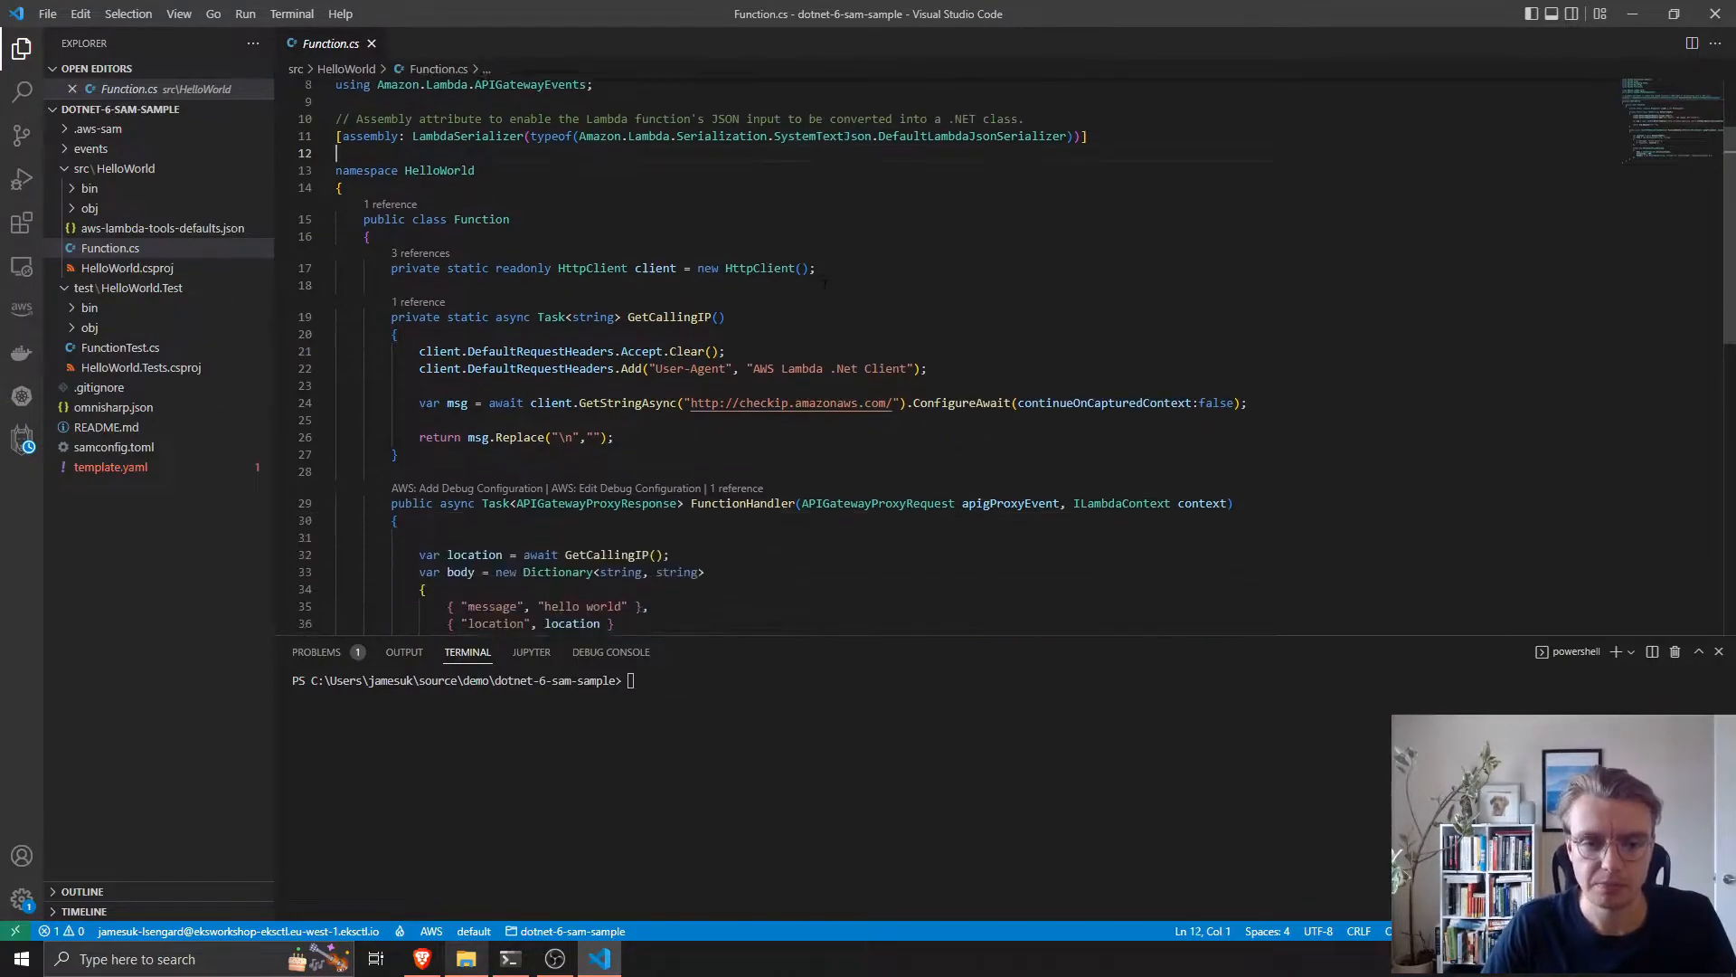
{"action": "double_click", "coordinate": [875, 118]}
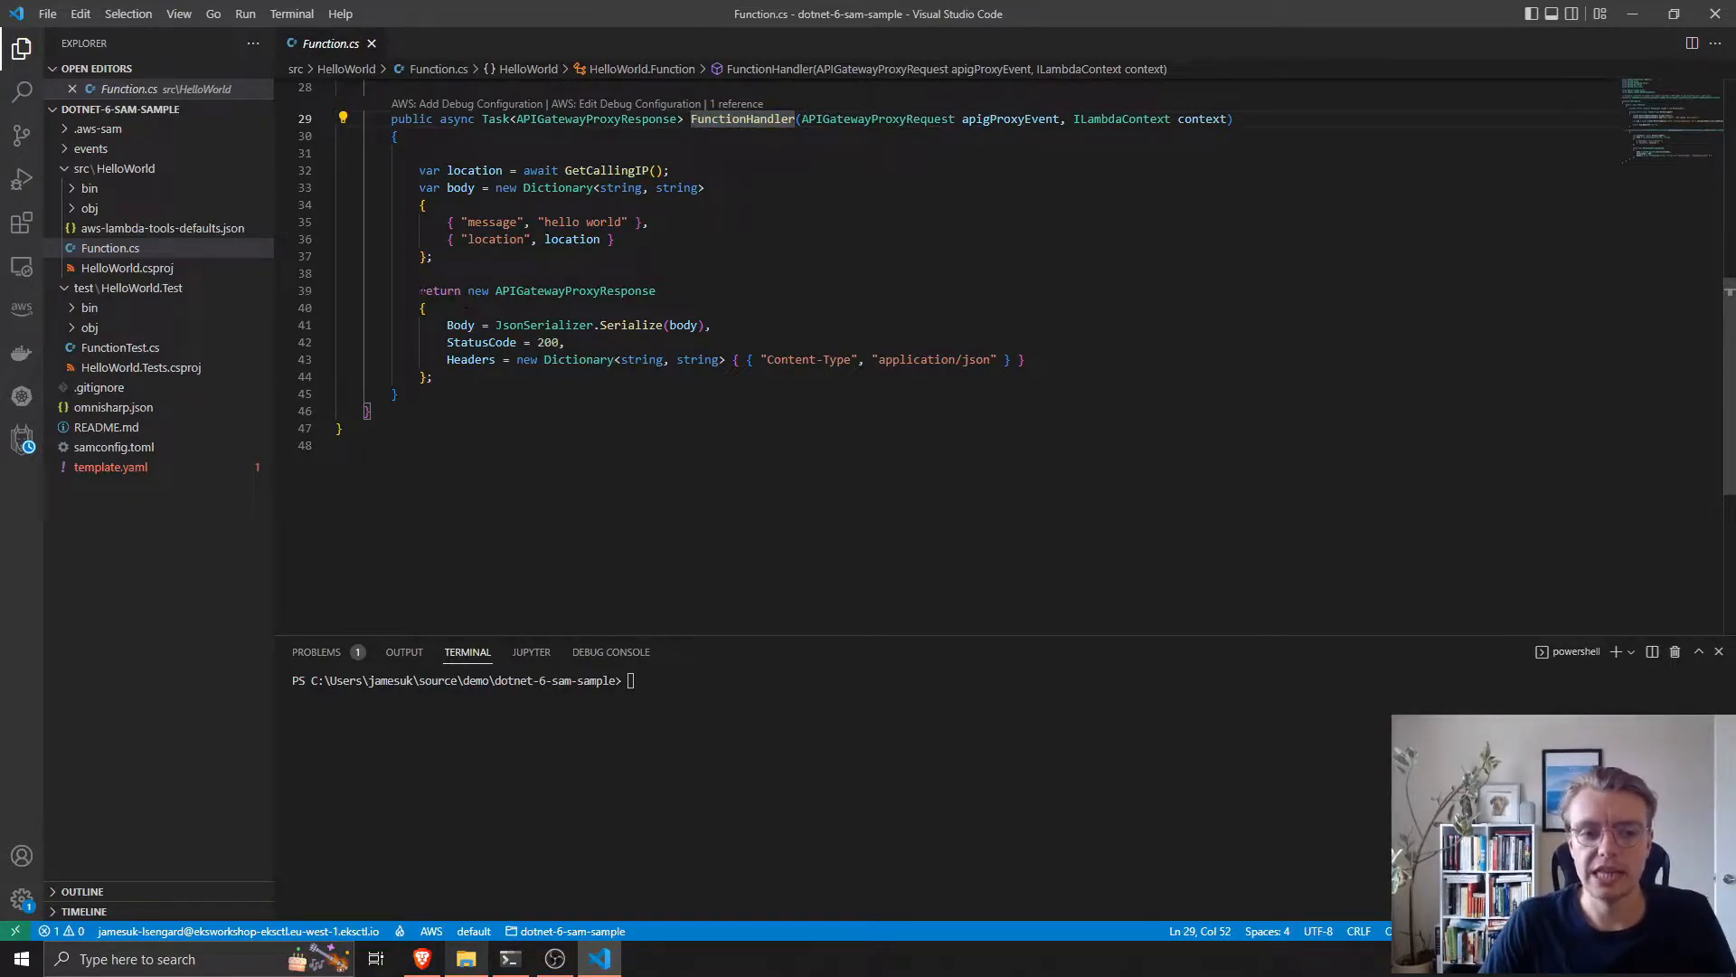
{"action": "left_click_drag", "start_coordinate": [420, 290], "coordinate": [435, 377]}
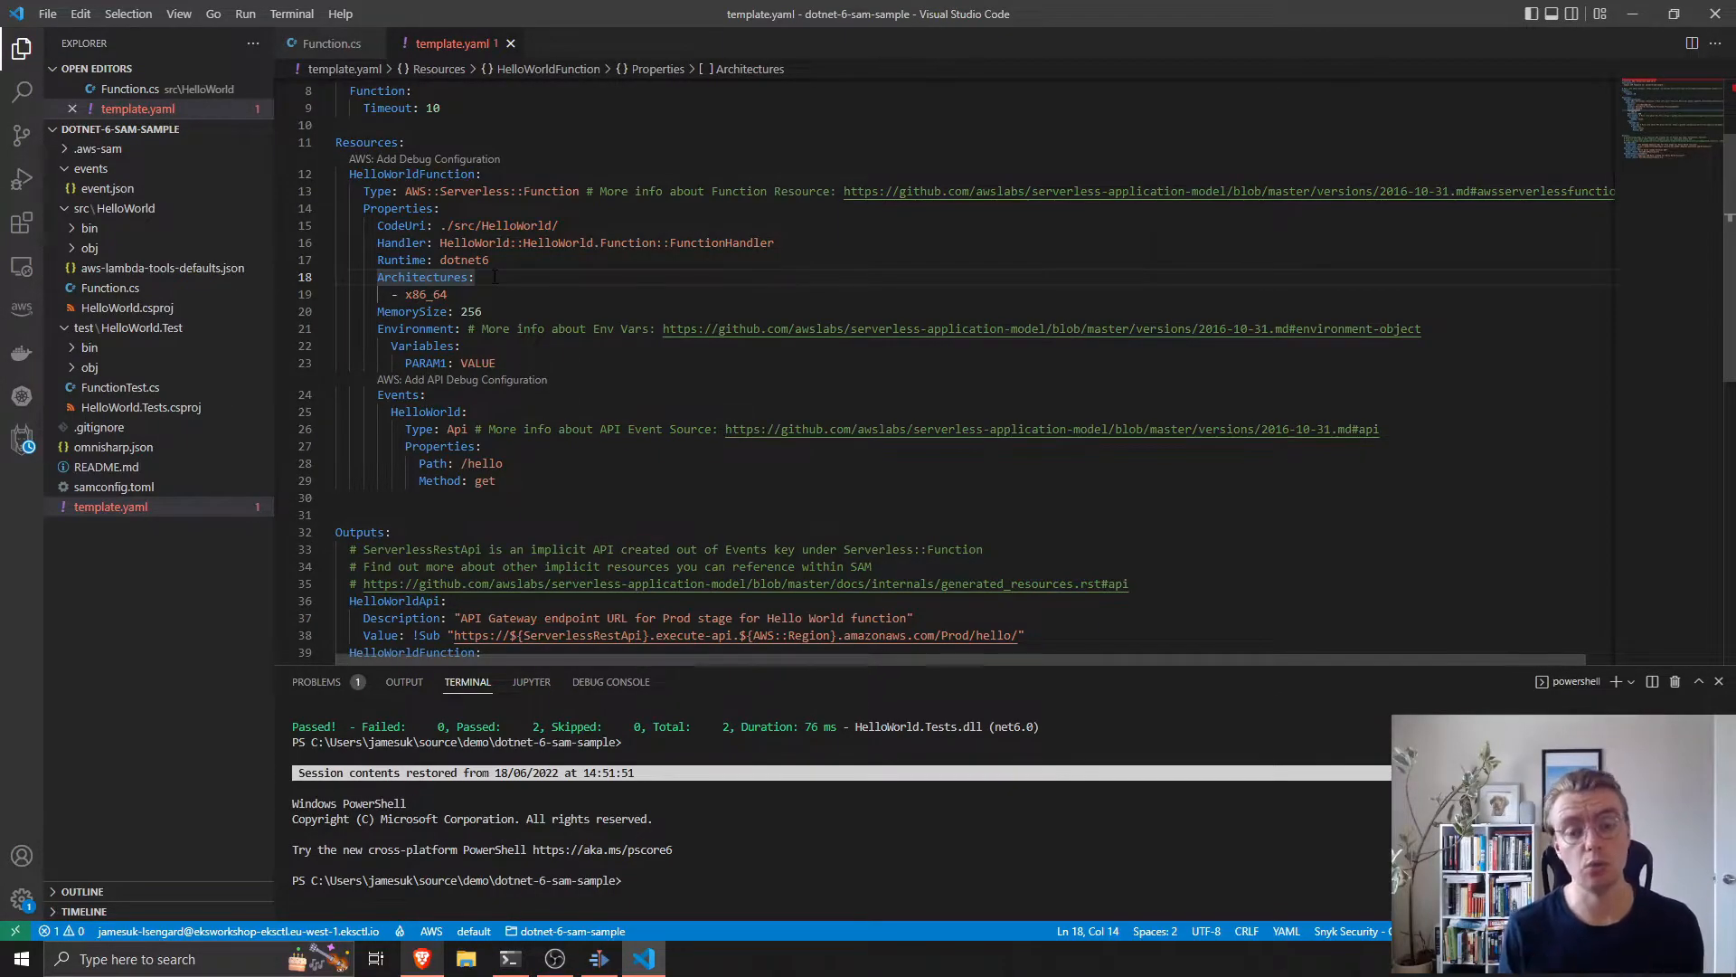
Replace x86_64 with arm64 under Architectures in template.yaml and save.
{"action": "double_click", "coordinate": [426, 293]}
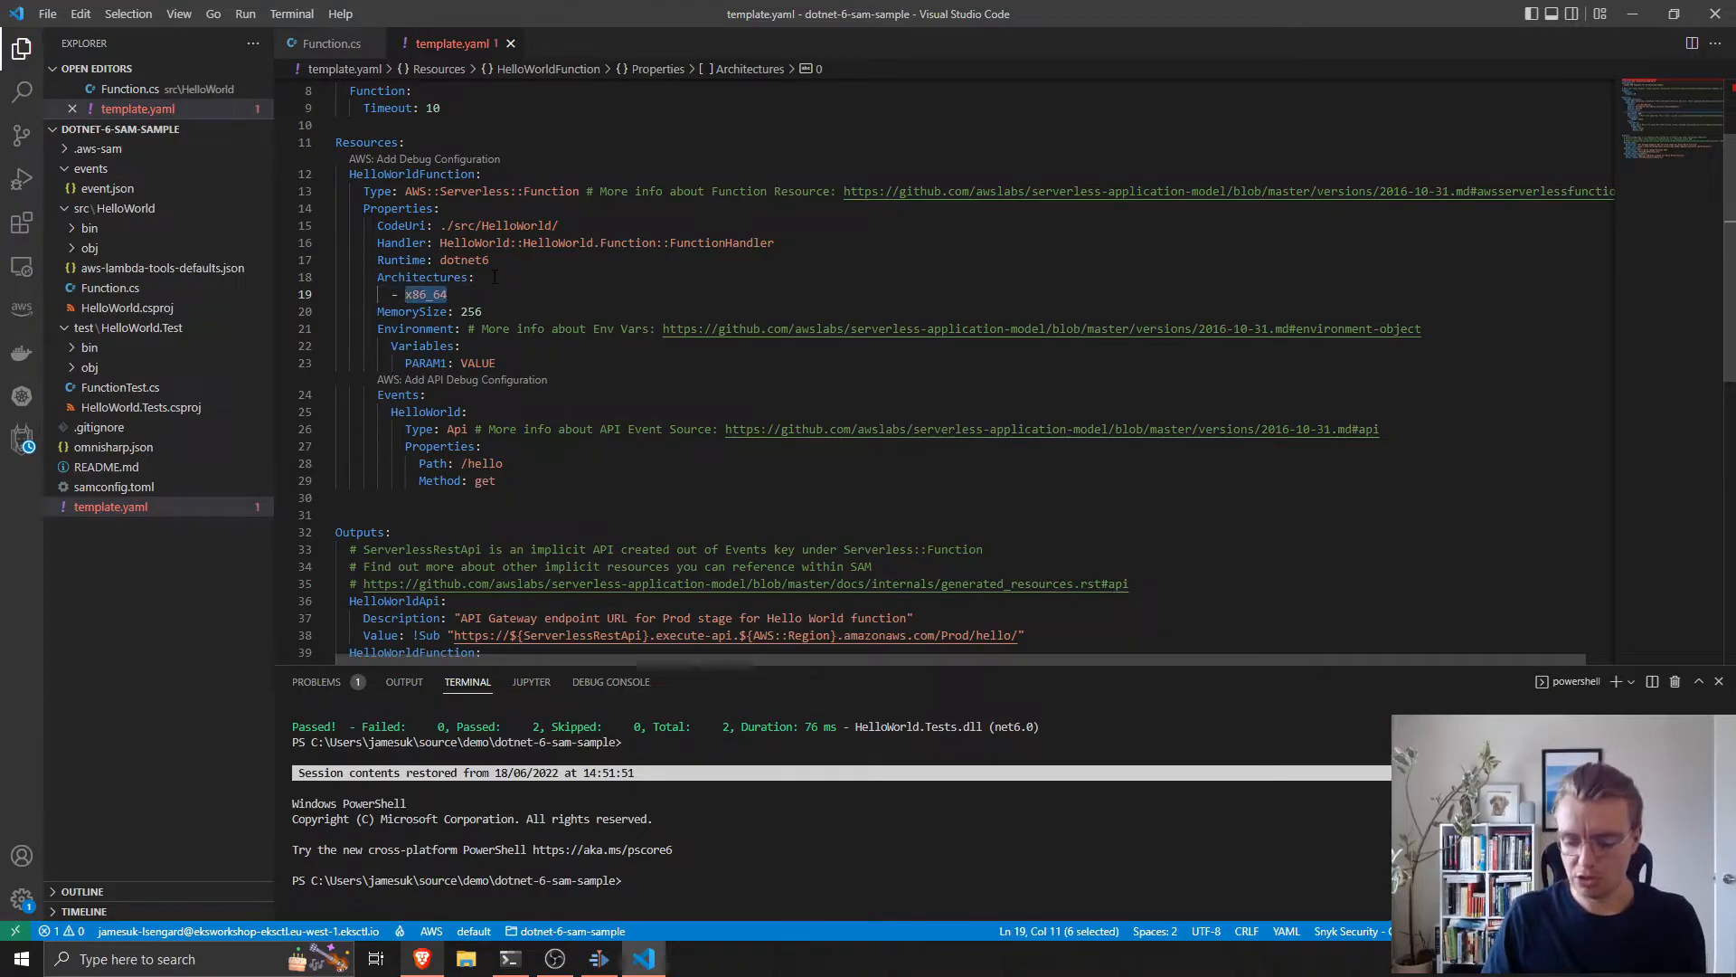
{"action": "type", "text": "arm64"}
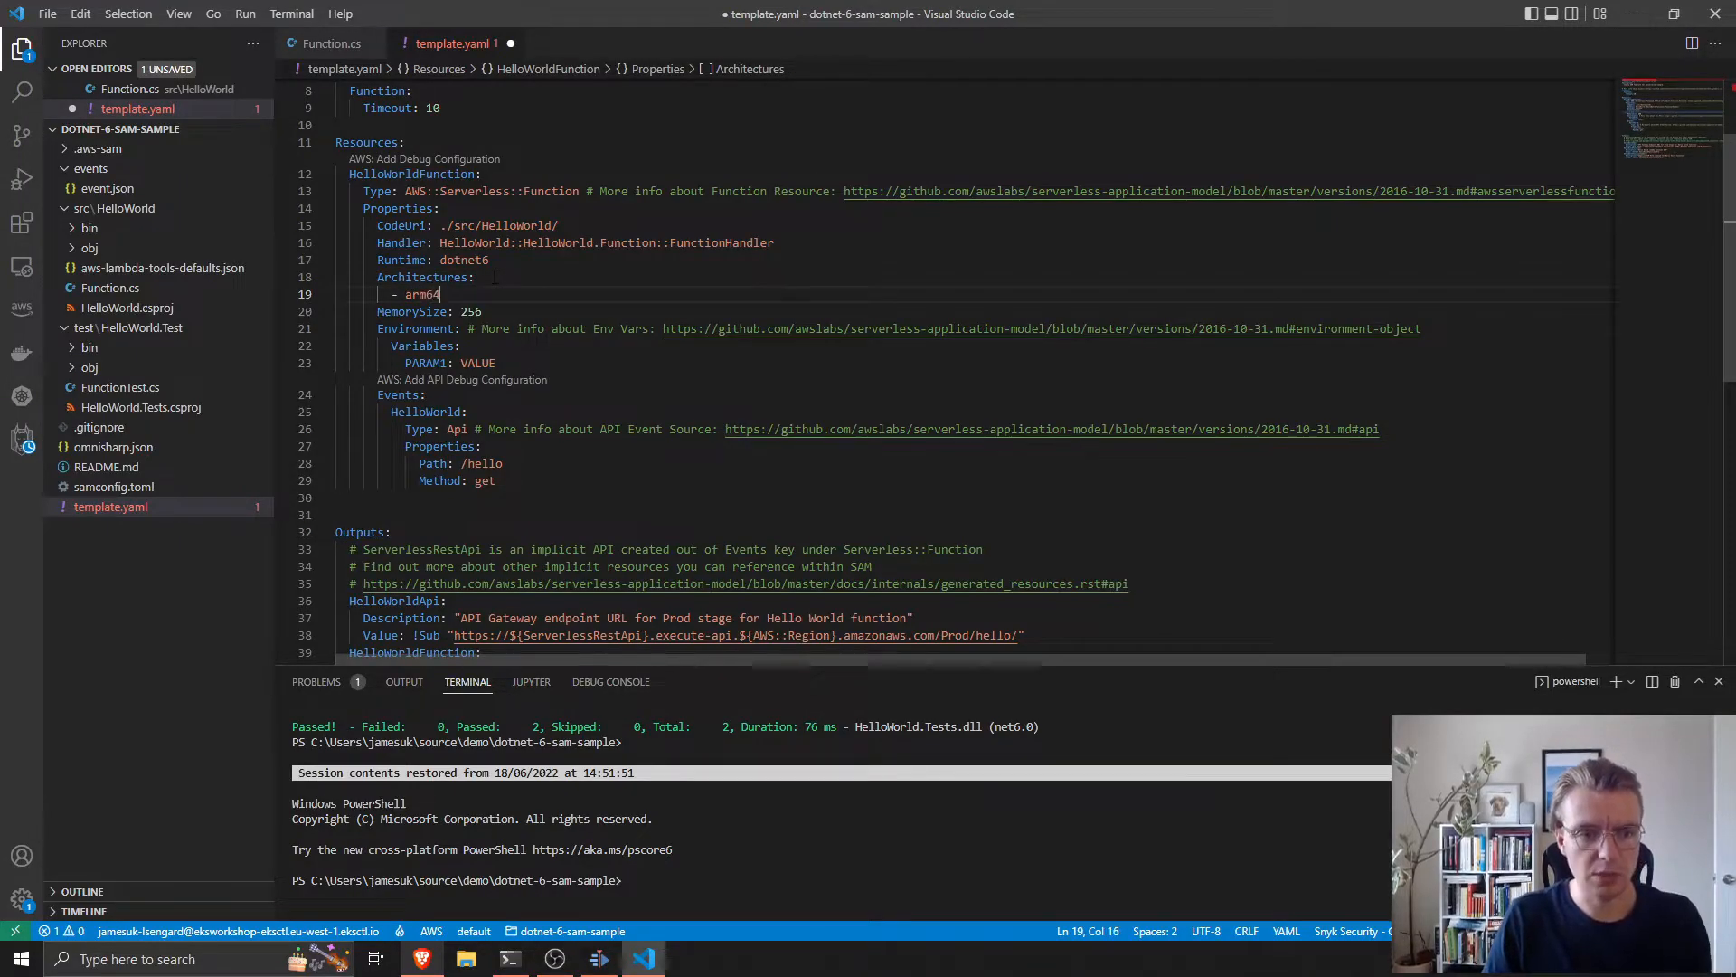
{"action": "key", "text": "ctrl+s"}
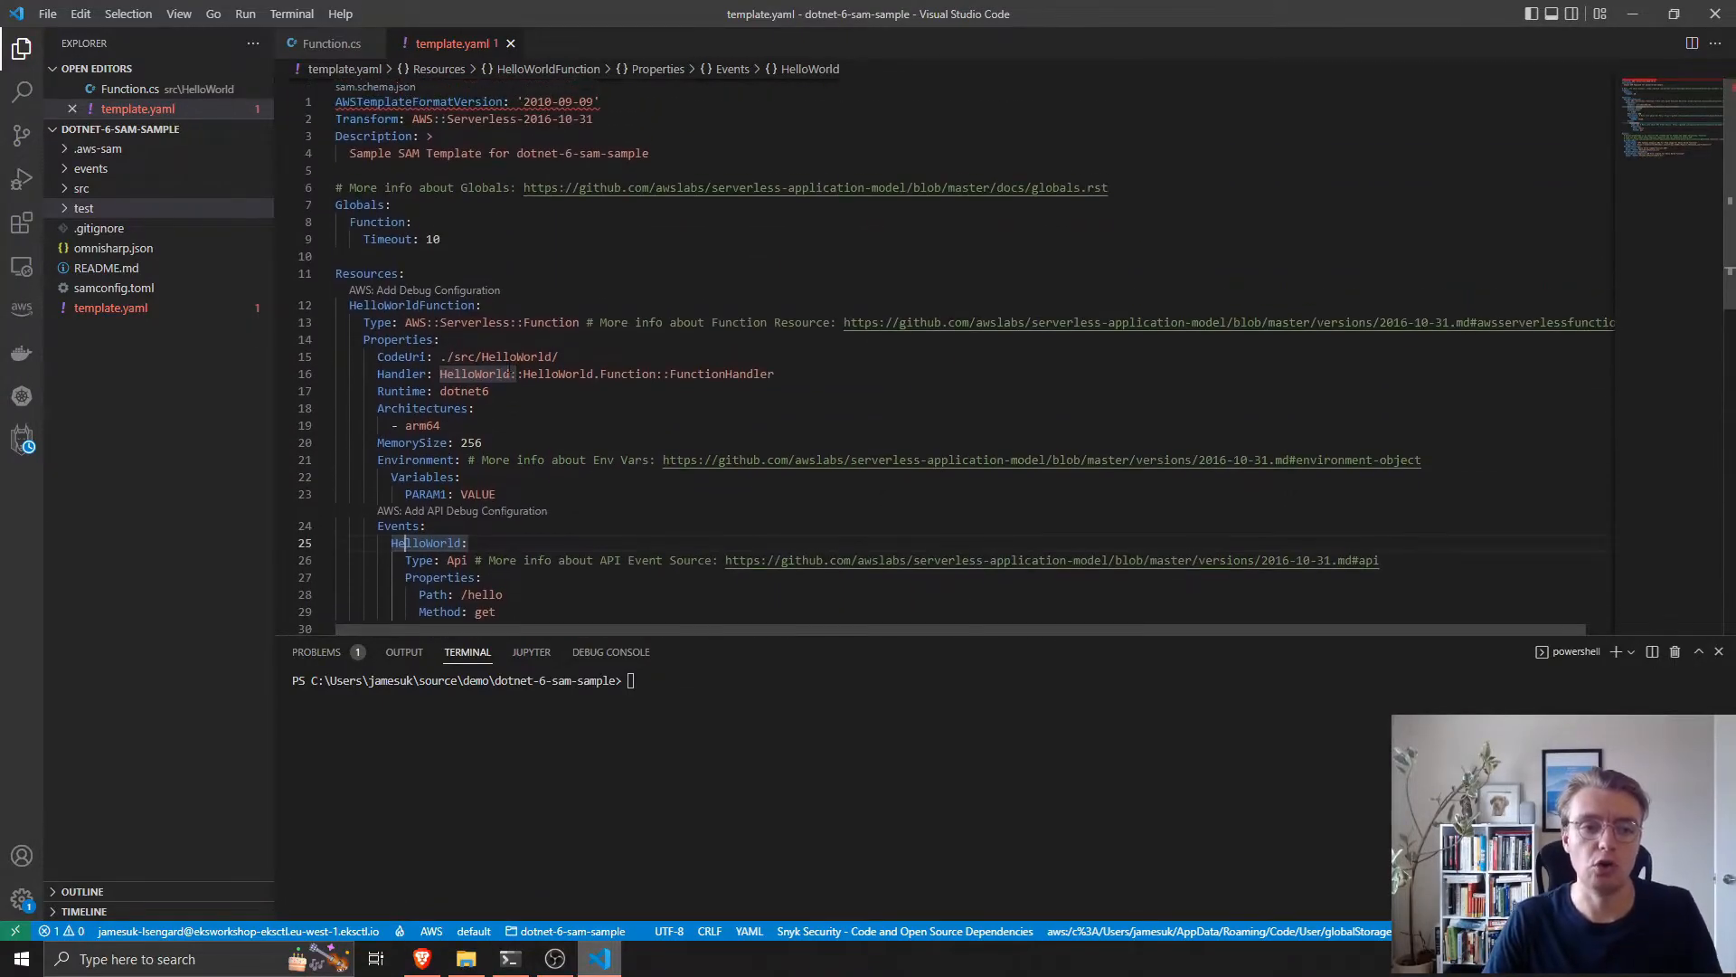
{"action": "scroll", "scroll_direction": "down", "scroll_amount": 3}
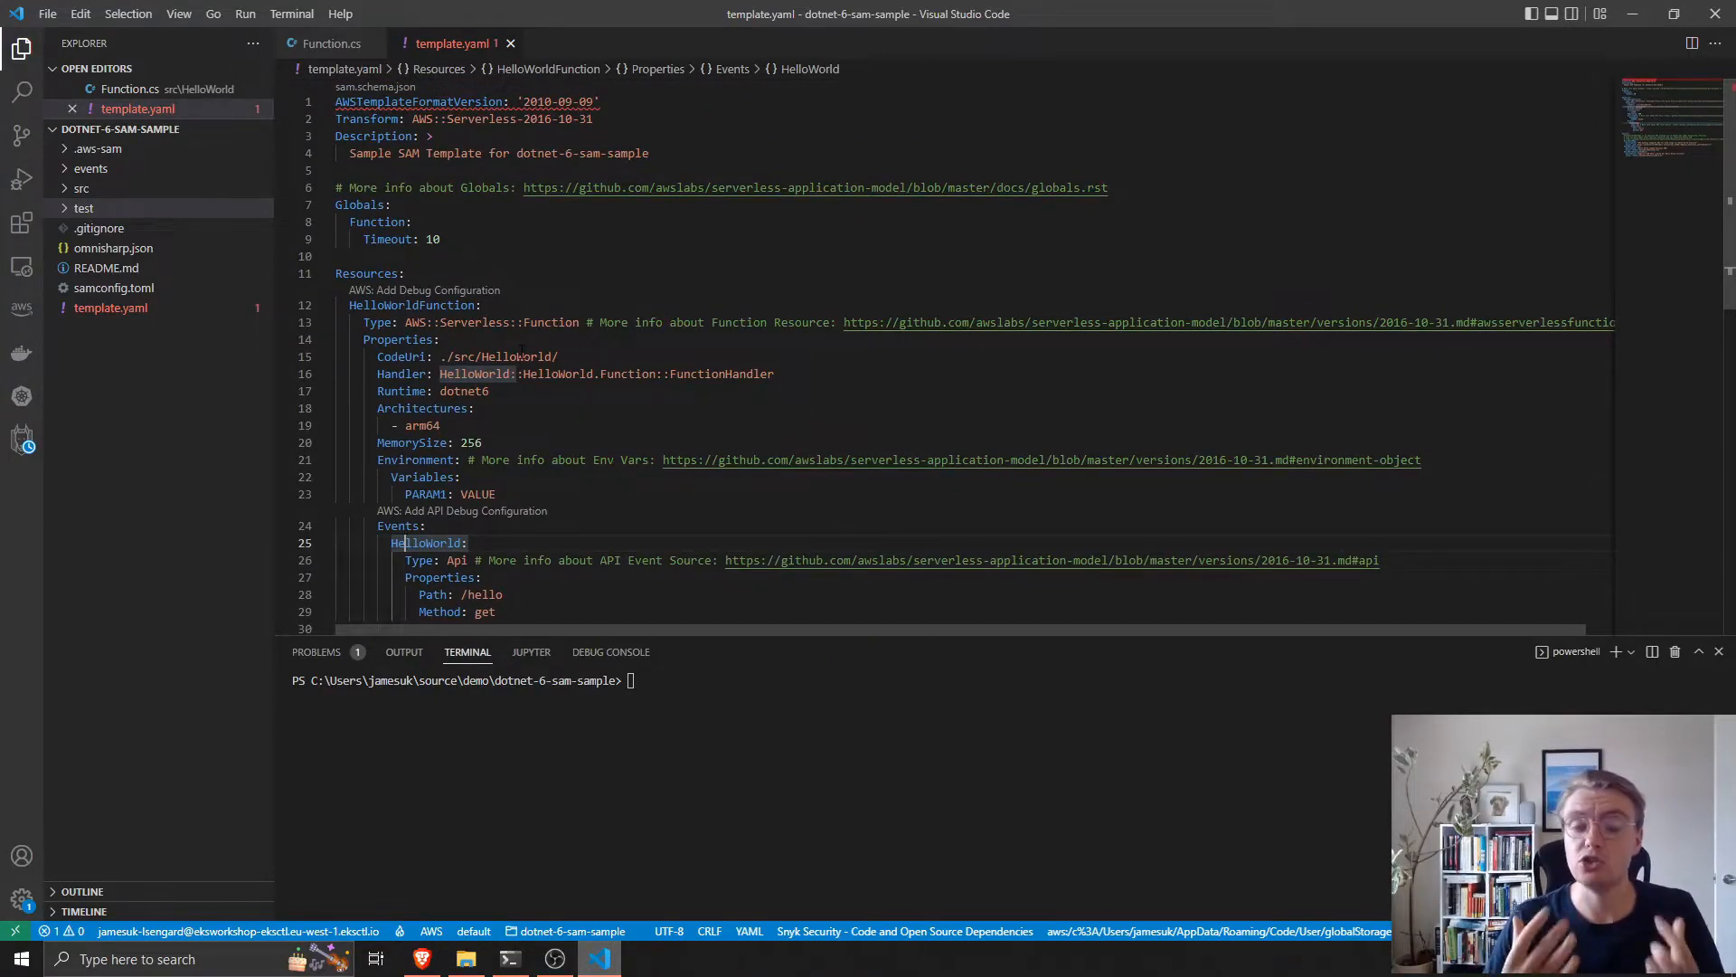
{"action": "scroll", "scroll_direction": "down", "scroll_amount": 3}
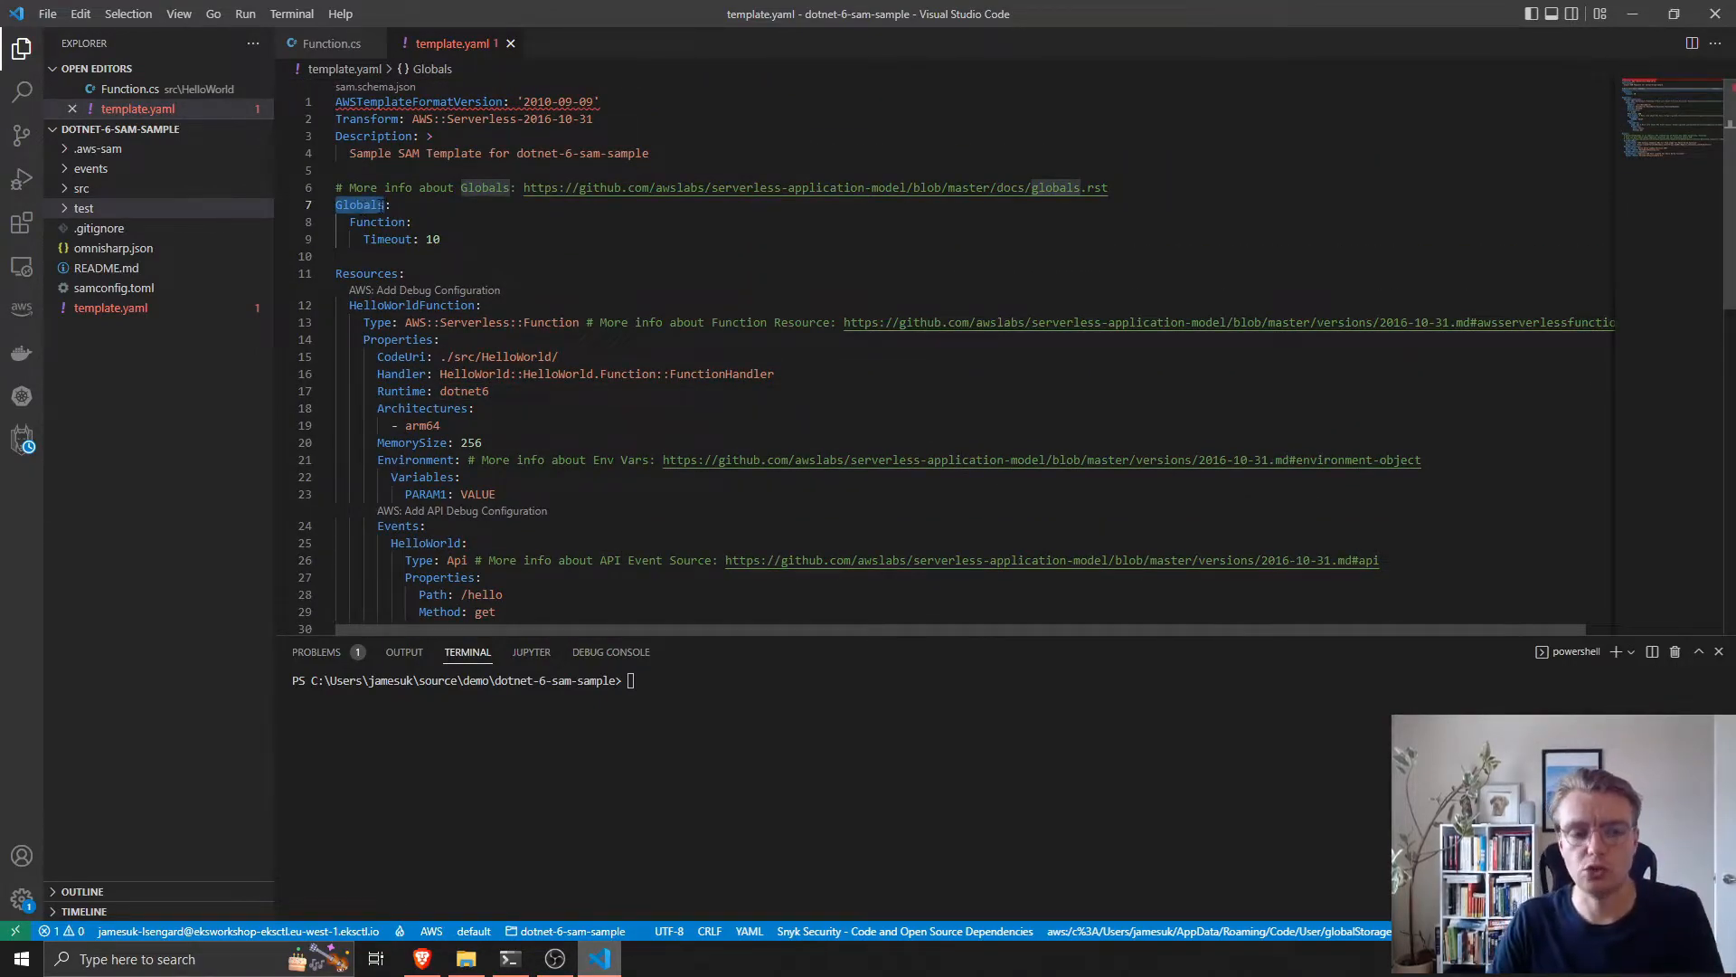
{"action": "left_click", "coordinate": [380, 222]}
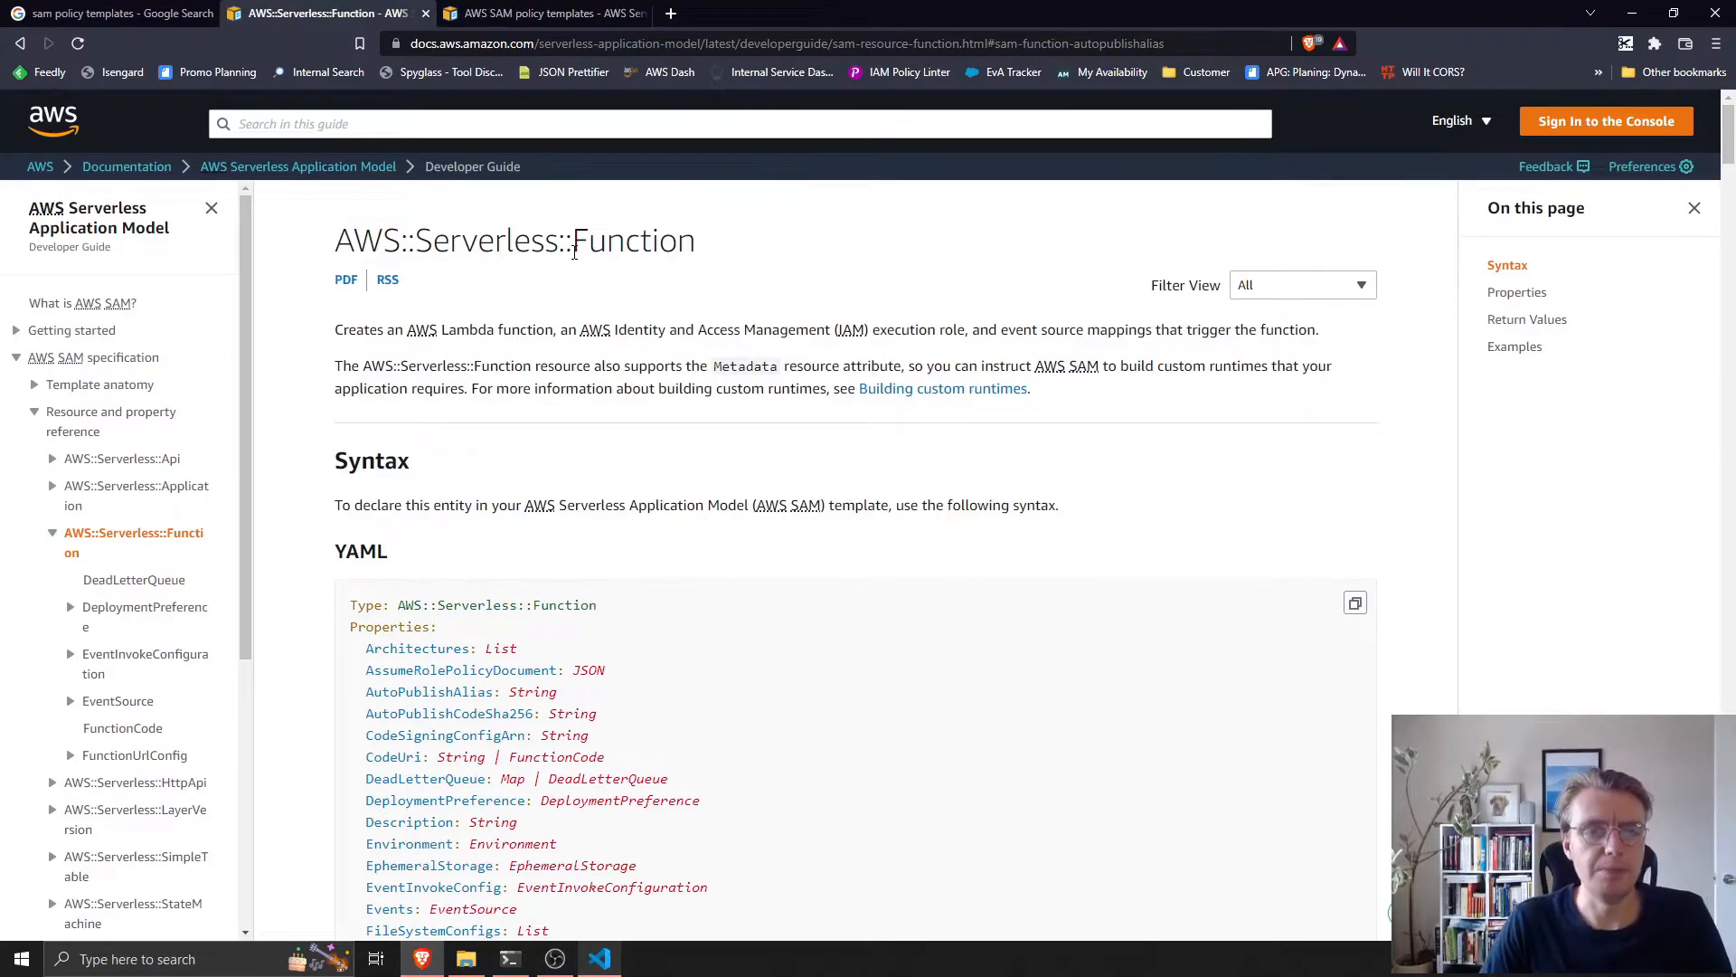
Scroll the AWS::Serverless::Function reference past Architectures and follow the Policies property link.
{"action": "scroll", "scroll_direction": "down", "scroll_amount": 3}
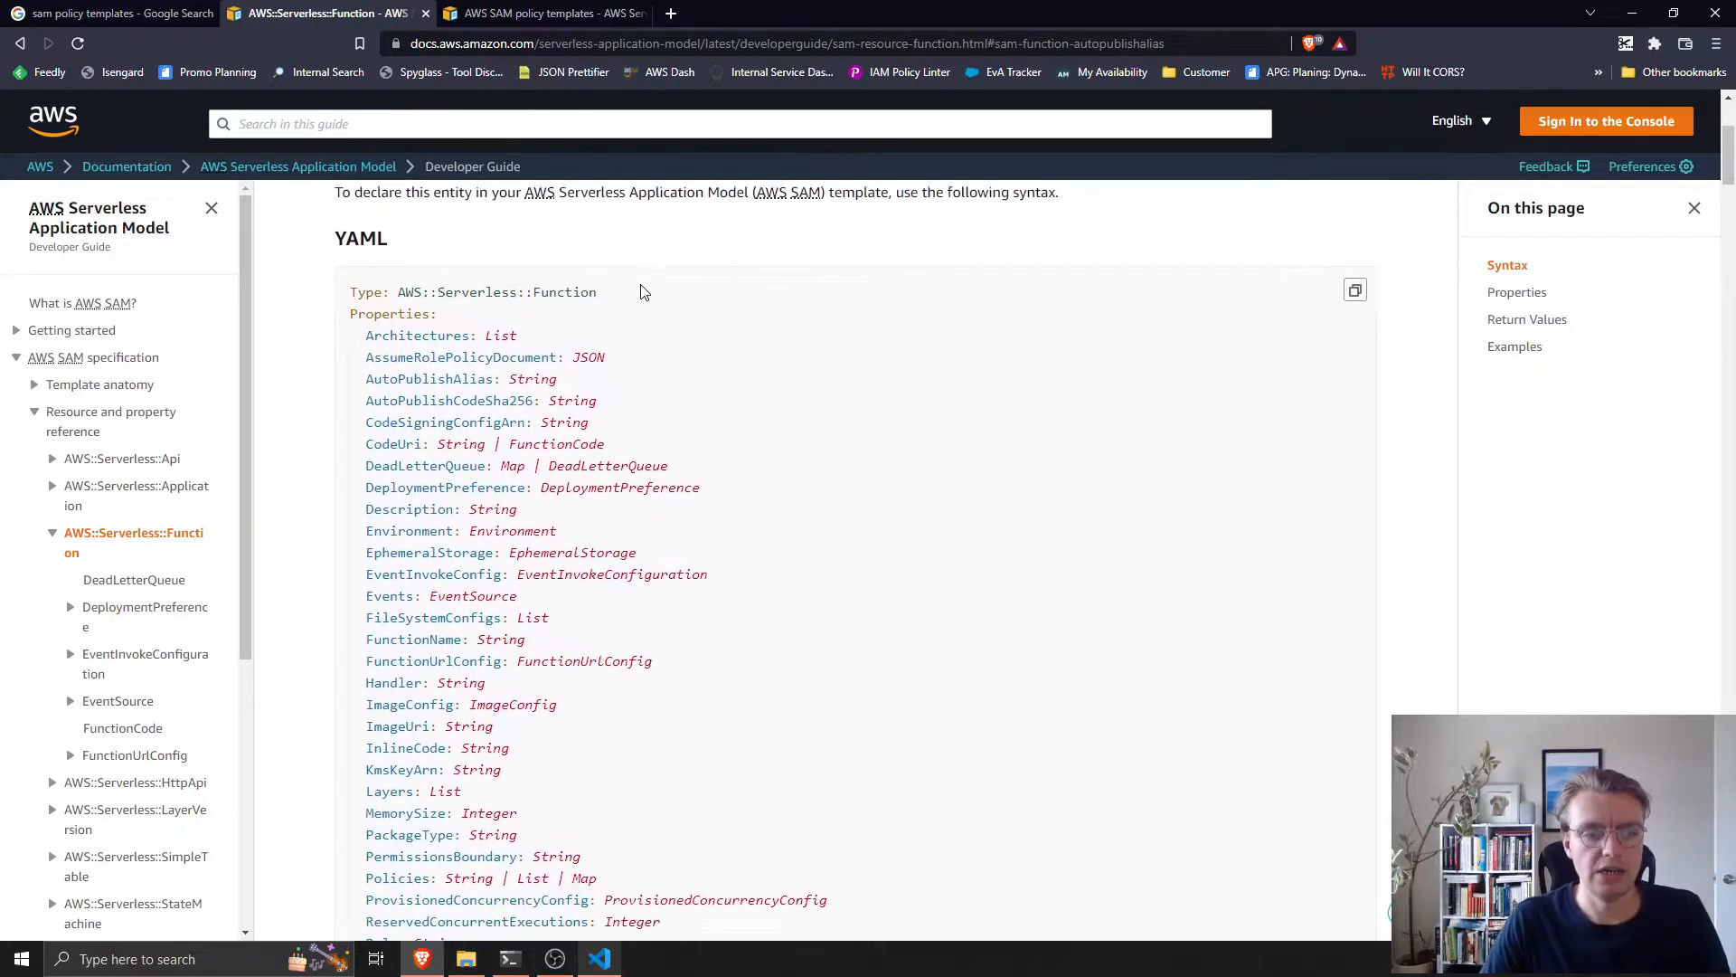
{"action": "scroll", "scroll_direction": "down", "scroll_amount": 3}
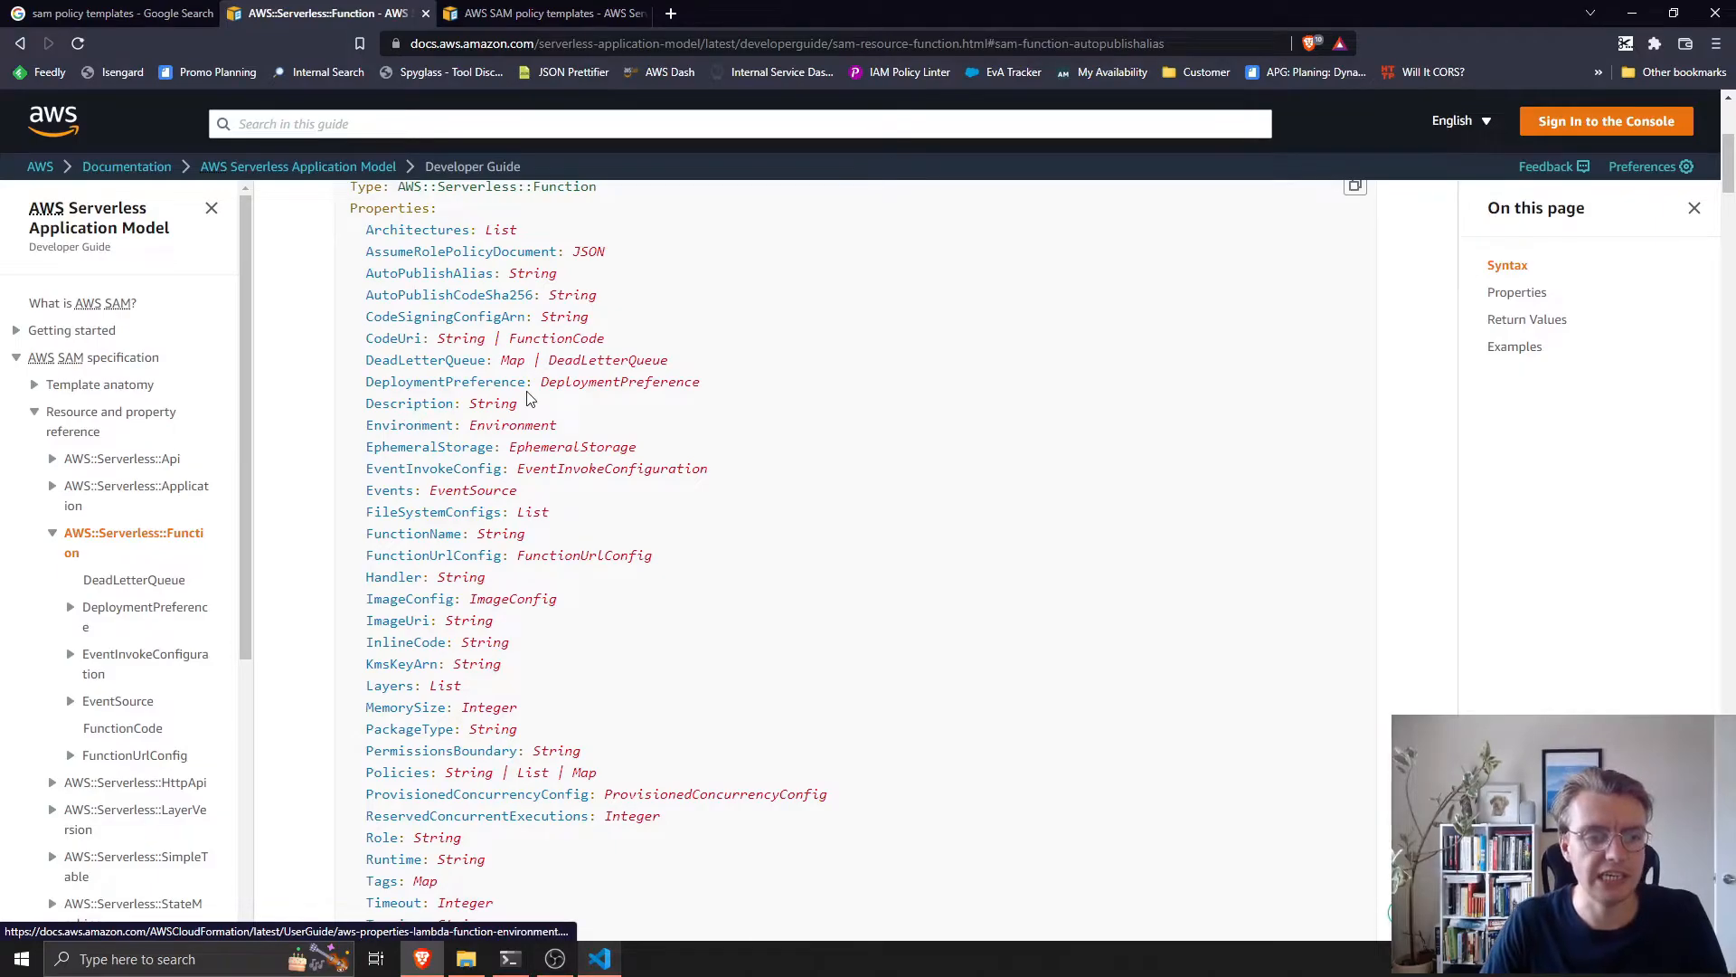
{"action": "scroll", "scroll_direction": "down", "scroll_amount": 3}
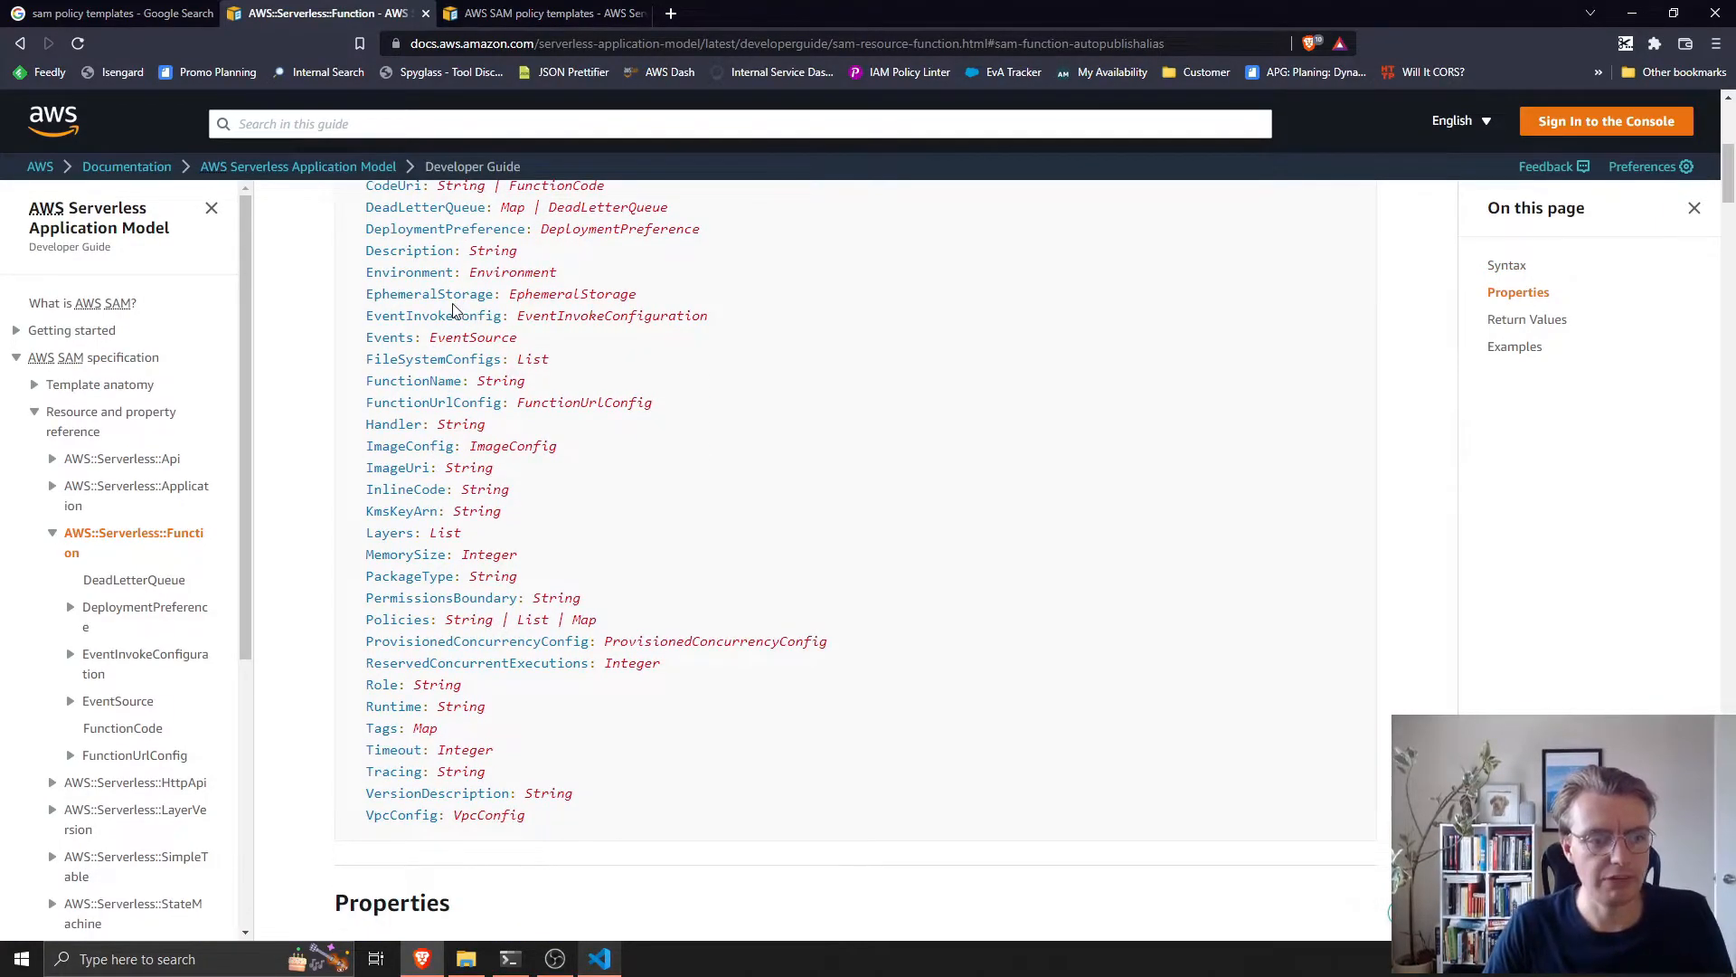
{"action": "scroll", "scroll_direction": "down", "scroll_amount": 3}
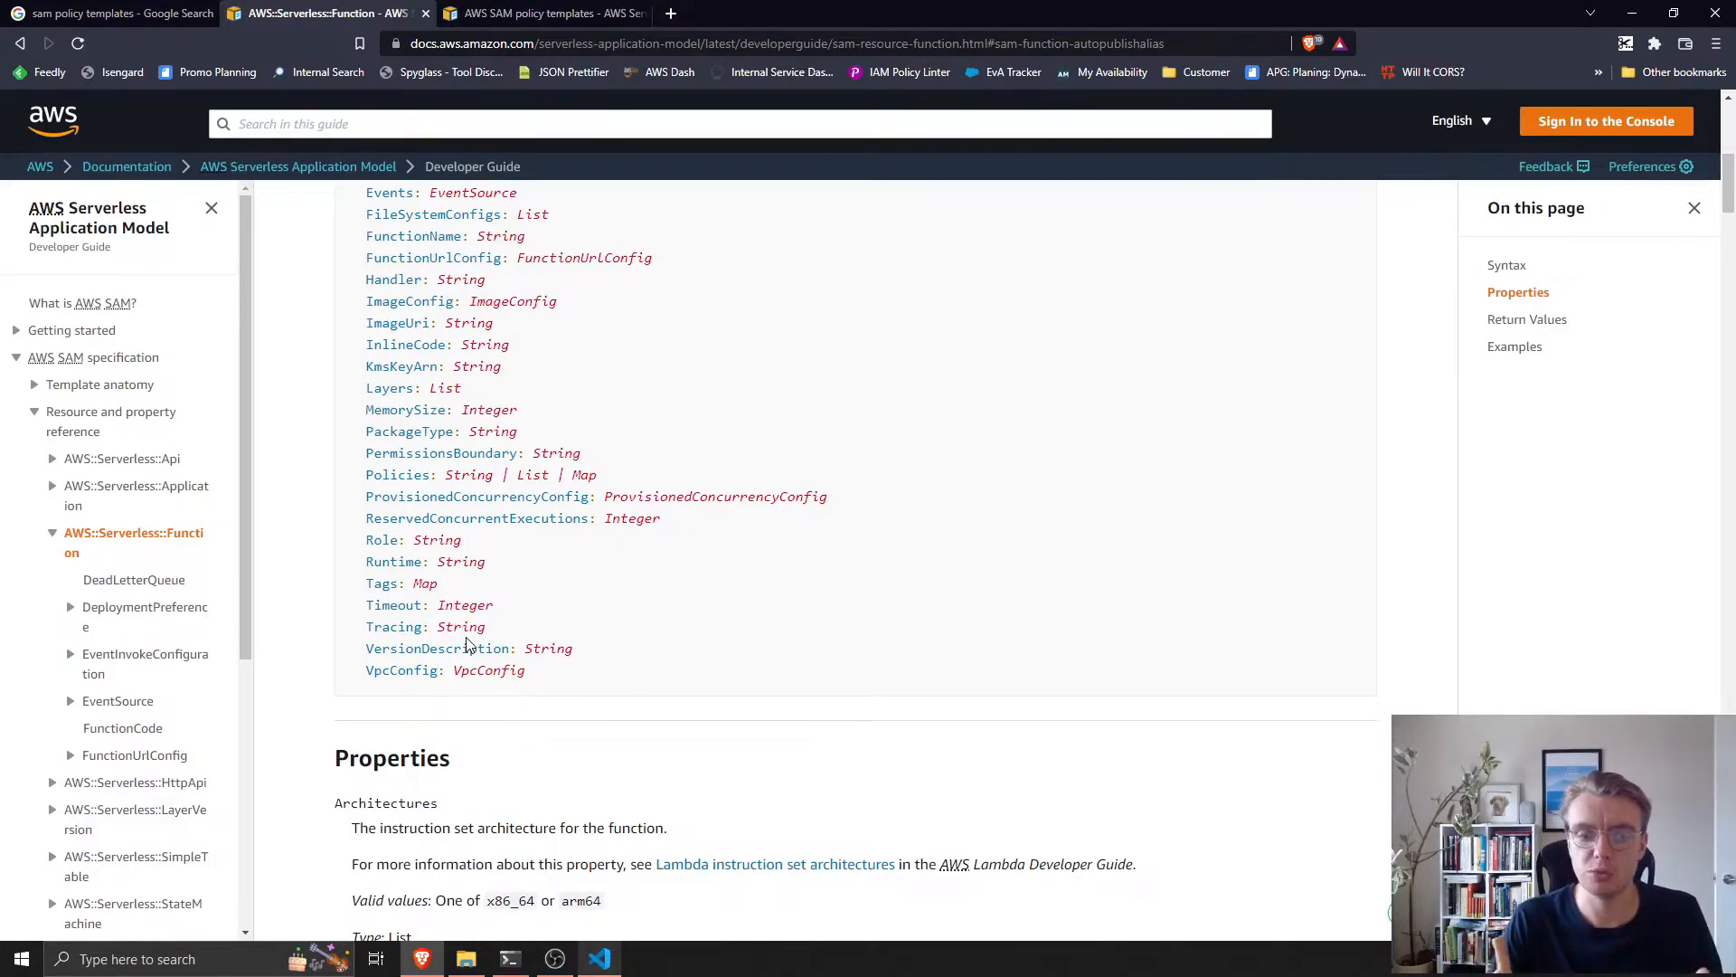
{"action": "mouse_move", "coordinate": [404, 671]}
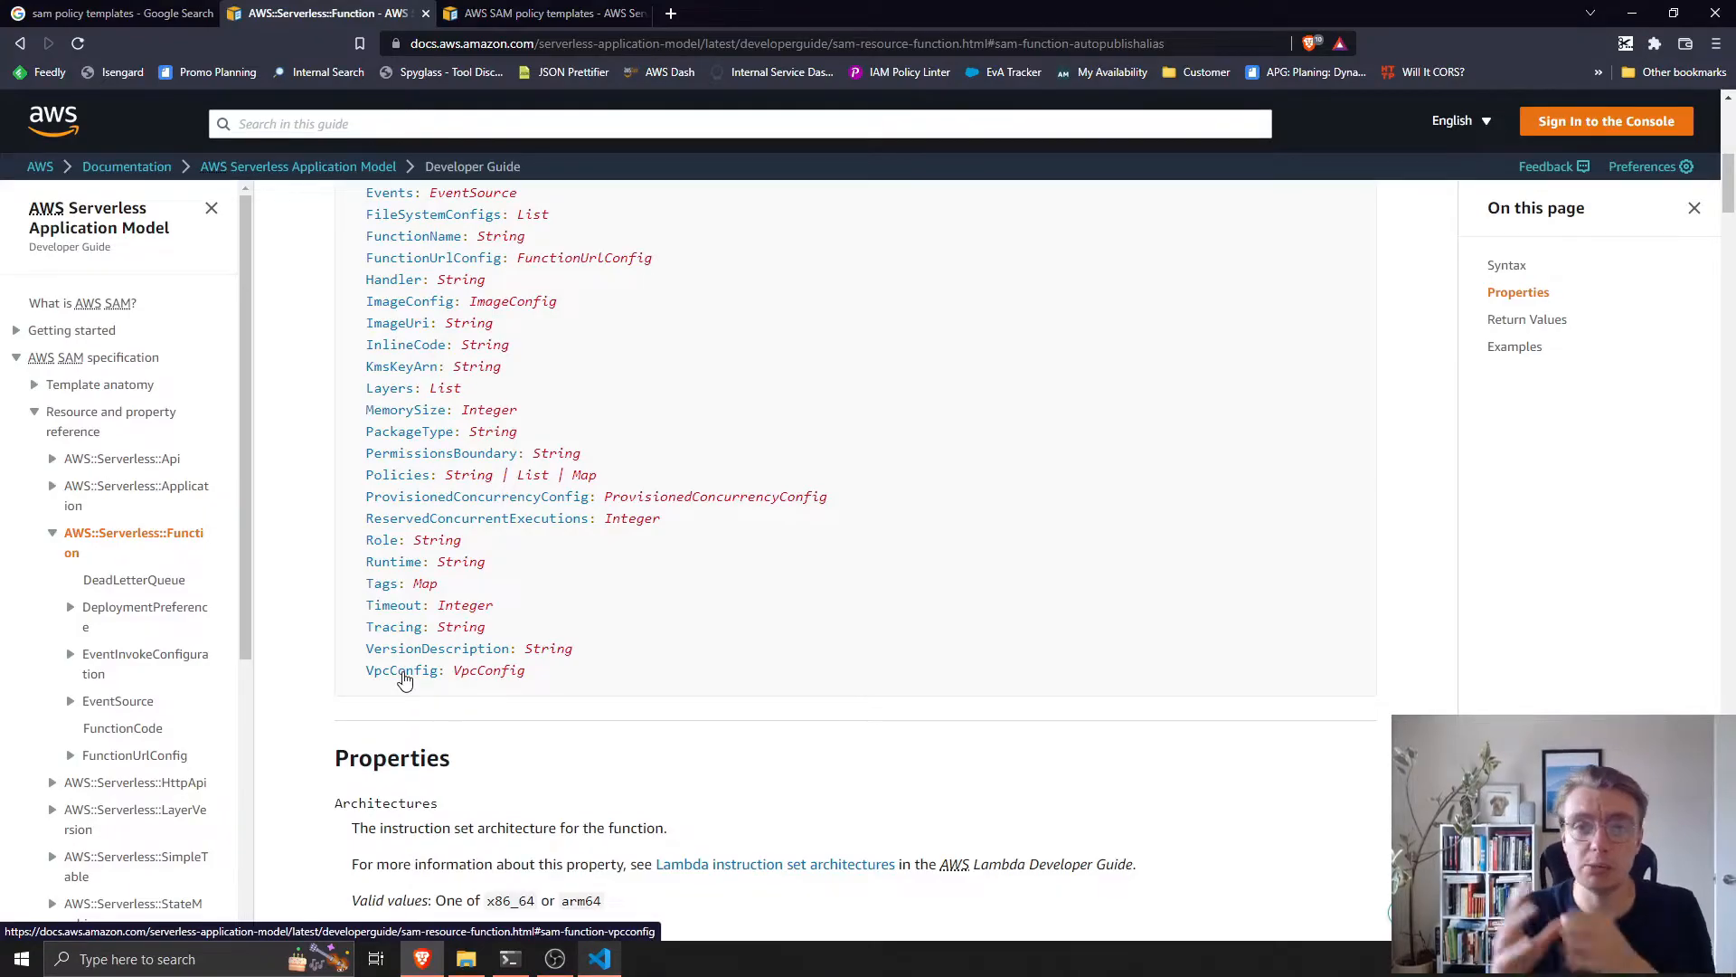
{"action": "mouse_move", "coordinate": [406, 626]}
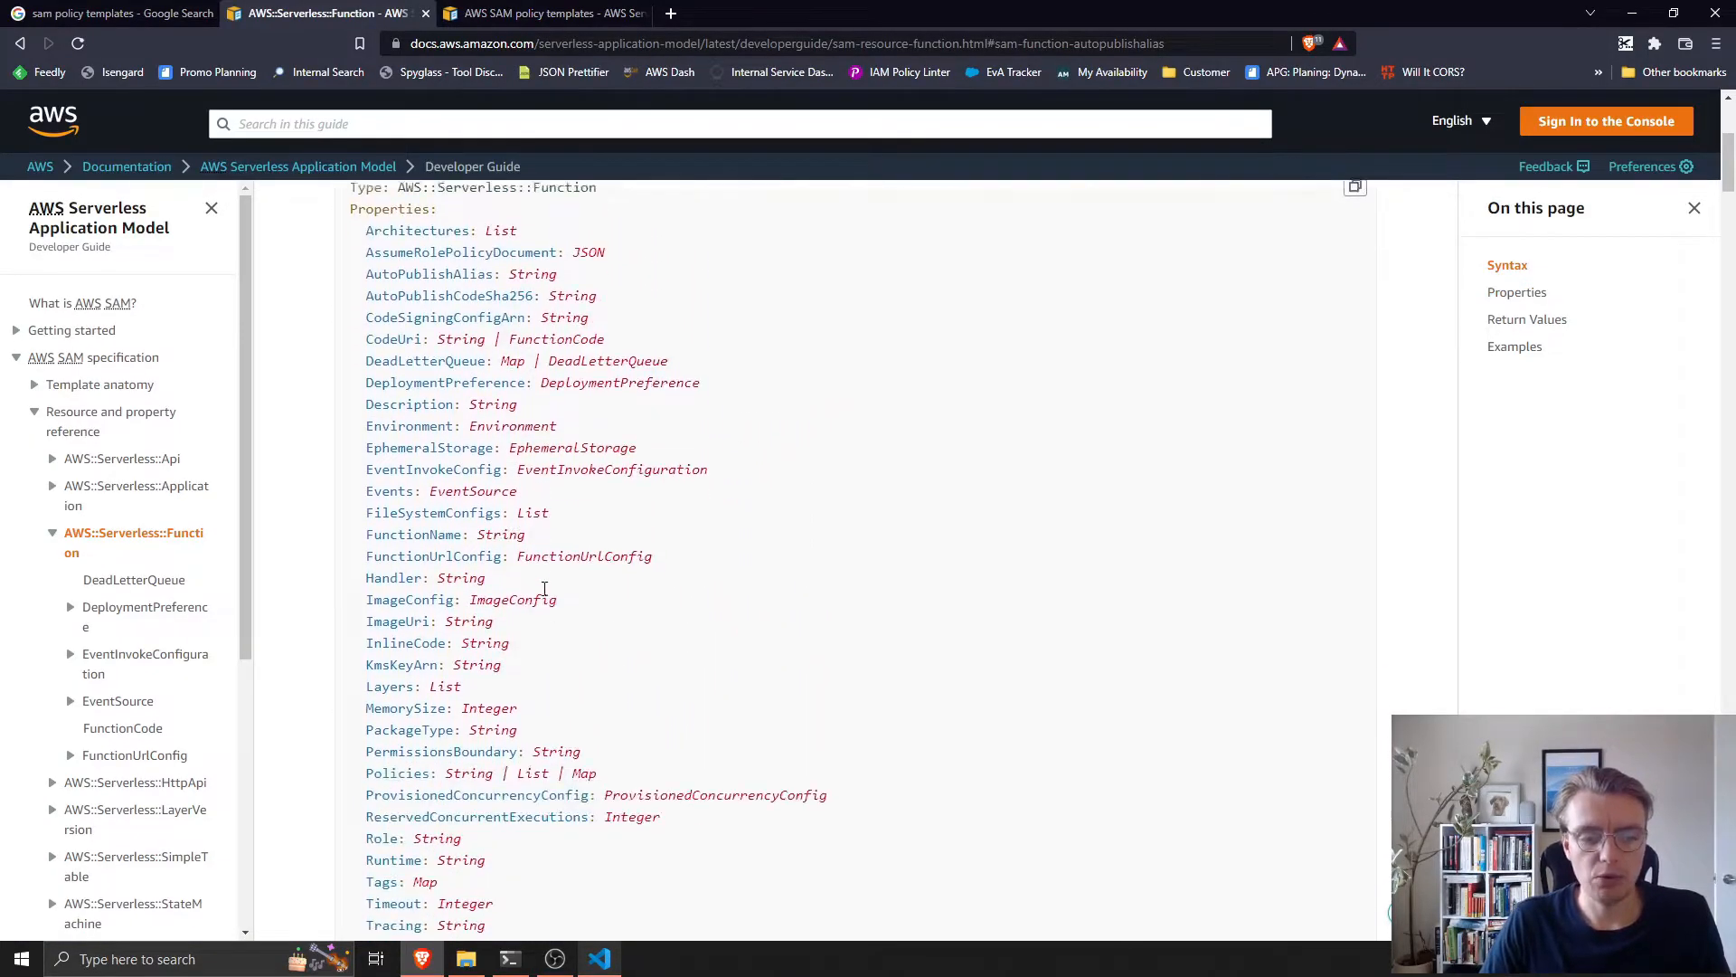
{"action": "scroll", "scroll_direction": "down", "scroll_amount": 3}
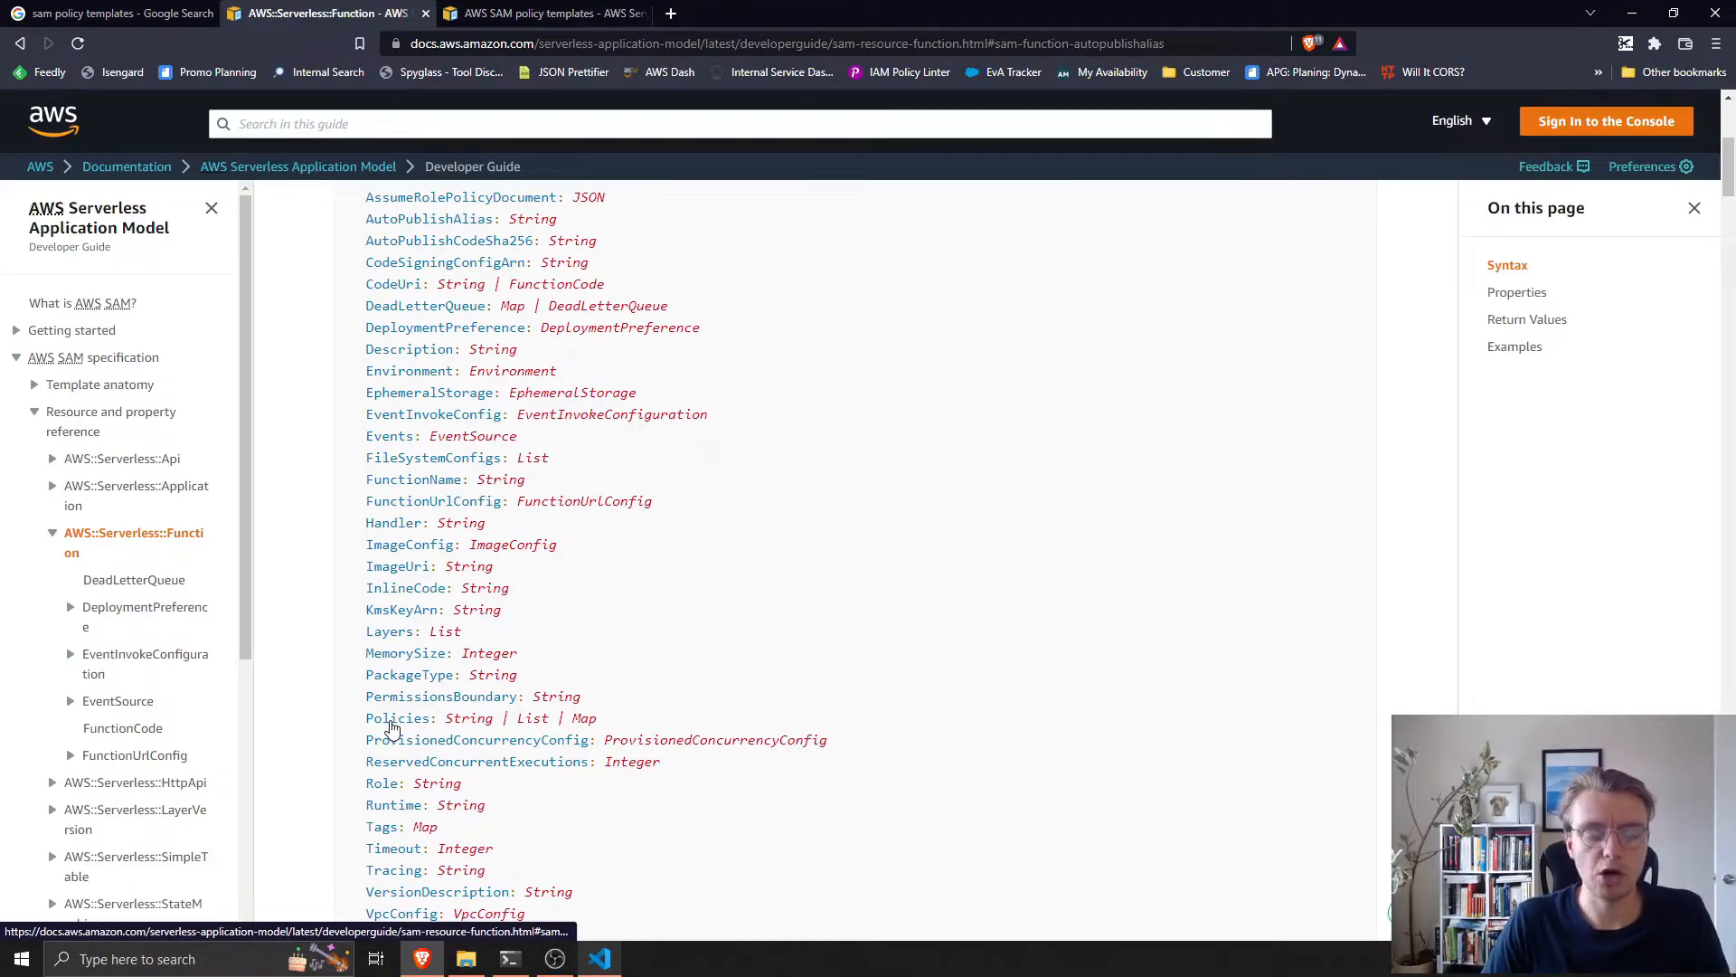
{"action": "scroll", "scroll_direction": "down", "scroll_amount": 3}
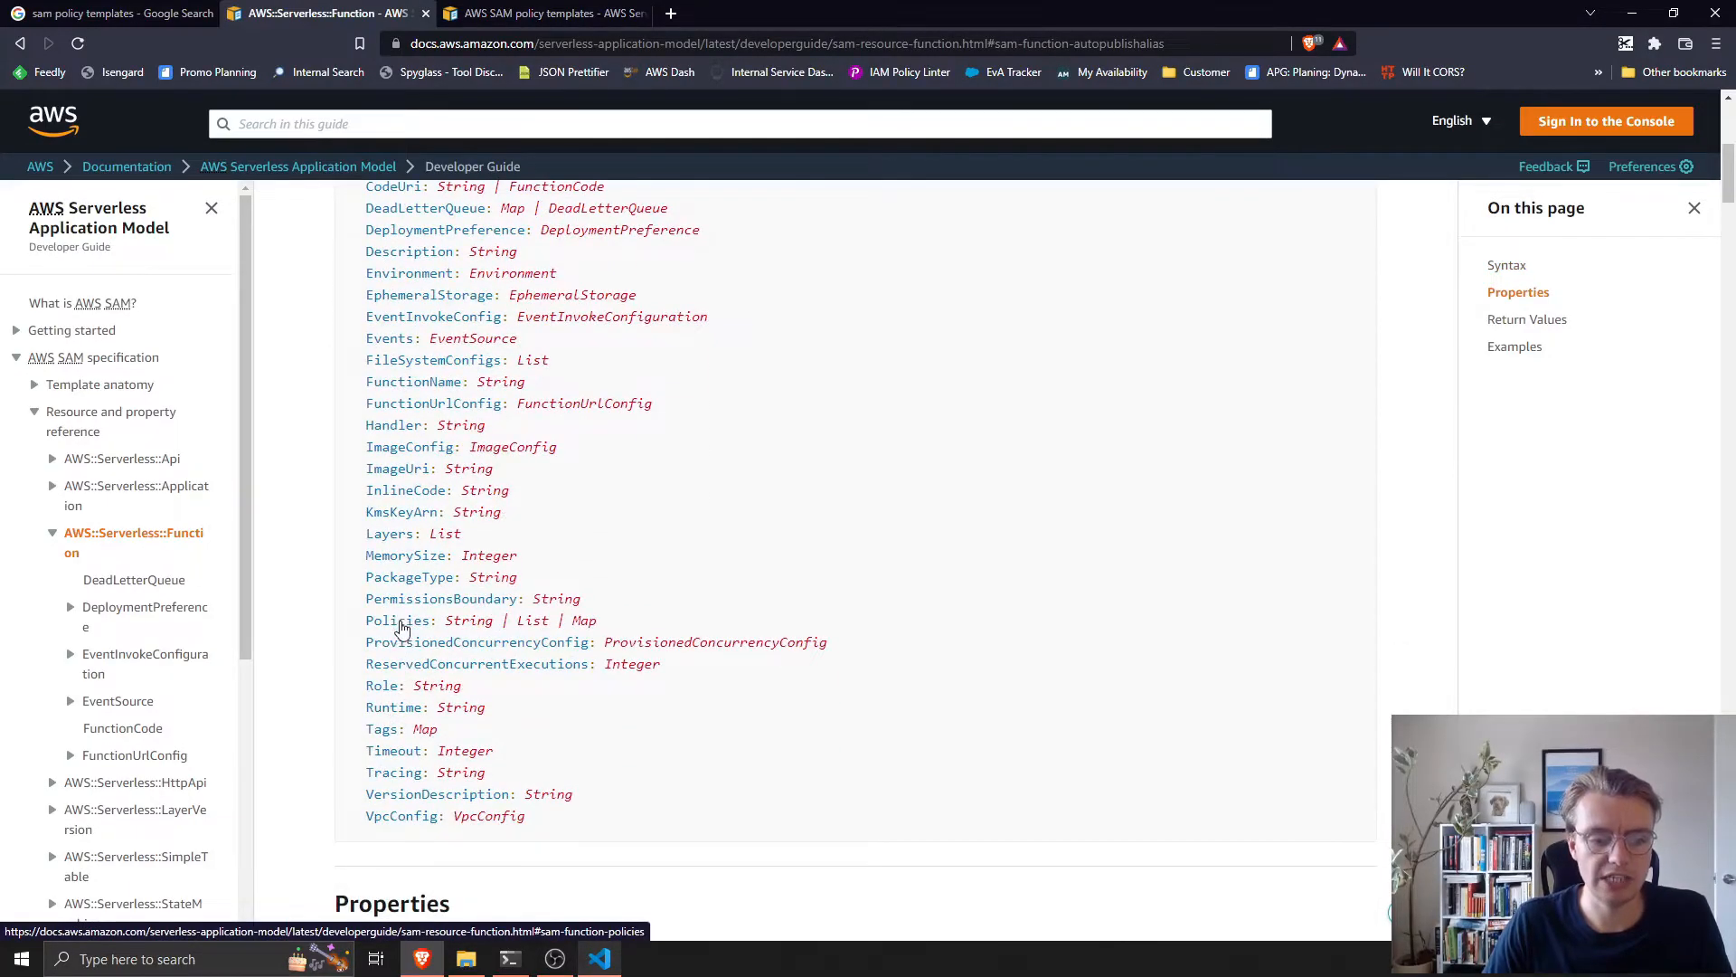
{"action": "left_click", "coordinate": [398, 620]}
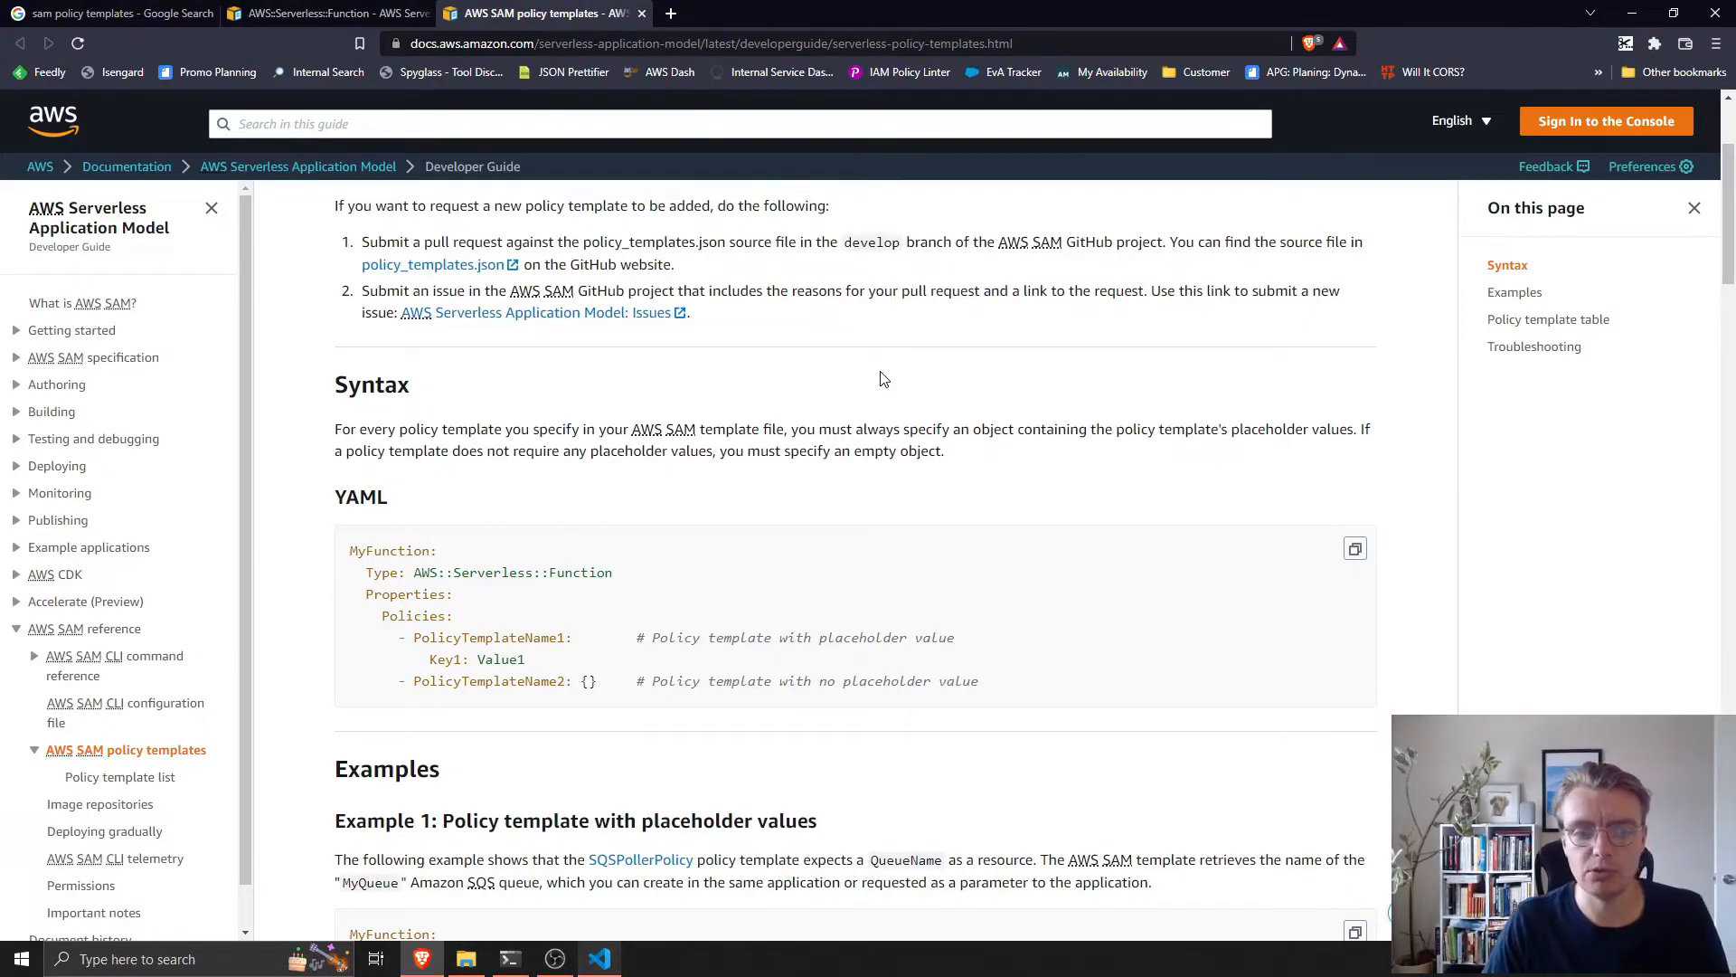
{"action": "mouse_move", "coordinate": [781, 393]}
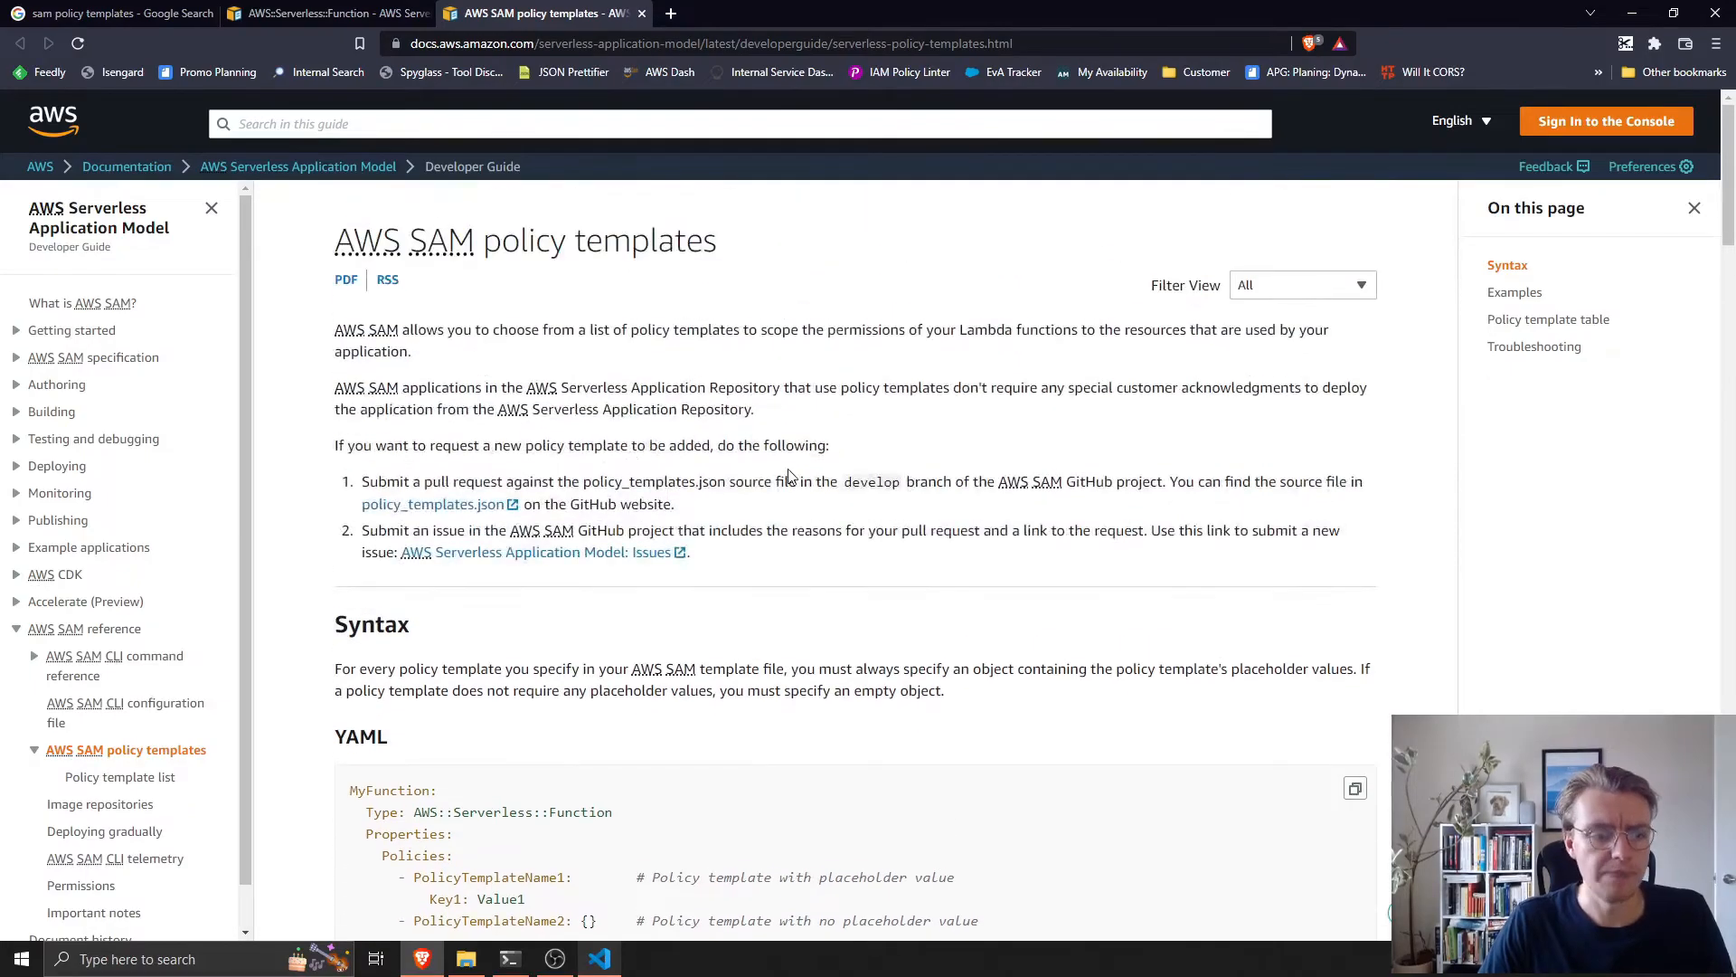
Review the DynamoDBWritePolicy entry in the policy template list, then return to template.yaml.
{"action": "left_click", "coordinate": [119, 775]}
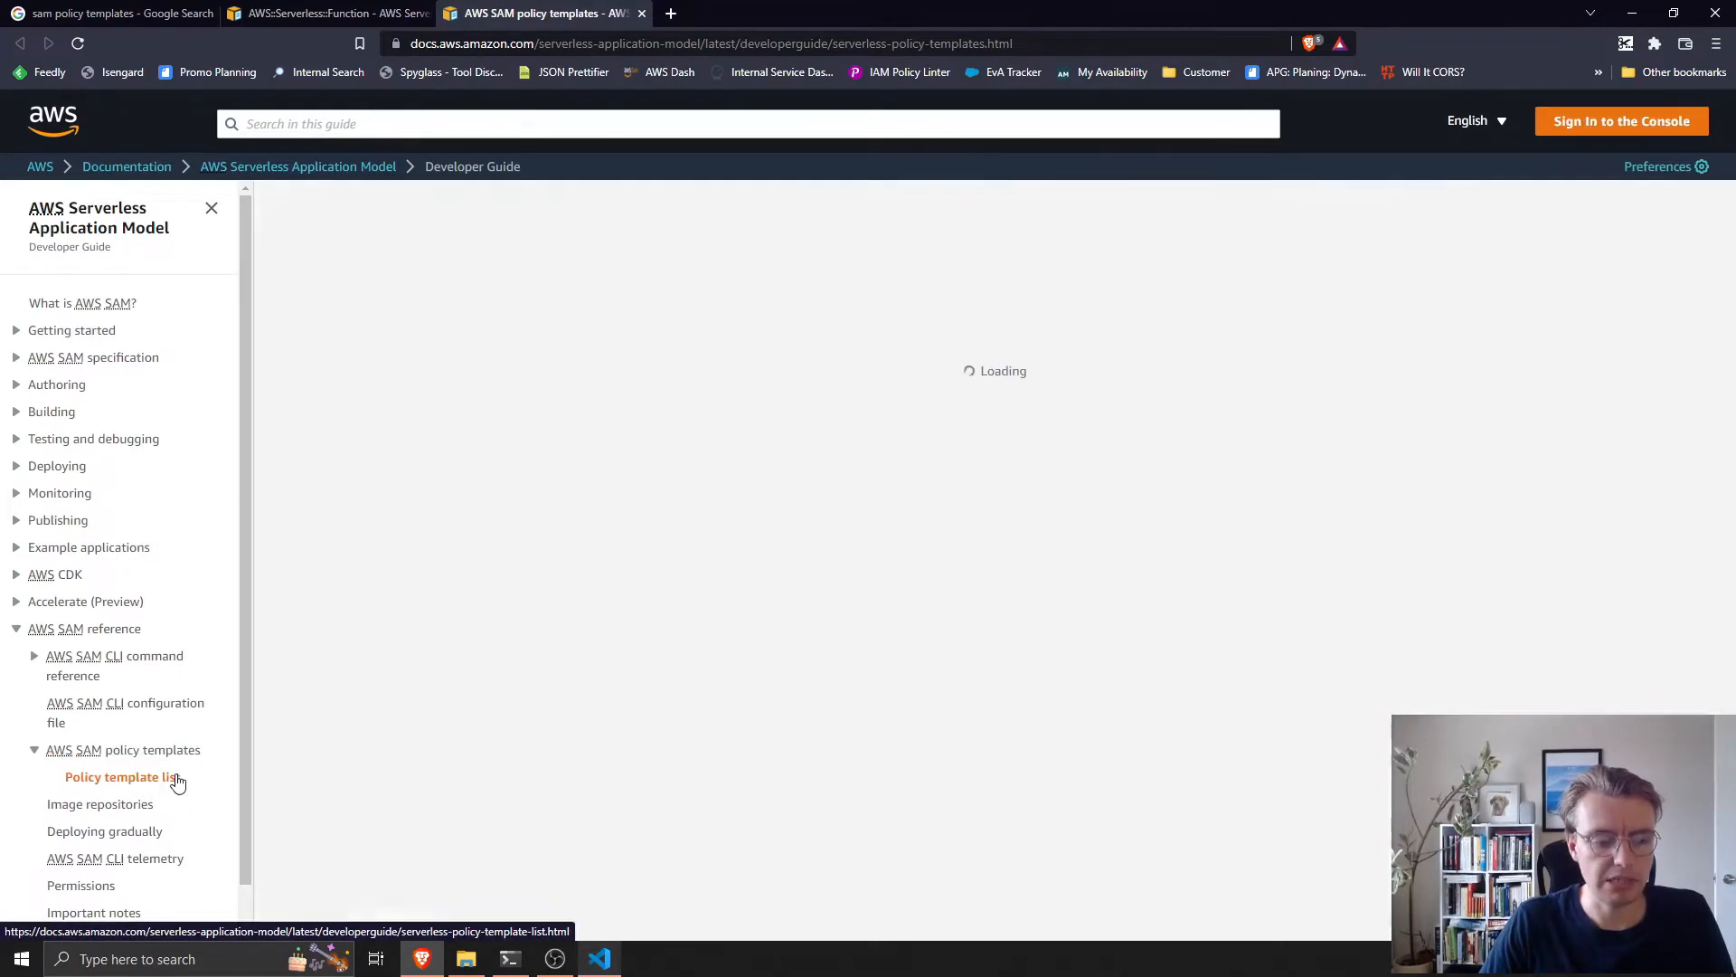
{"action": "left_click", "coordinate": [122, 775]}
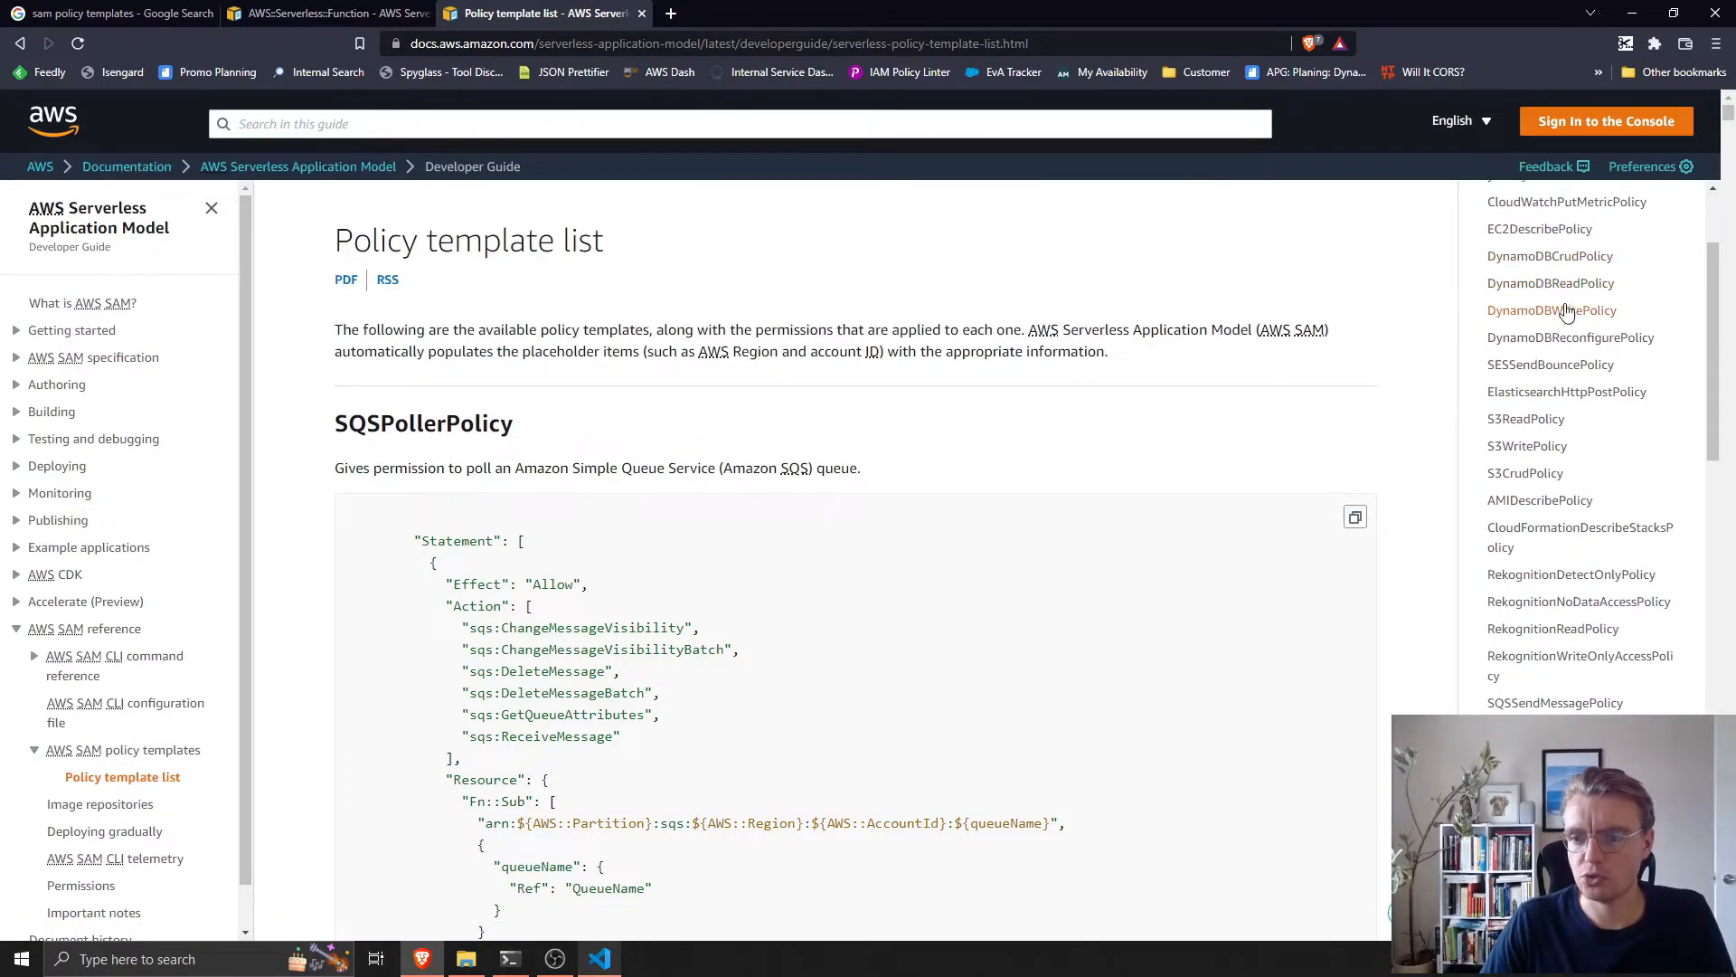
{"action": "left_click", "coordinate": [1552, 310]}
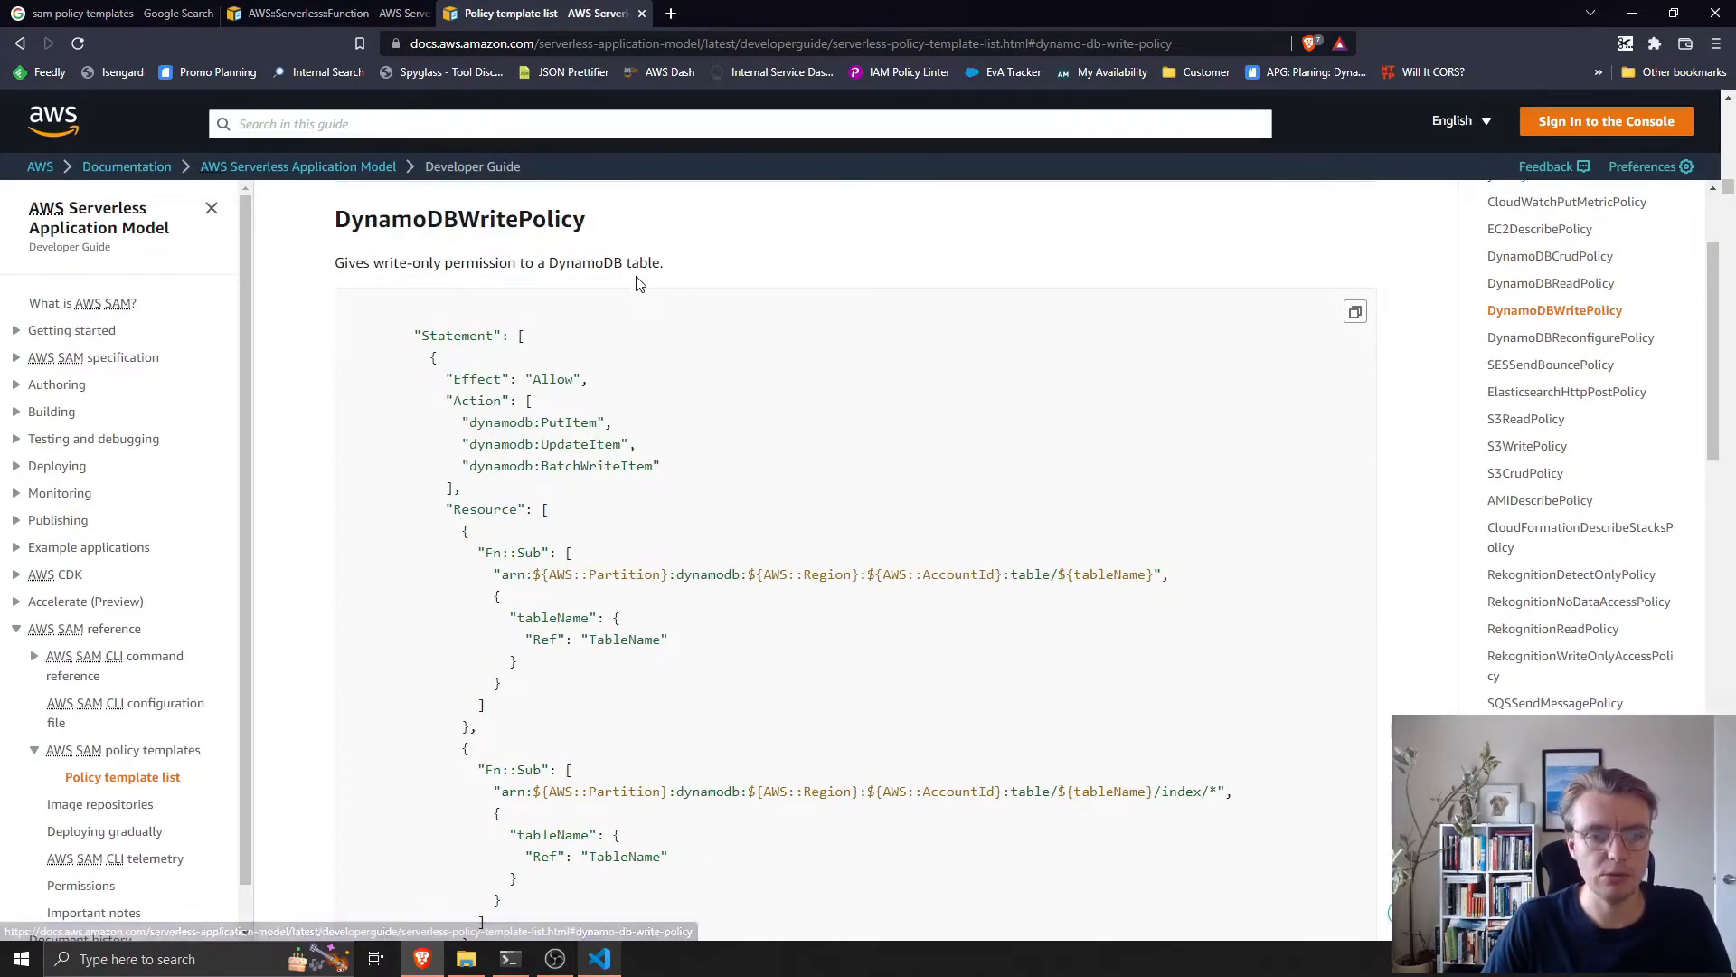
{"action": "mouse_move", "coordinate": [927, 236]}
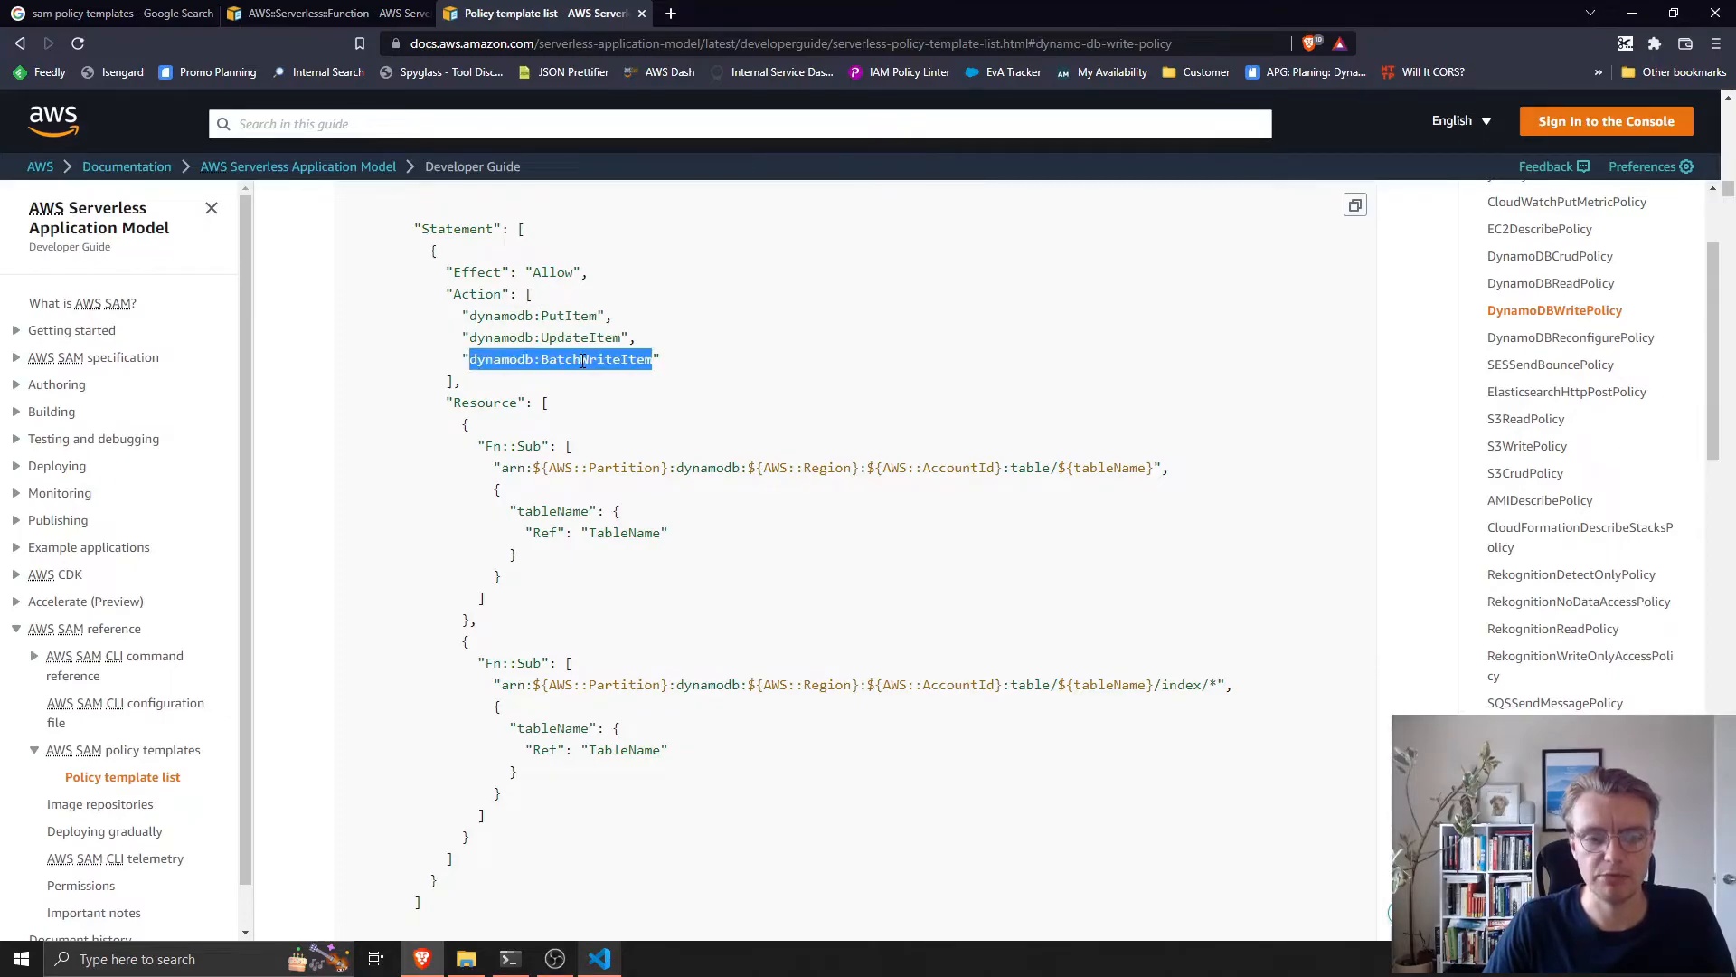
{"action": "left_click", "coordinate": [599, 958]}
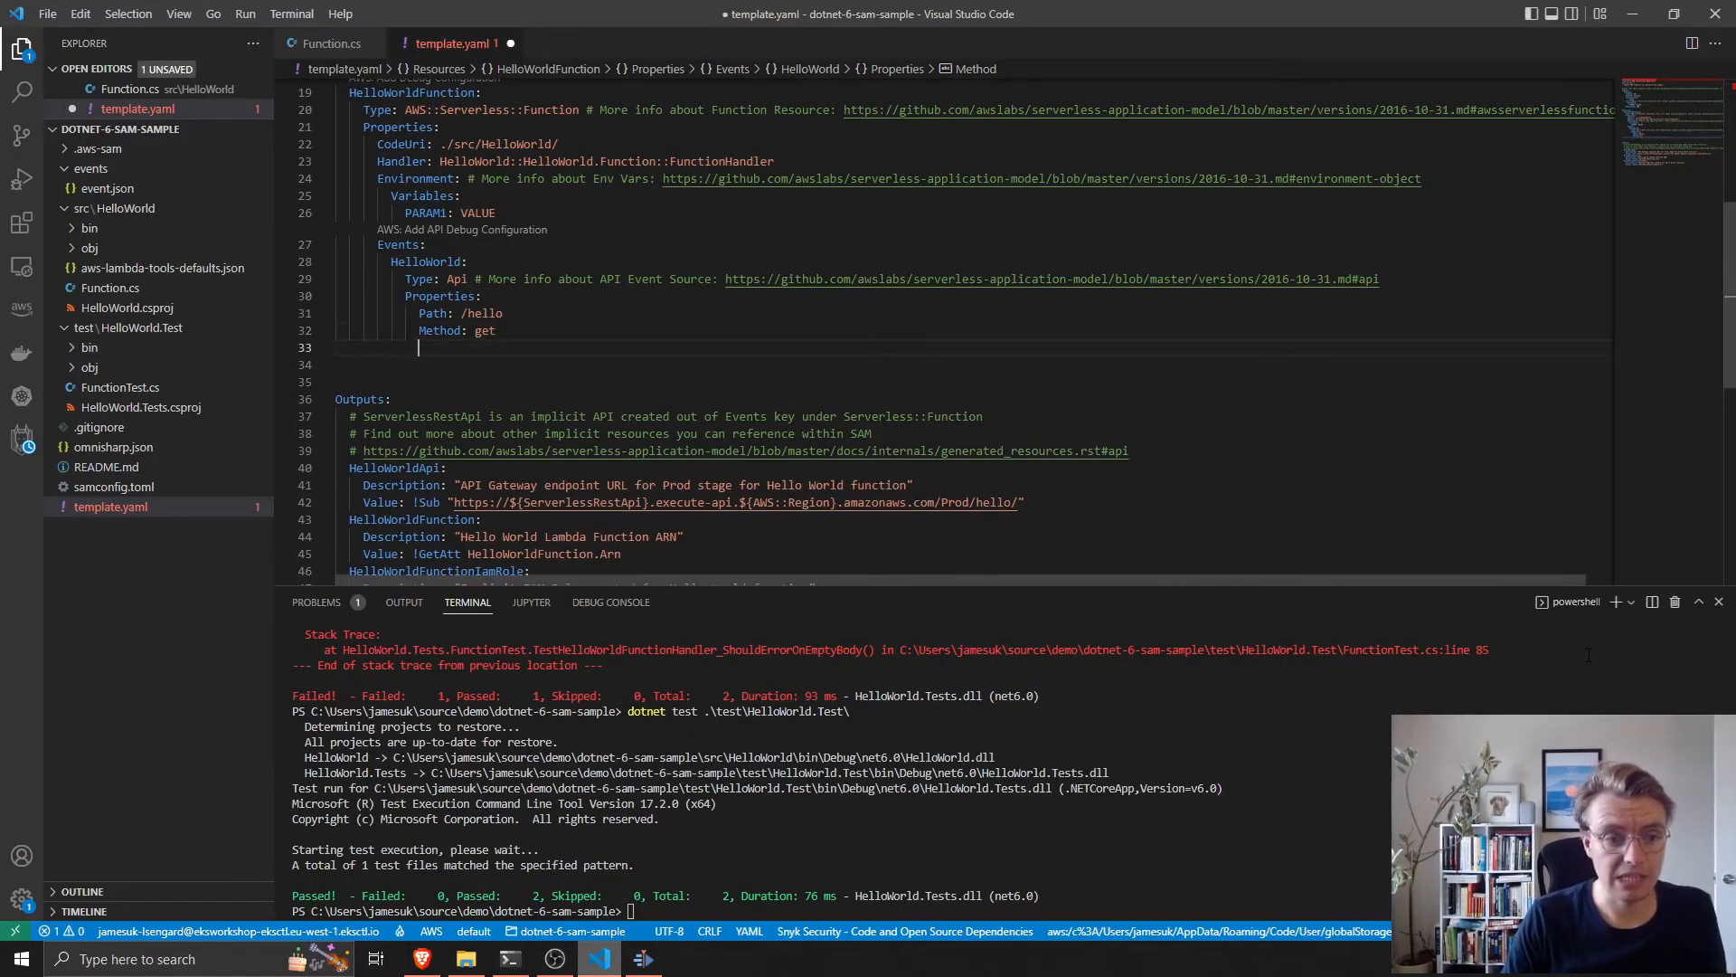
Add Policies with a DynamoDBWritePolicy entry and TableName 'my-dynamodb-table' to HelloWorldFunction.
{"action": "type", "text": "Policies:"}
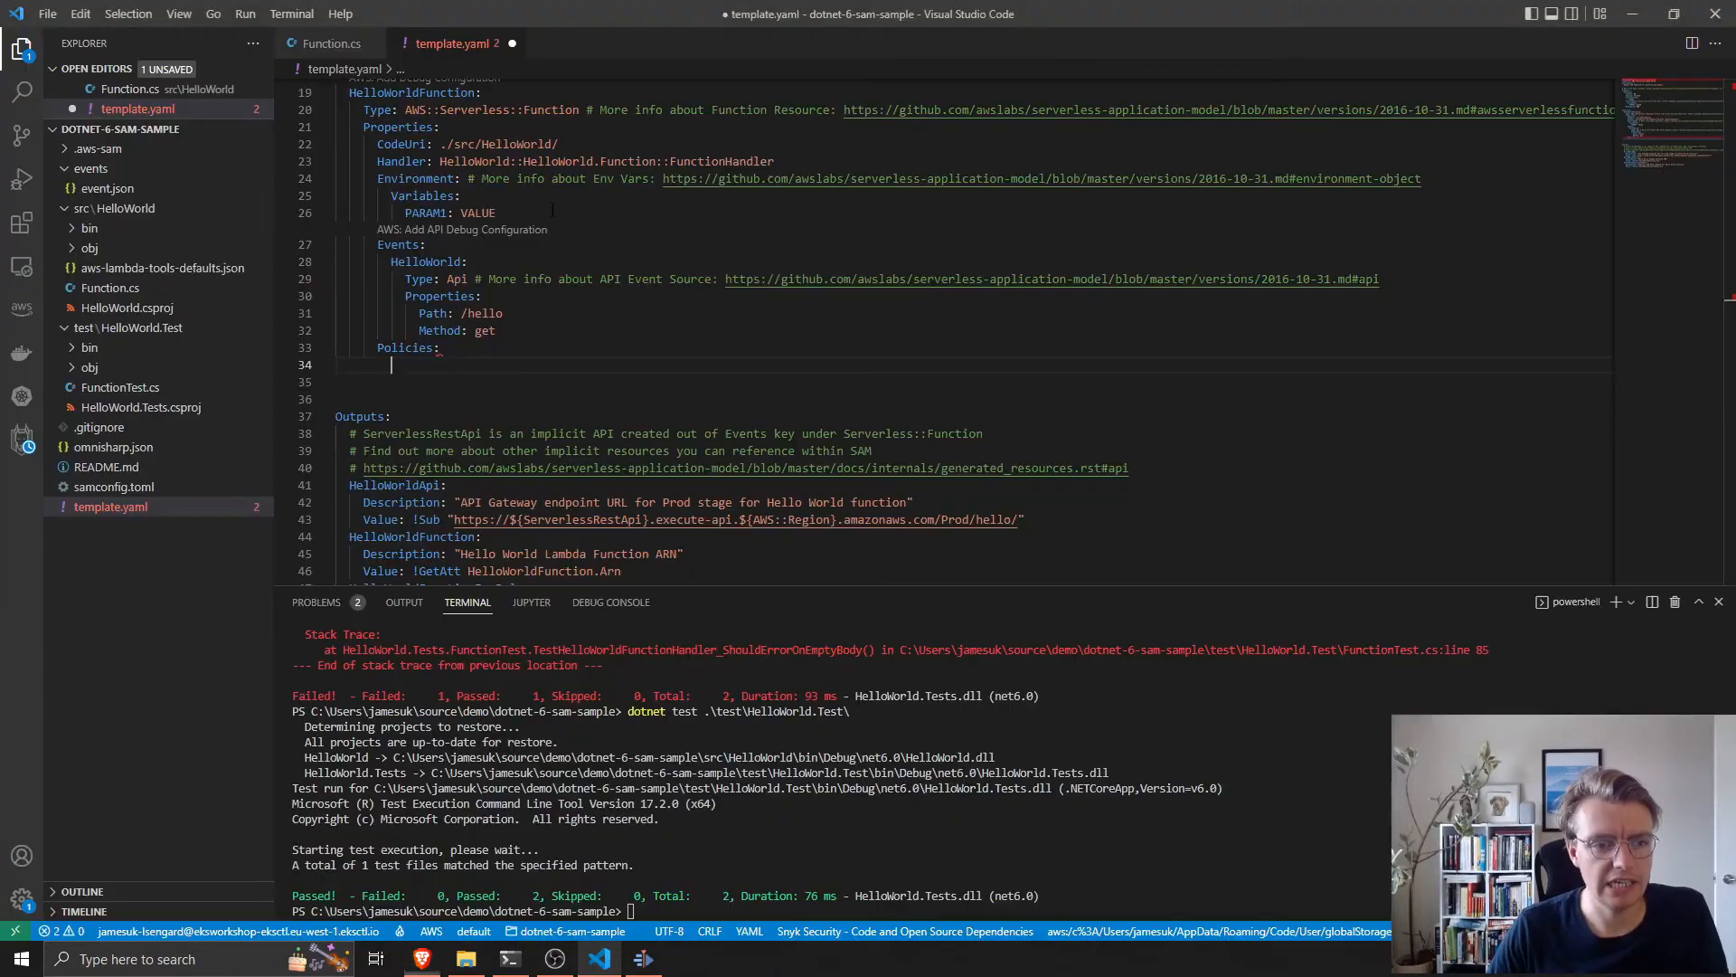
{"action": "type", "text": "- DynamoDBWritePolicy"}
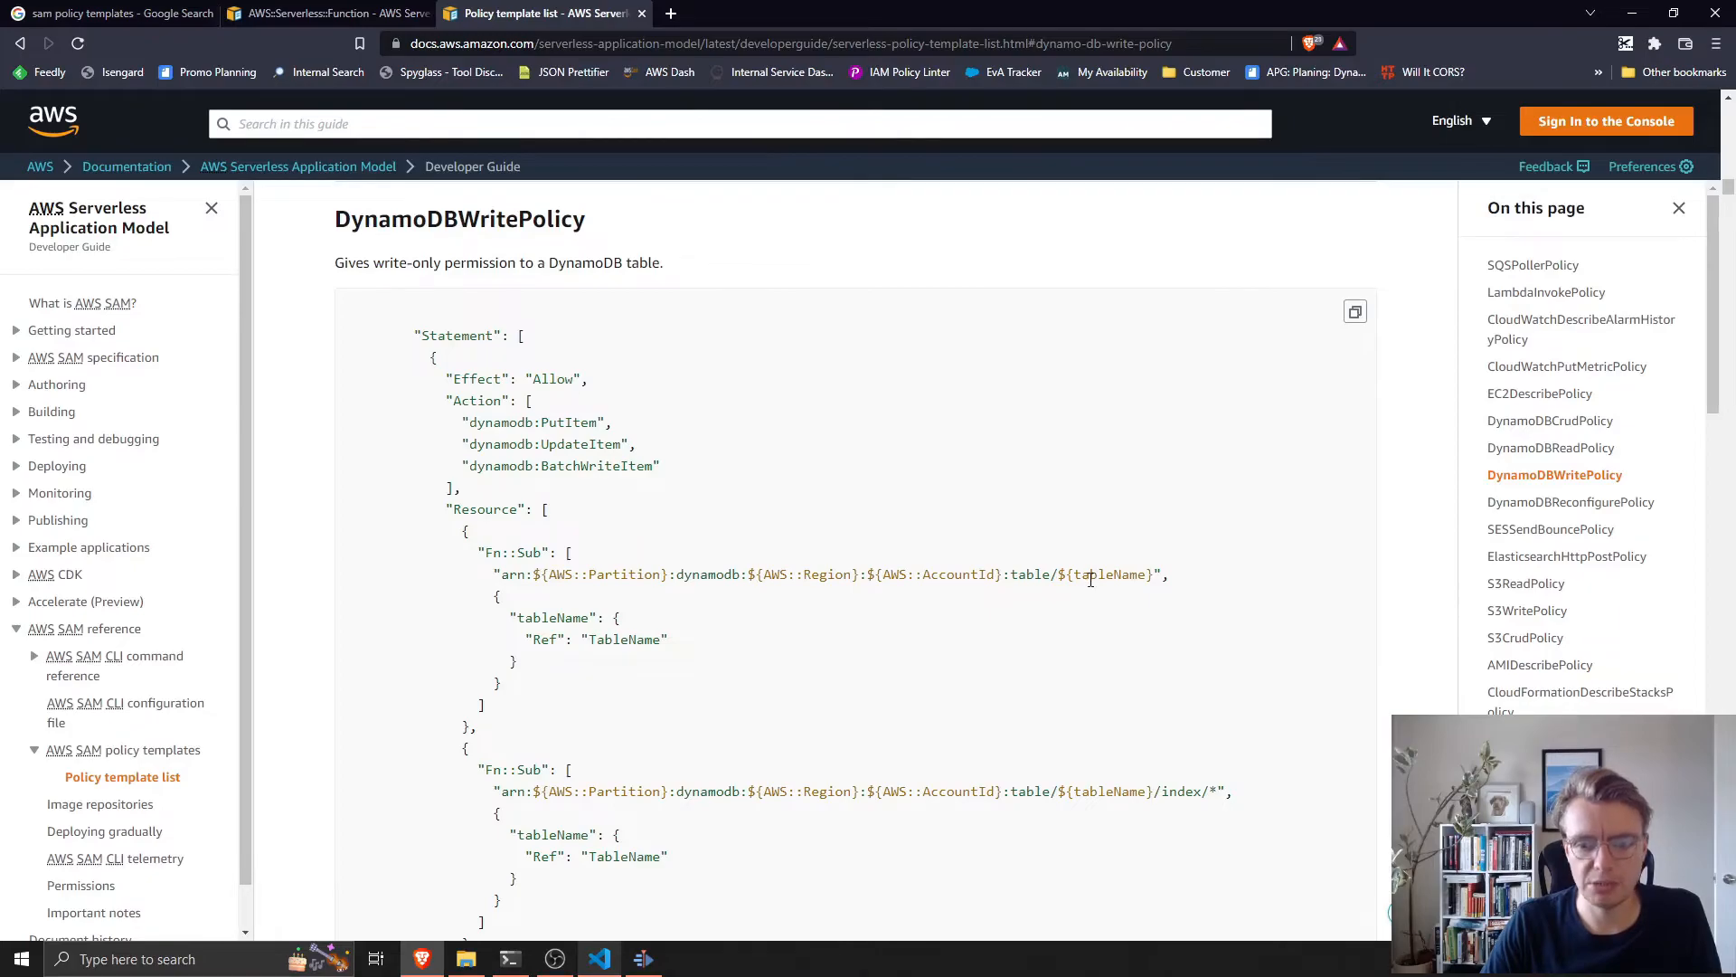
{"action": "double_click", "coordinate": [1107, 573]}
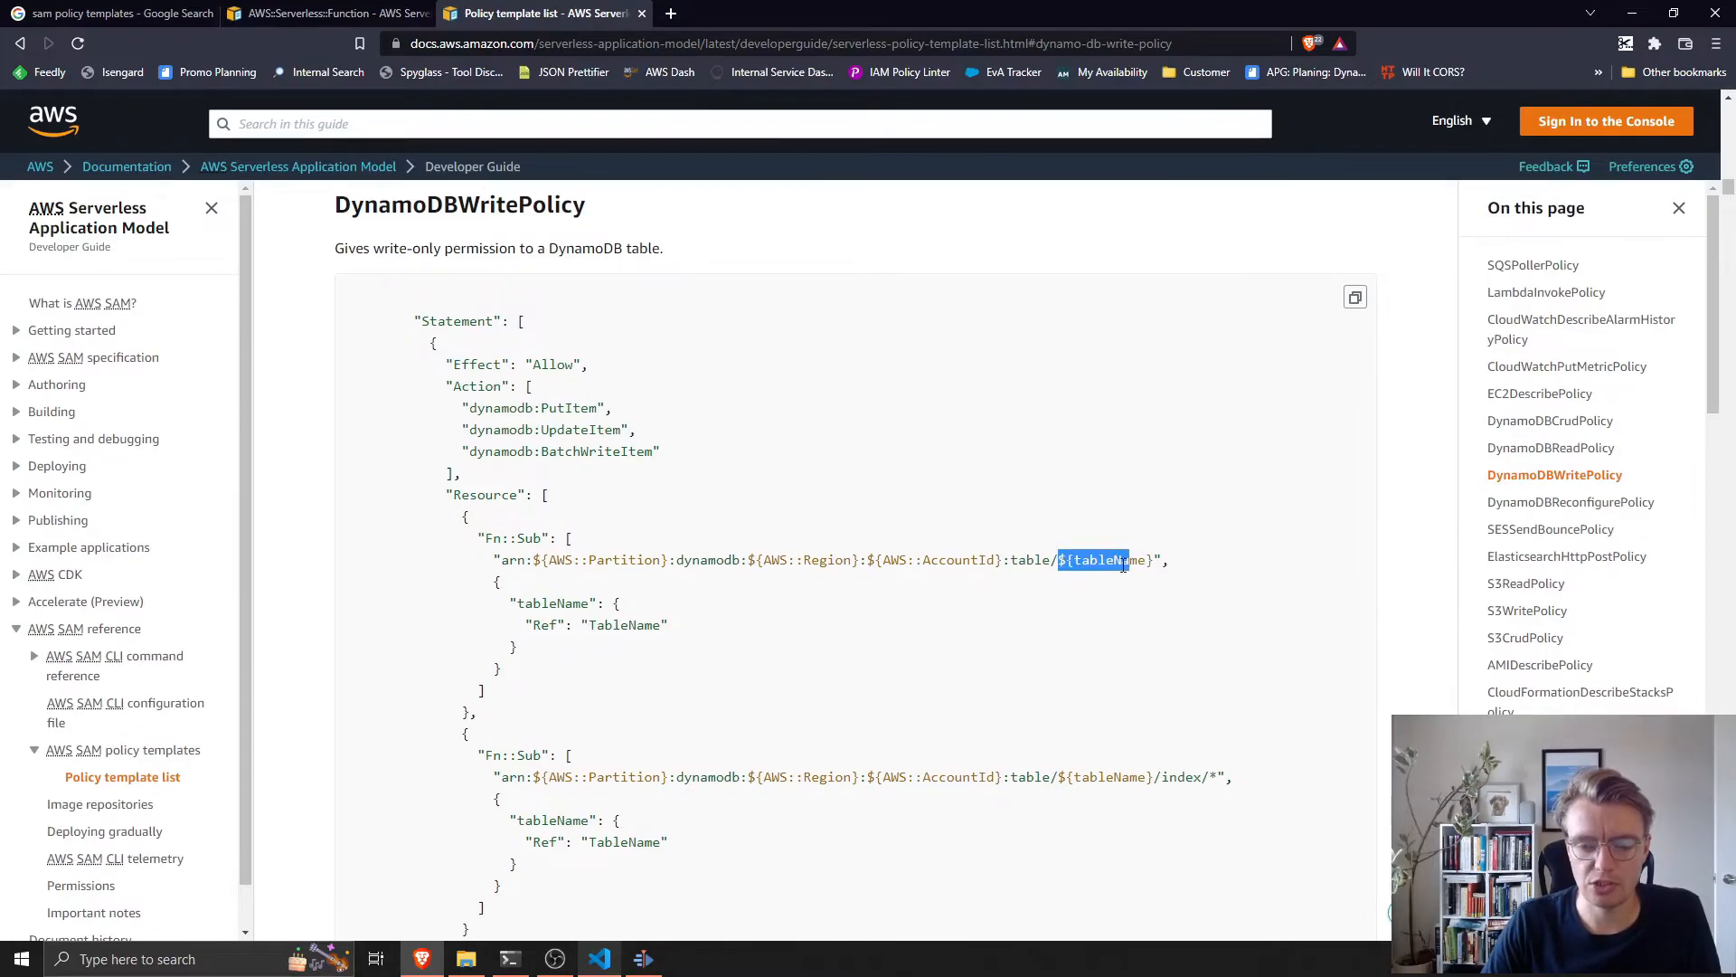
{"action": "left_click", "coordinate": [599, 959]}
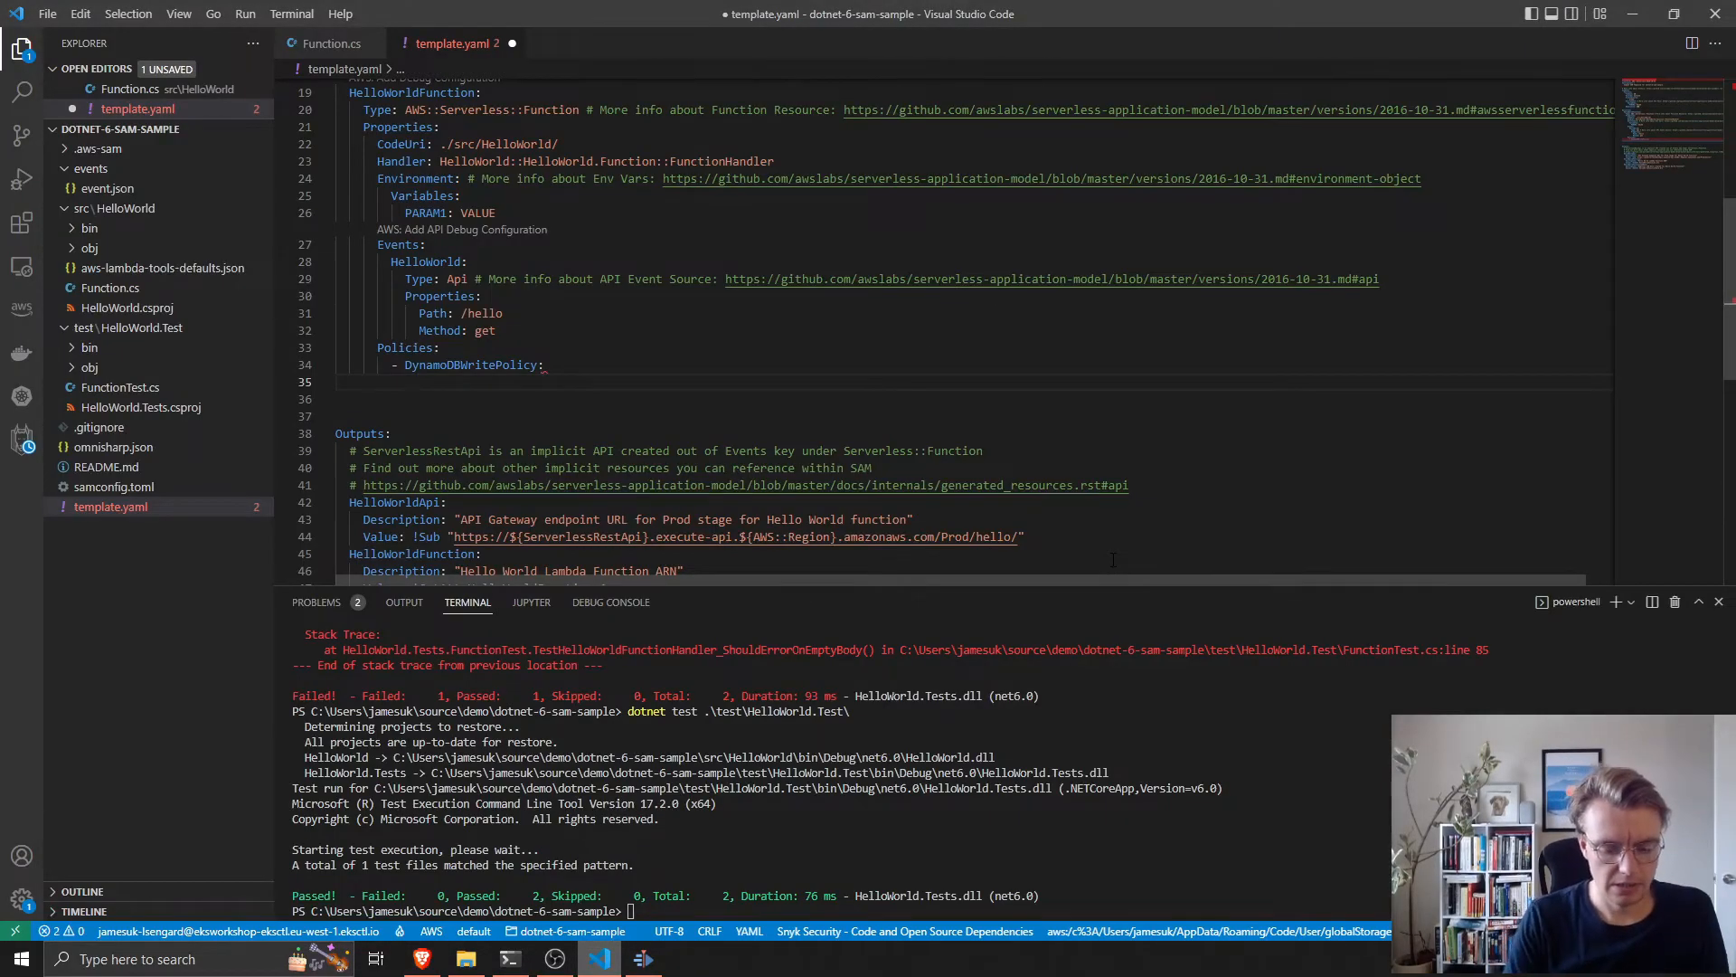
{"action": "type", "text": "TableName:"}
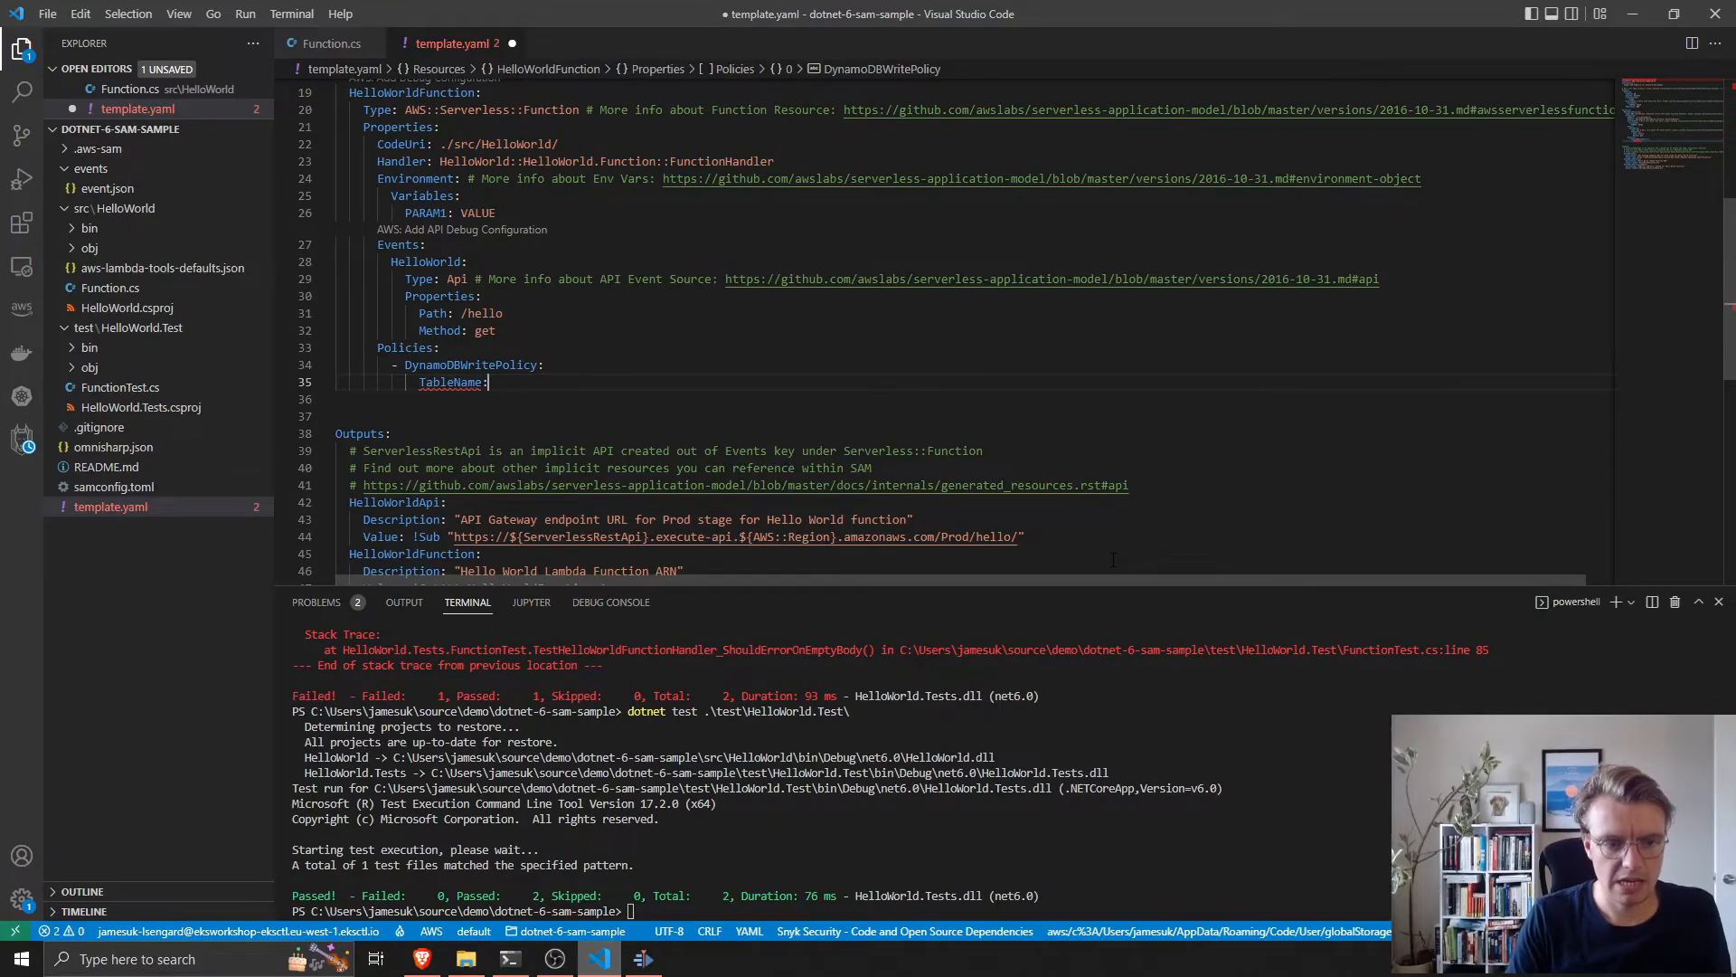
{"action": "type", "text": "'my-dy"}
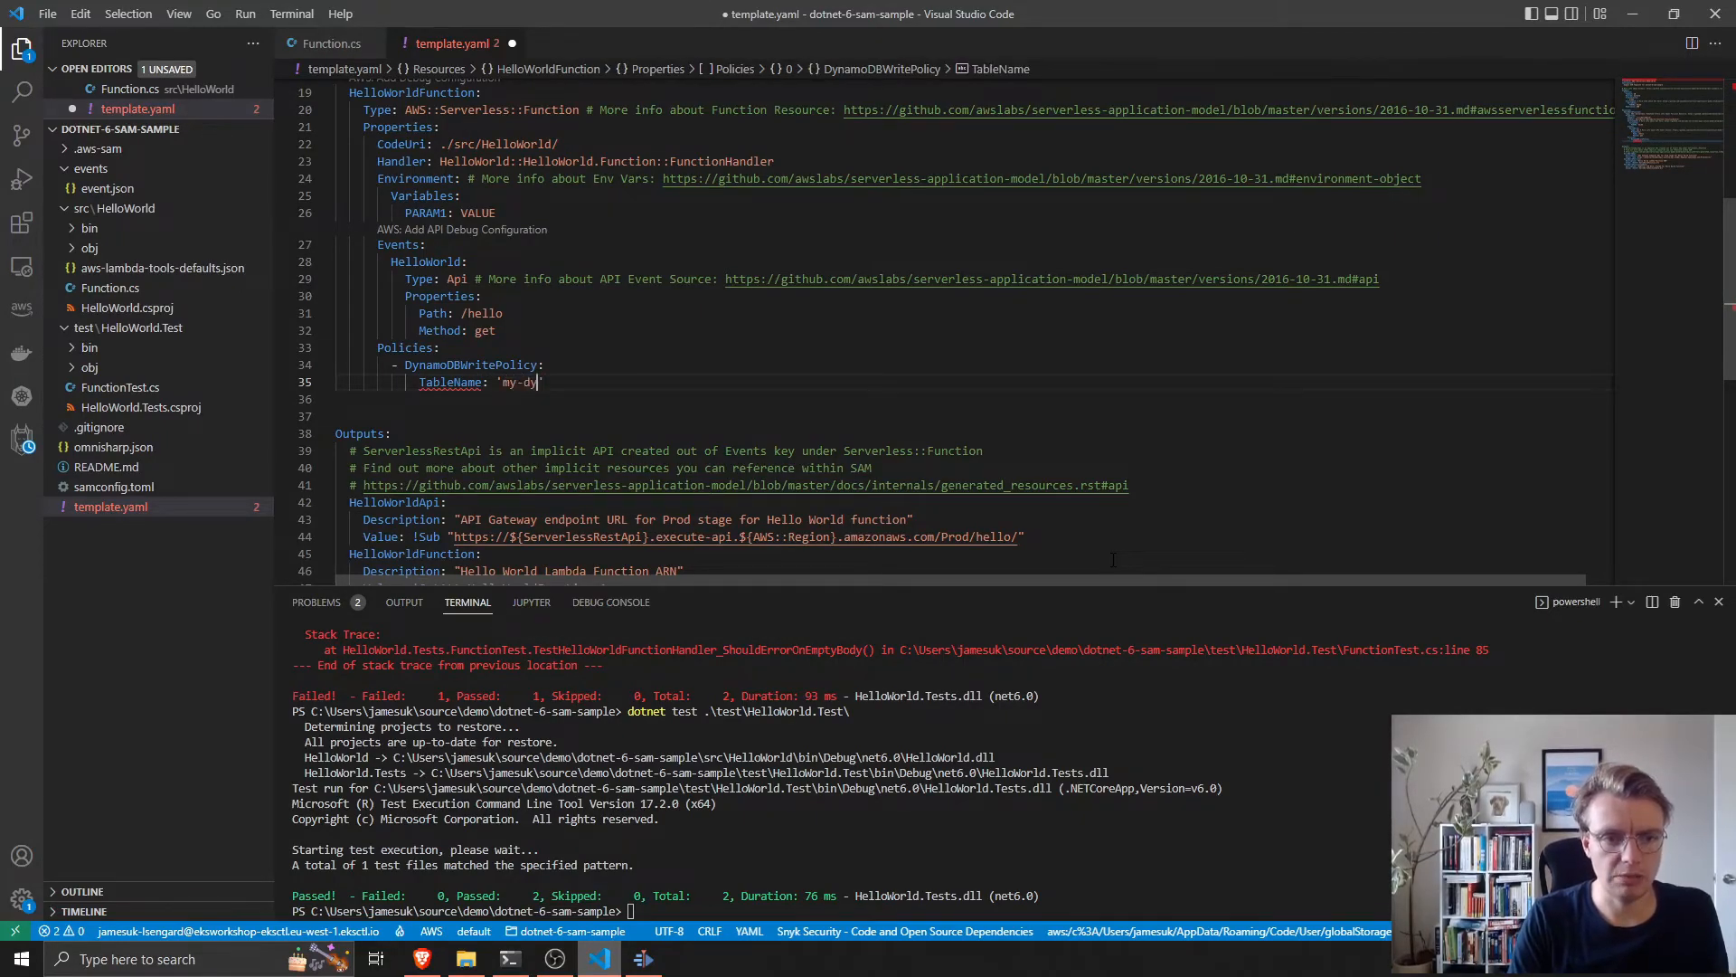
{"action": "type", "text": "namodb-tabl;e"}
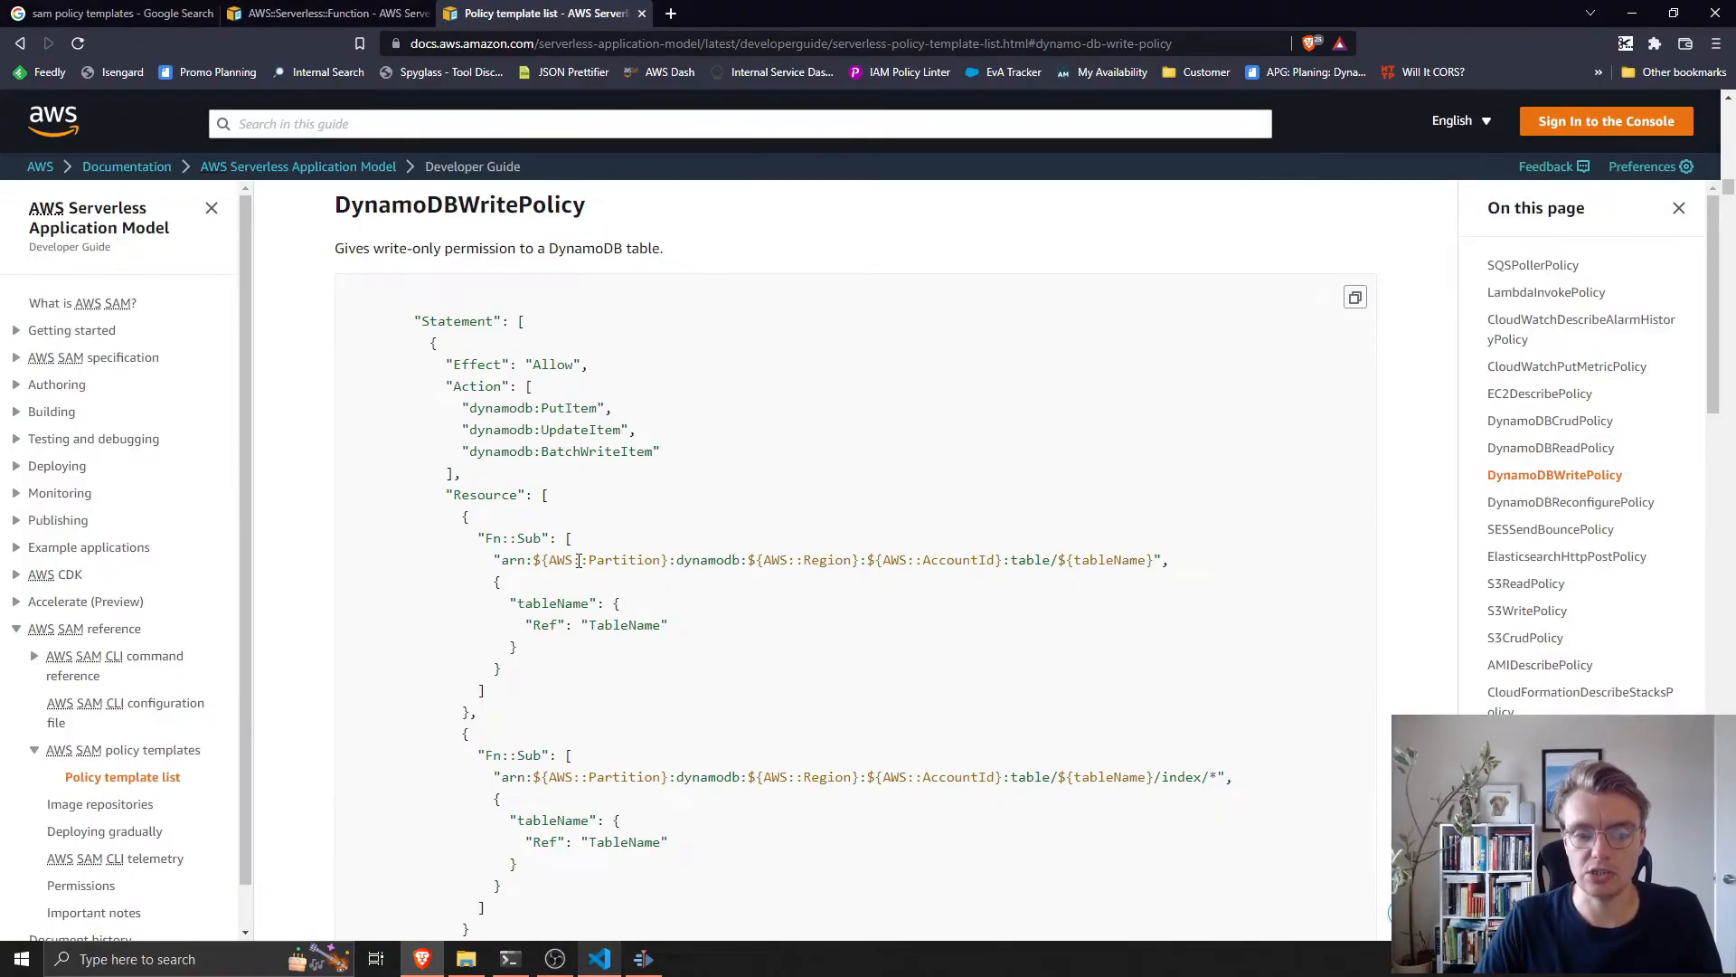
{"action": "scroll", "scroll_direction": "down", "scroll_amount": 3}
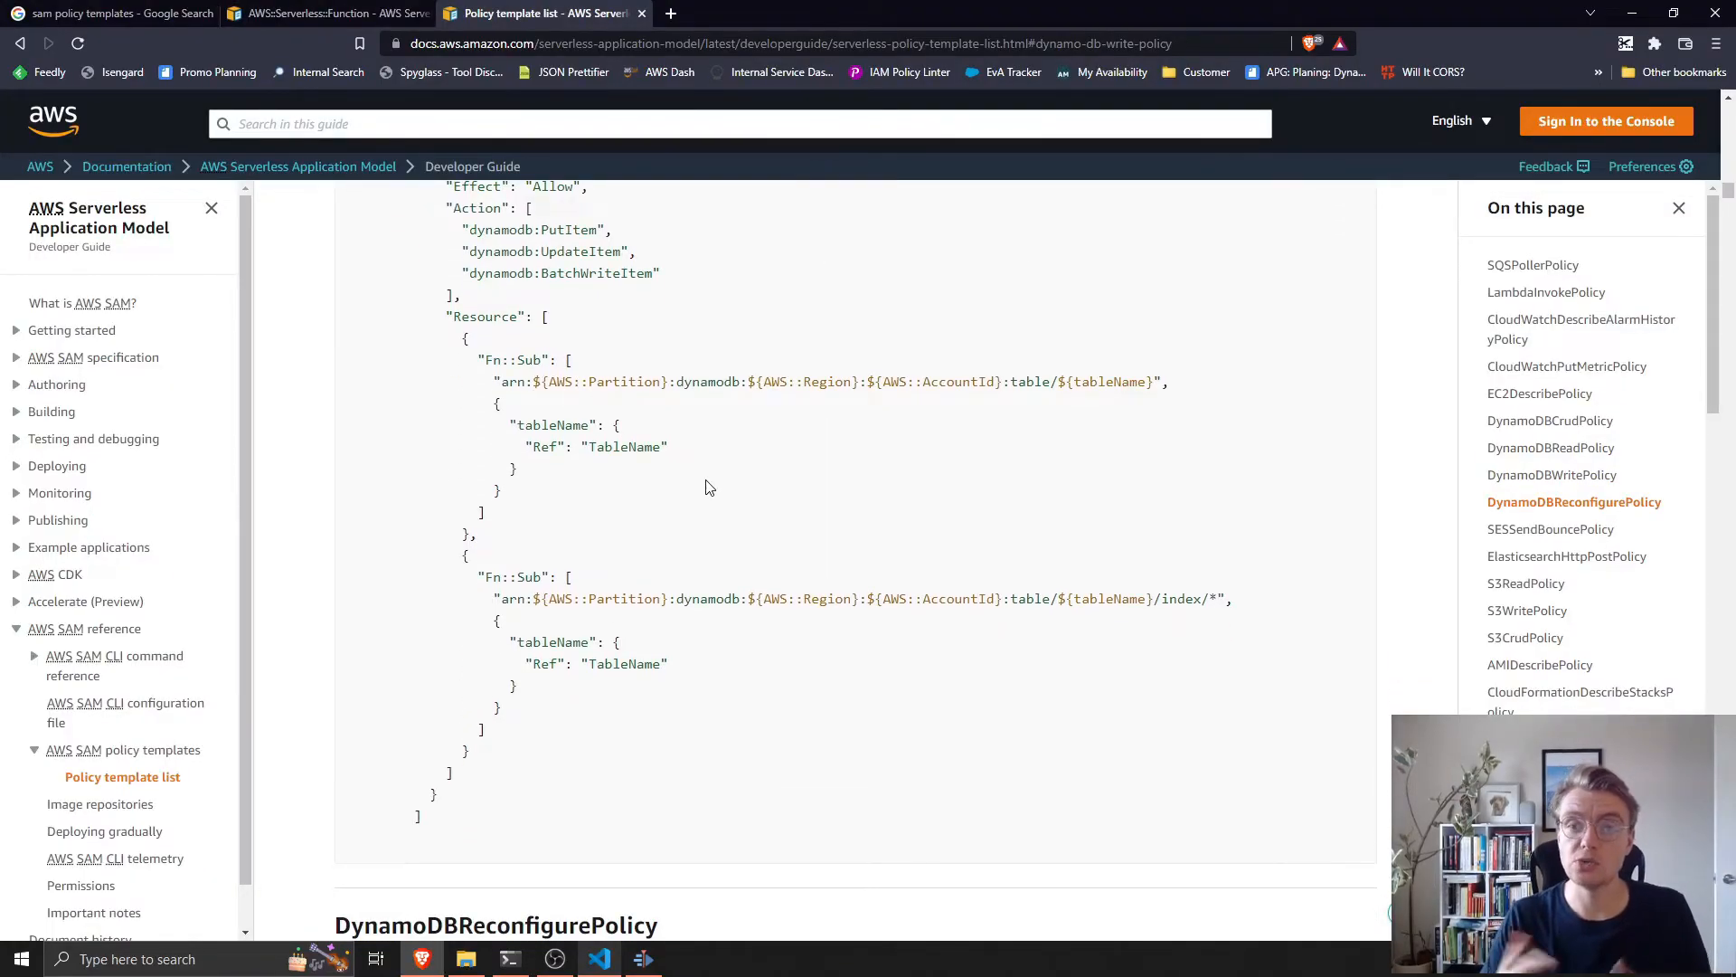